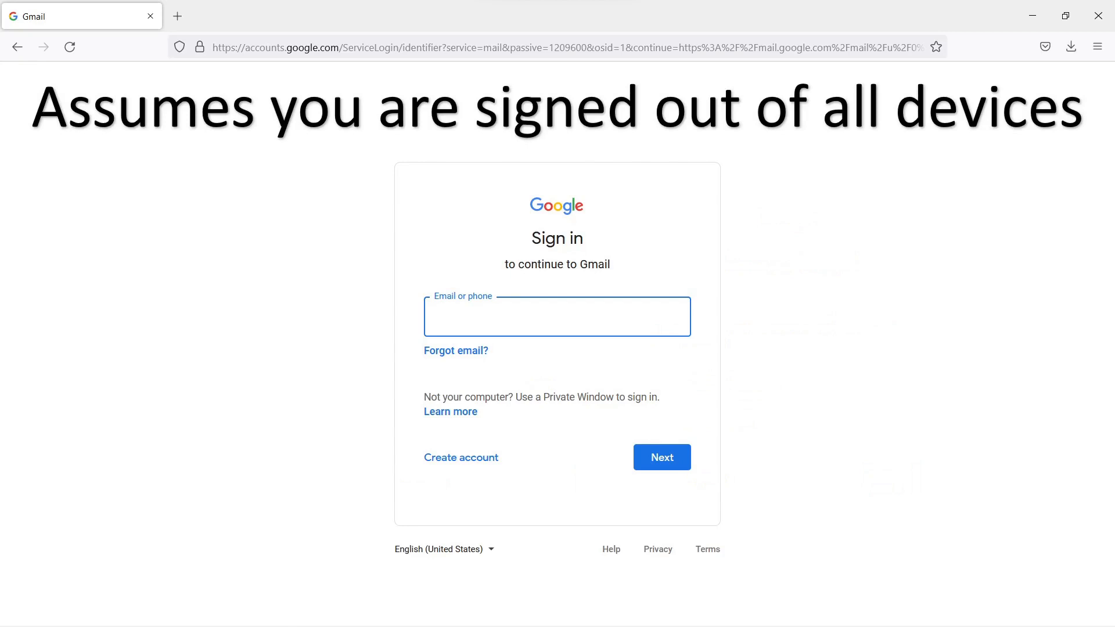
mouse_move(5, 239)
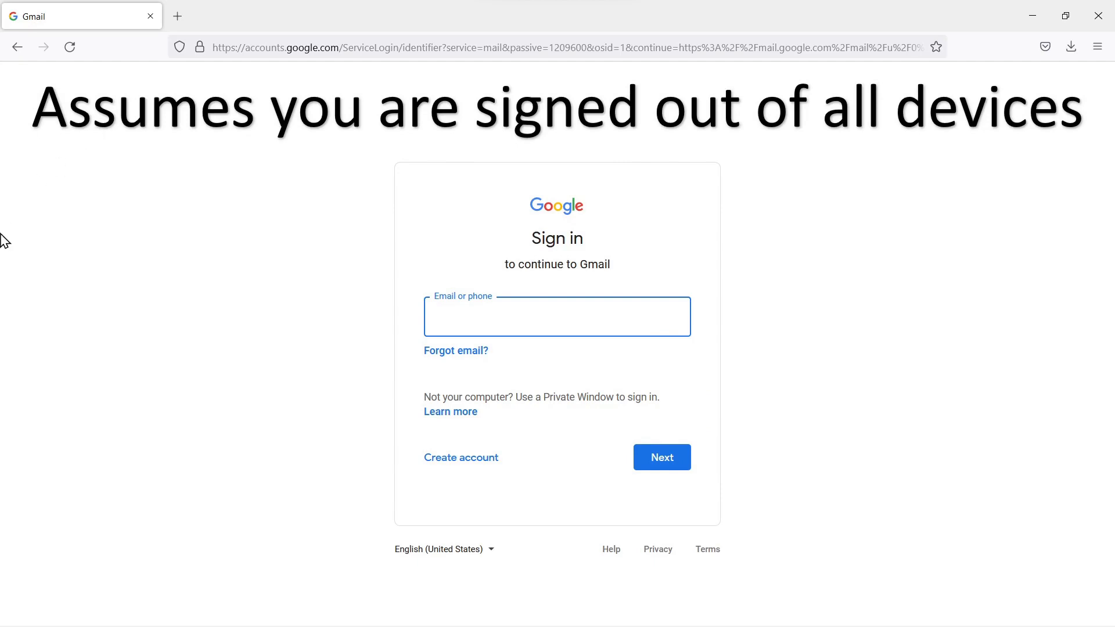
mouse_move(292, 384)
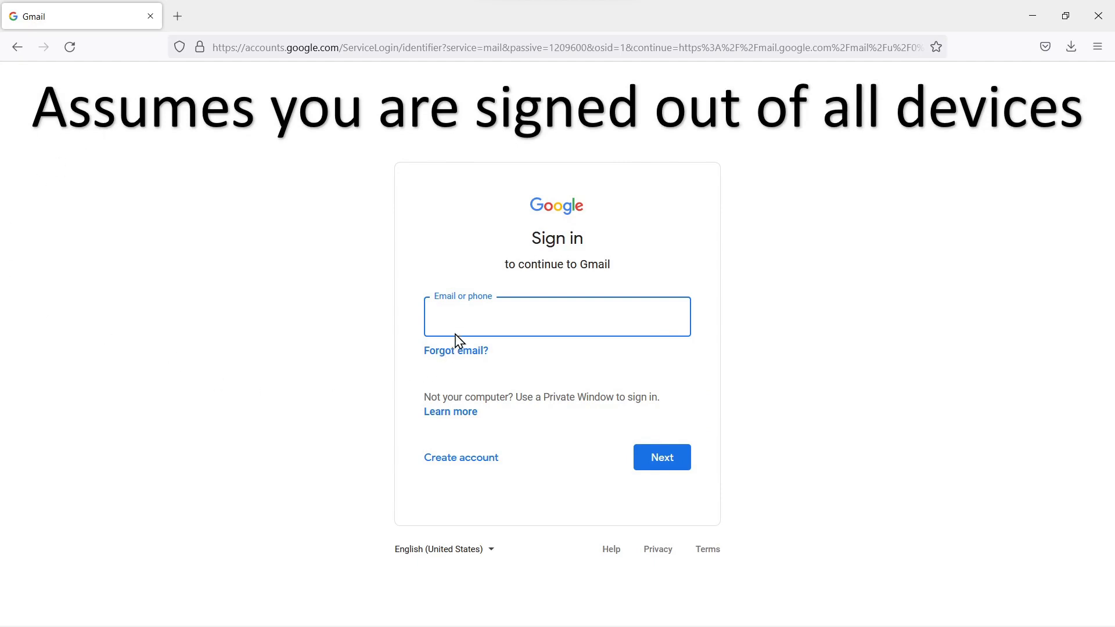
mouse_move(463, 333)
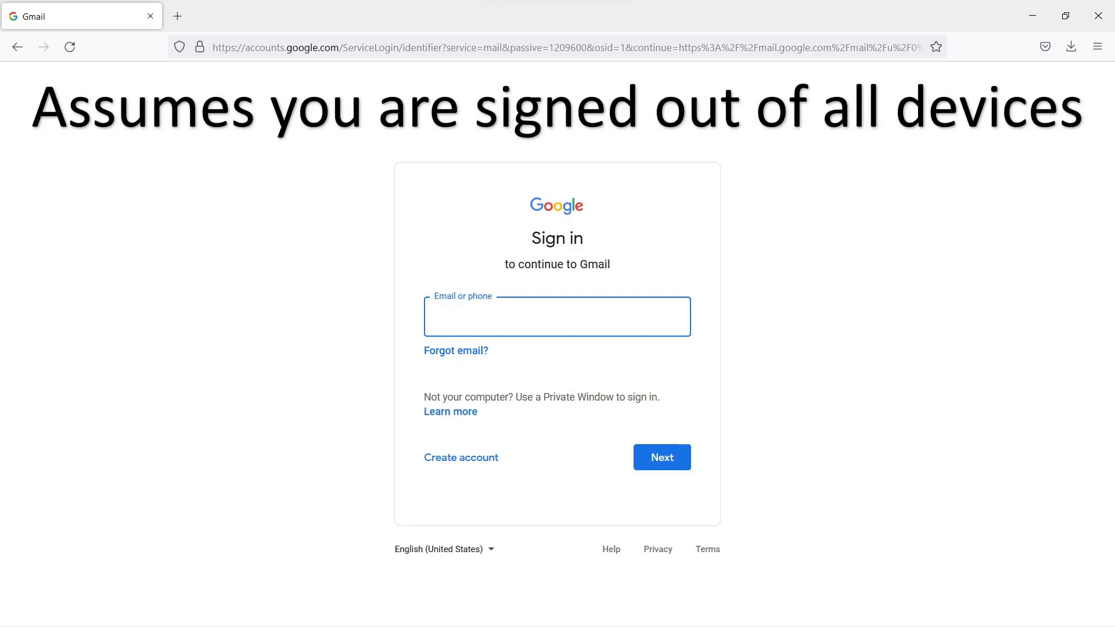
type("Youremail@gmail.com")
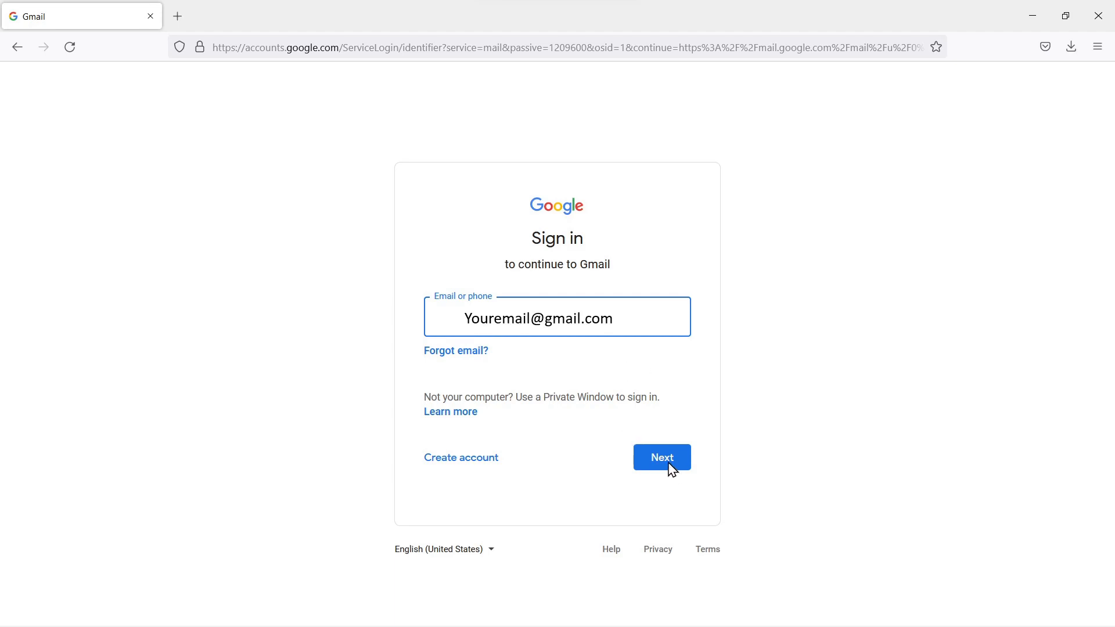
left_click(662, 457)
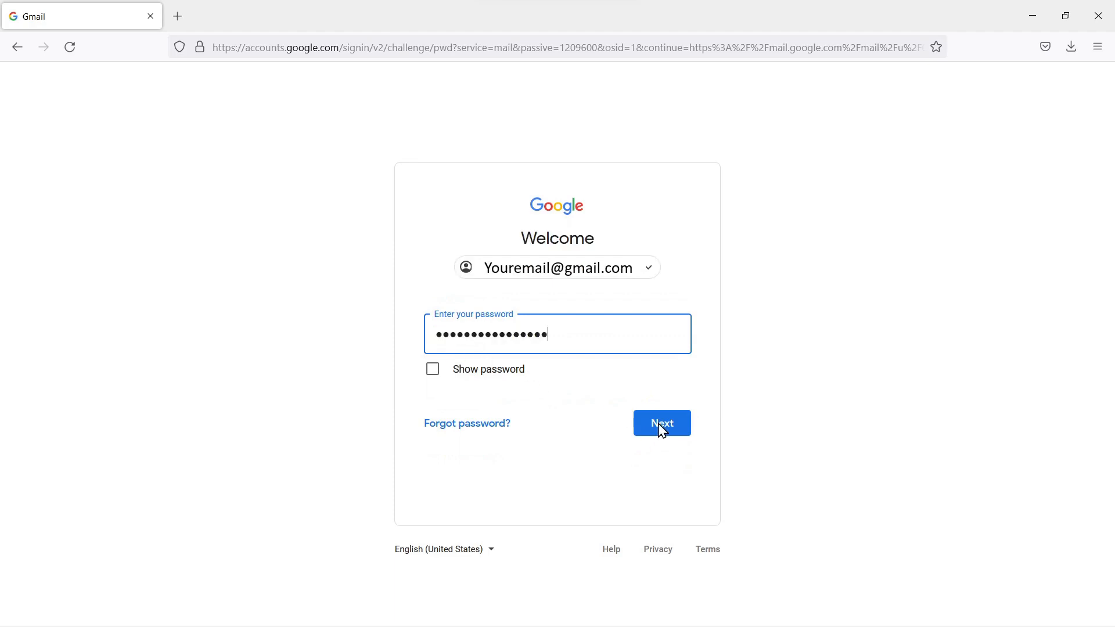
Step: Submit the entered password to reach the Verify it's you page
left_click(662, 423)
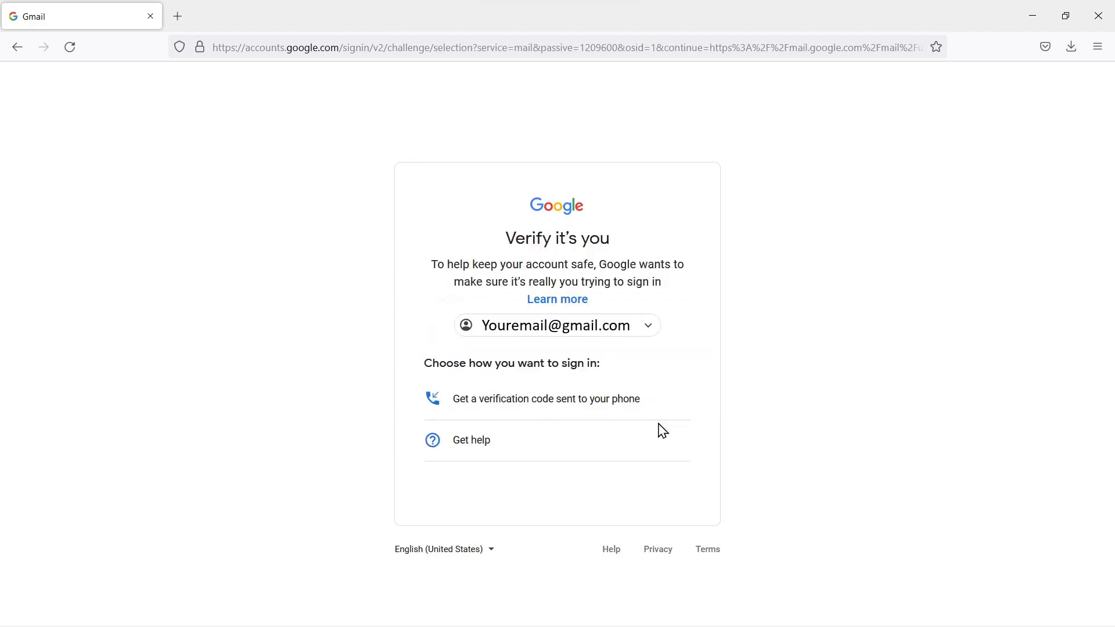
mouse_move(352, 462)
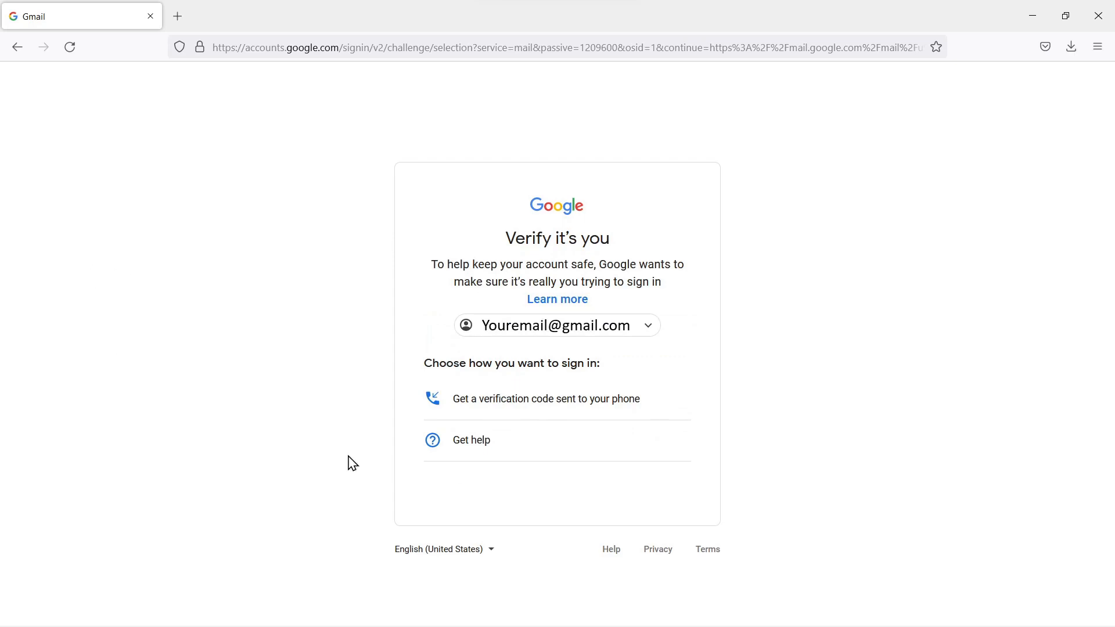
mouse_move(922, 443)
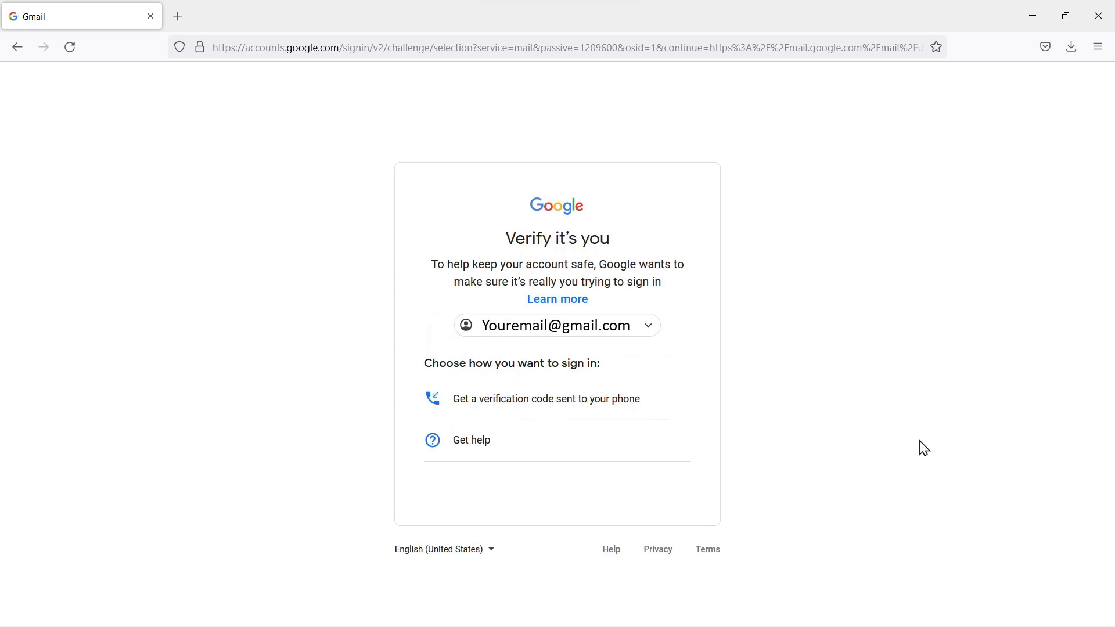
mouse_move(918, 442)
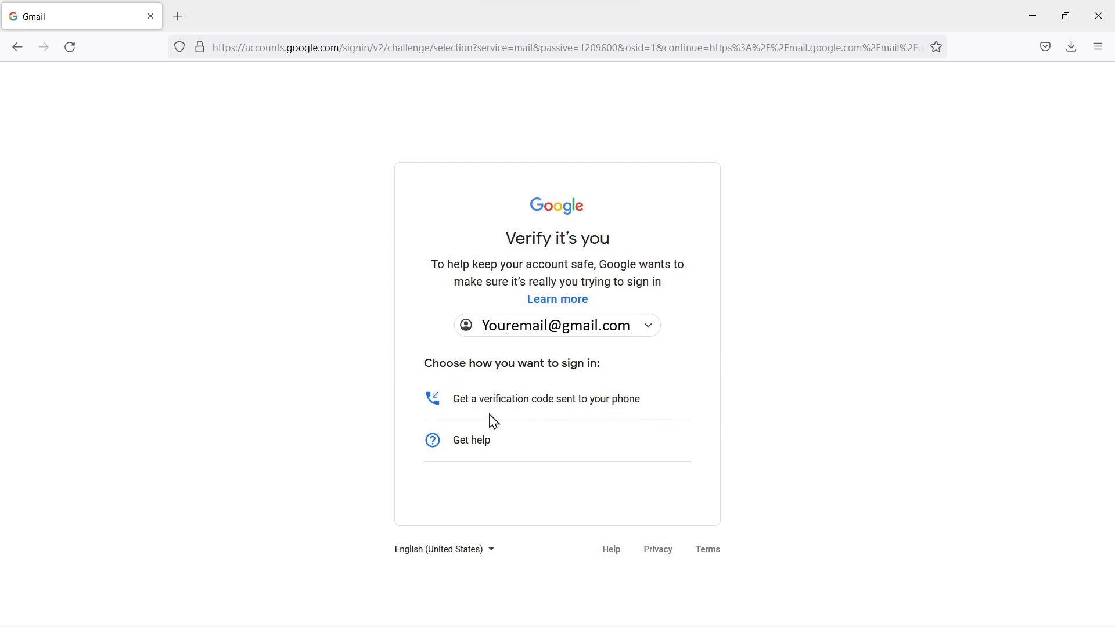
mouse_move(474, 405)
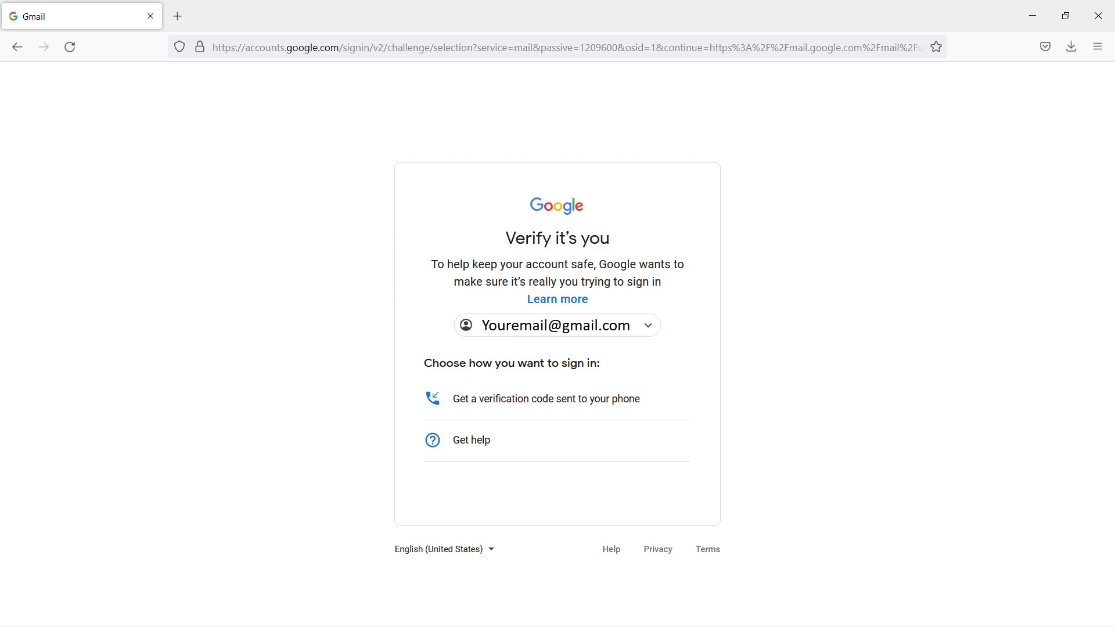
mouse_move(495, 413)
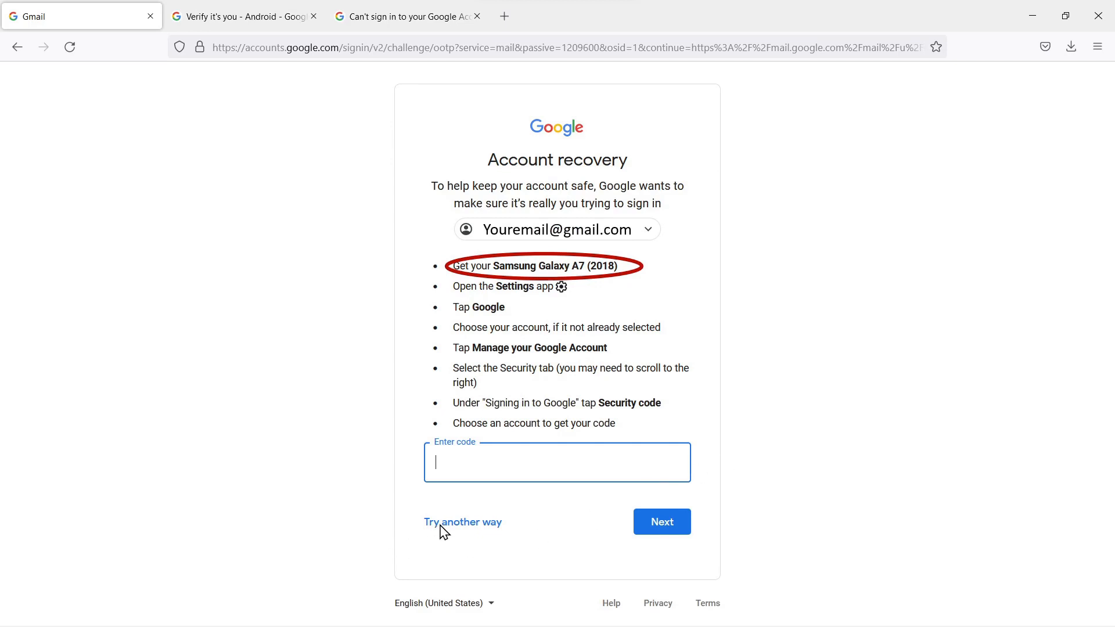
Step: Request a different verification method, bringing up the iPhone QR code option
left_click(463, 522)
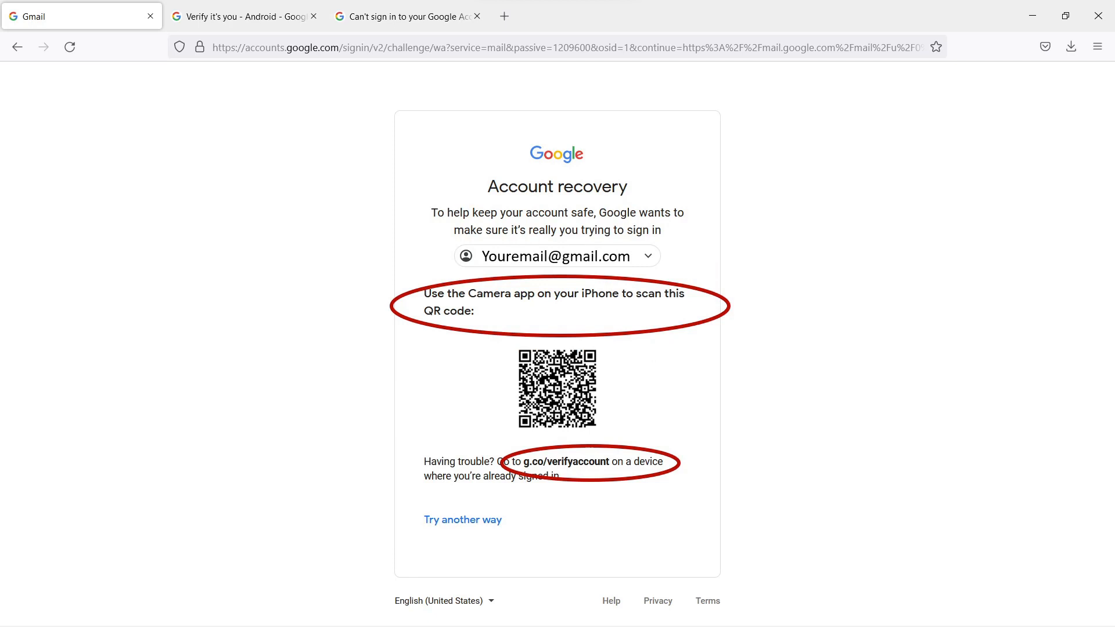
mouse_move(577, 468)
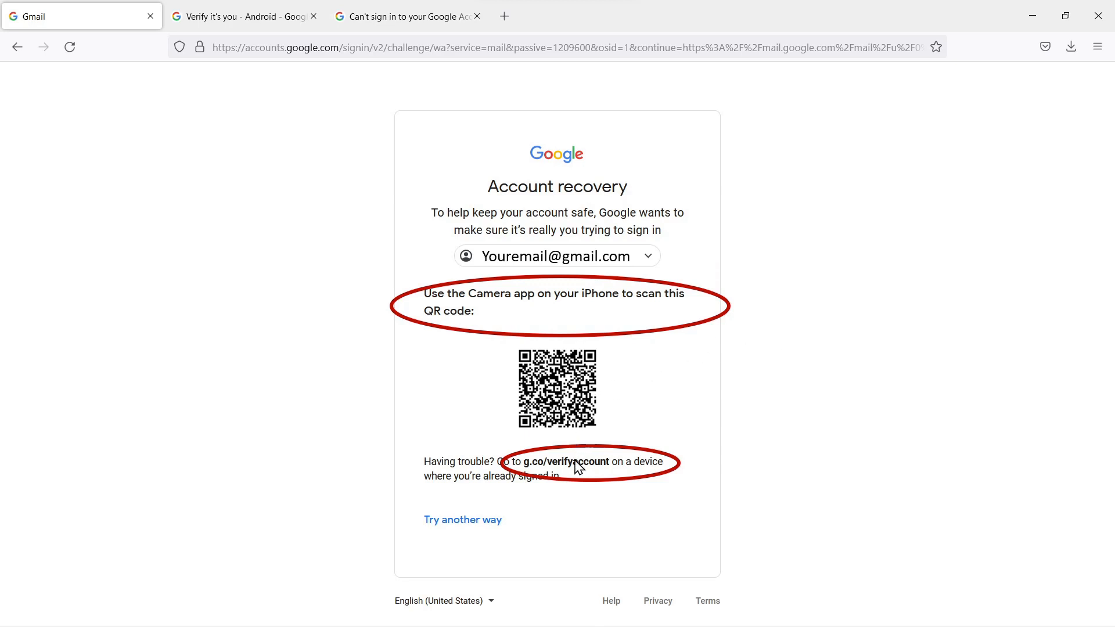
mouse_move(593, 484)
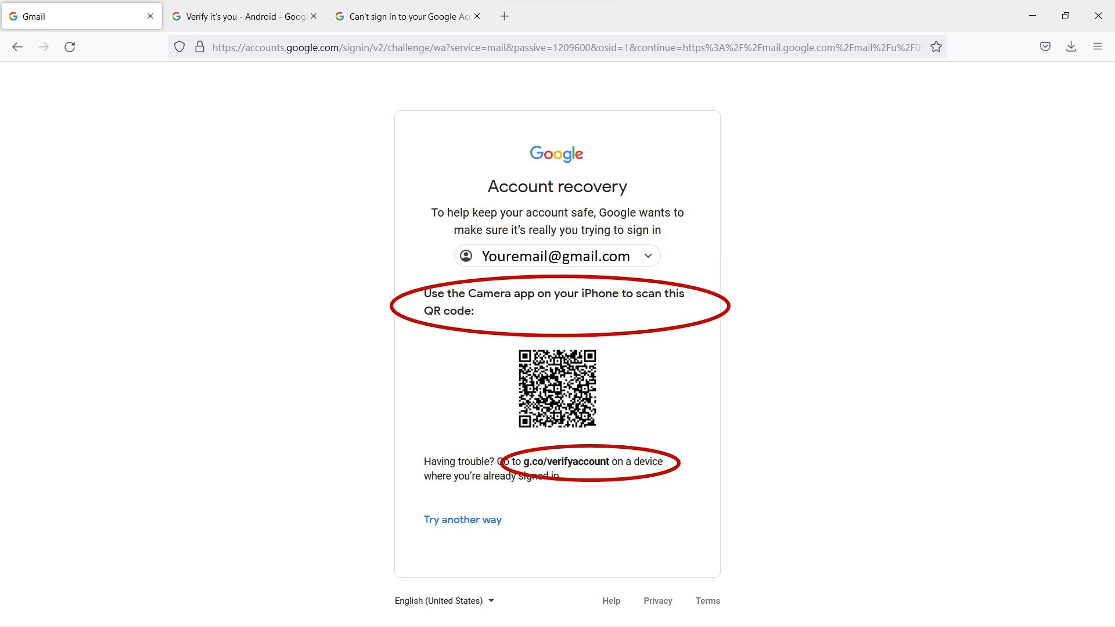
mouse_move(319, 439)
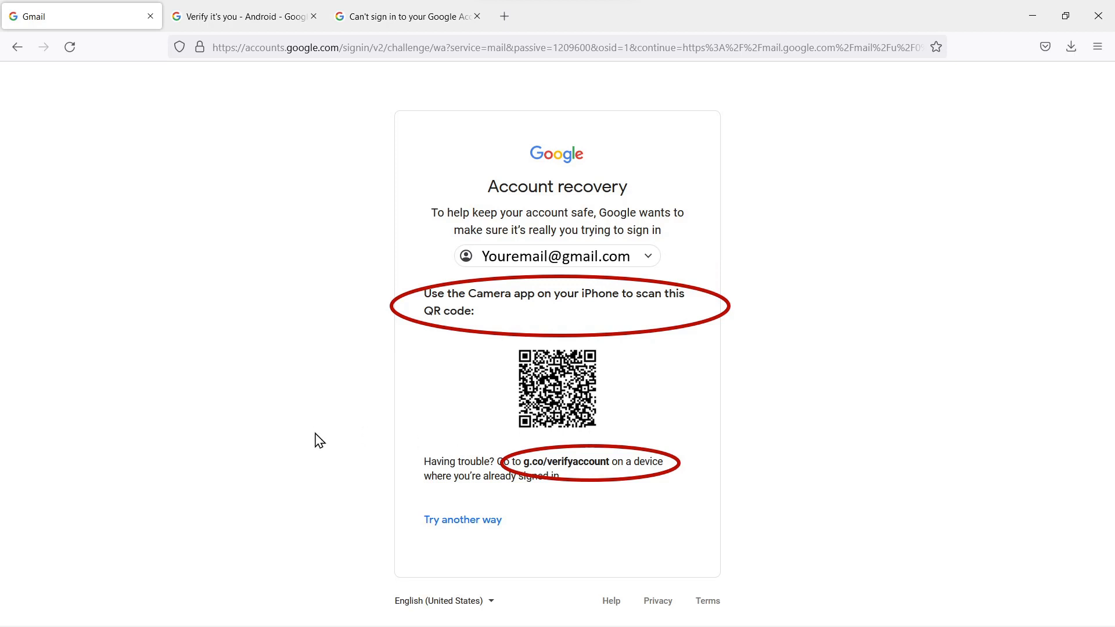
Step: Skip the QR code verification, landing on the Couldn't sign you in page
left_click(463, 520)
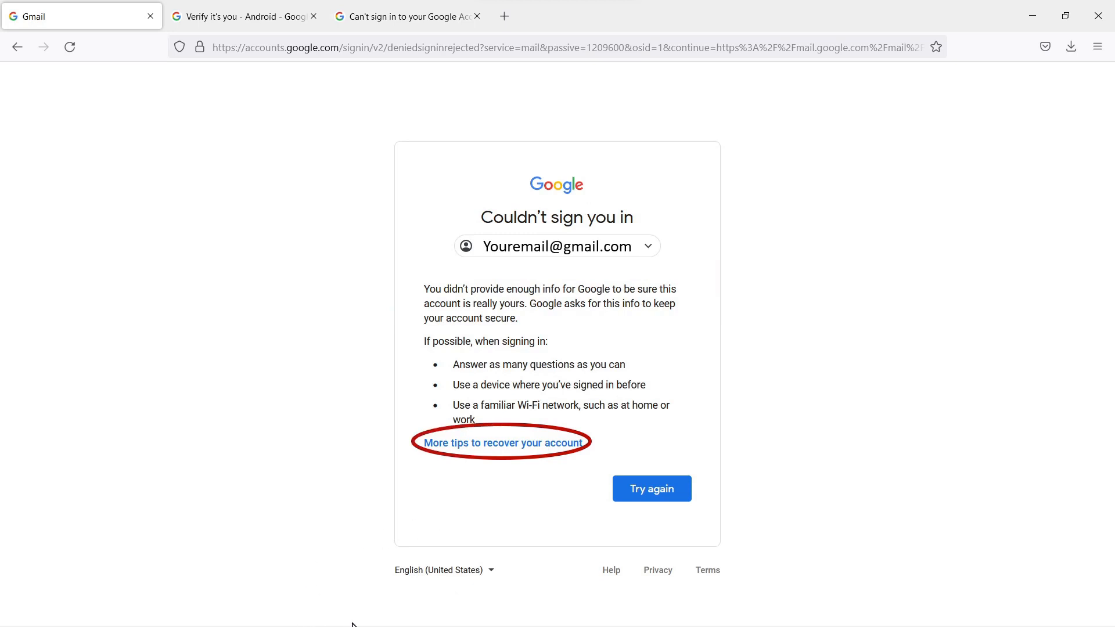
mouse_move(489, 557)
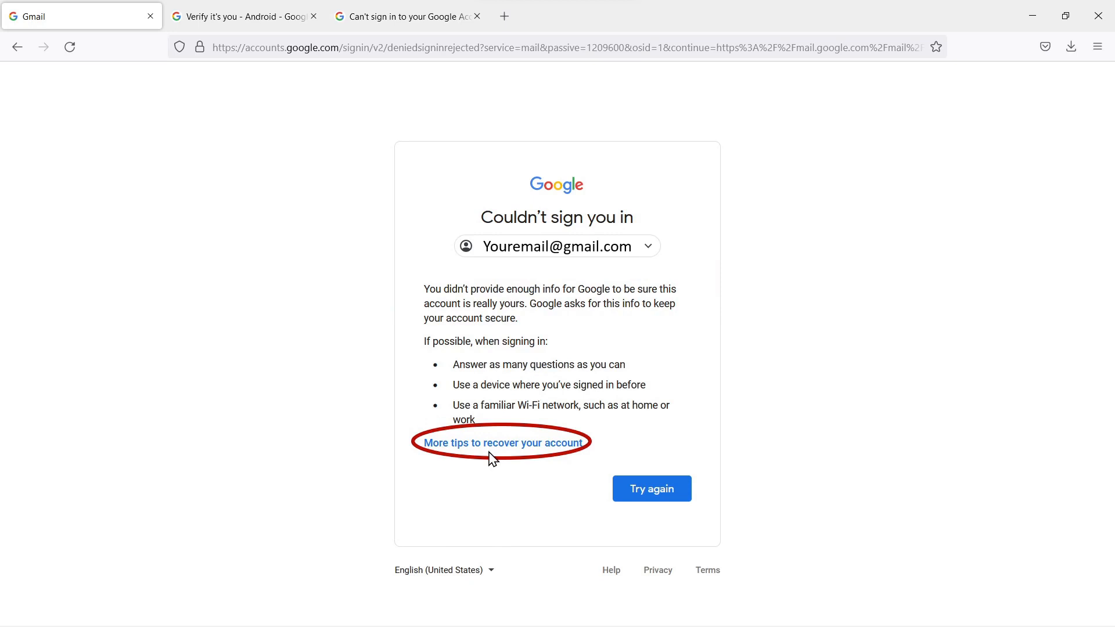
mouse_move(677, 528)
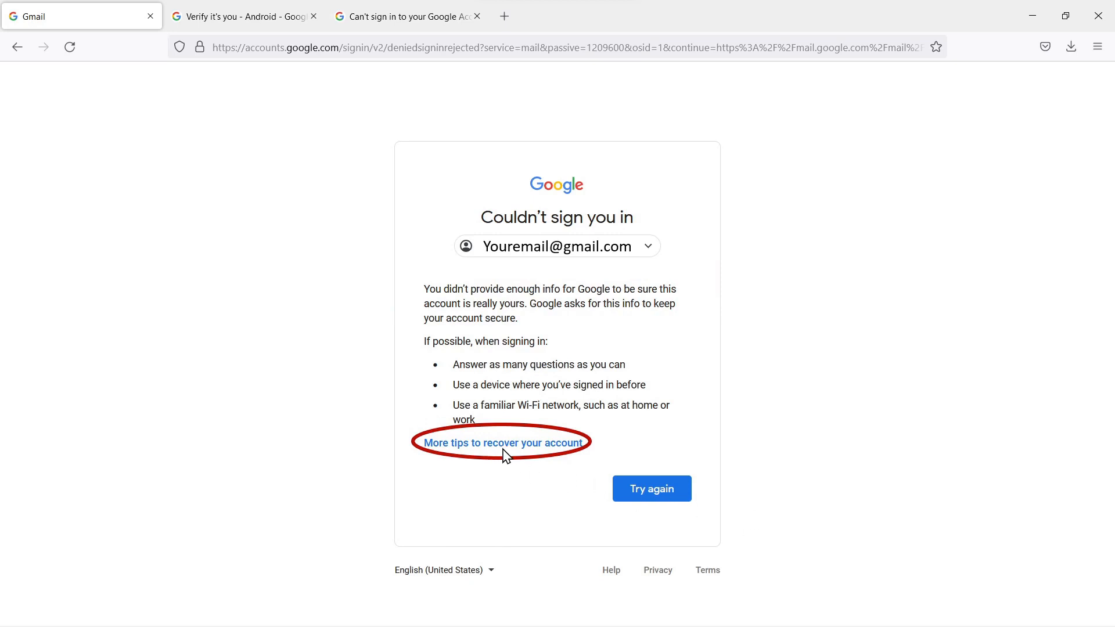
Step: Open the Verify it's you article and scroll to its 'You can't use your phone' fixes
left_click(499, 443)
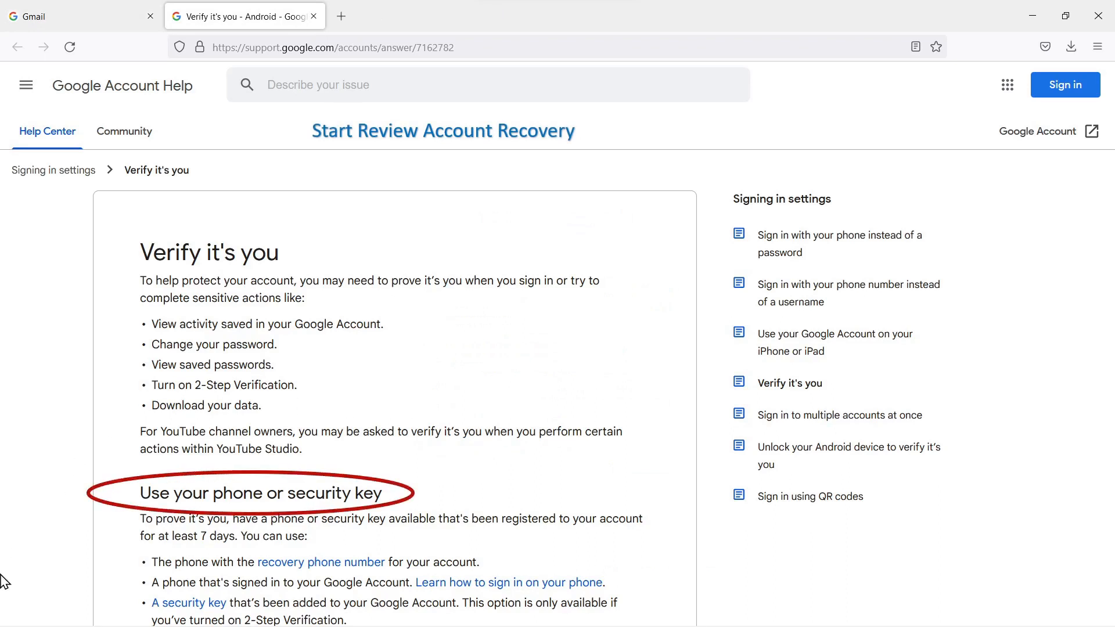
mouse_move(12, 592)
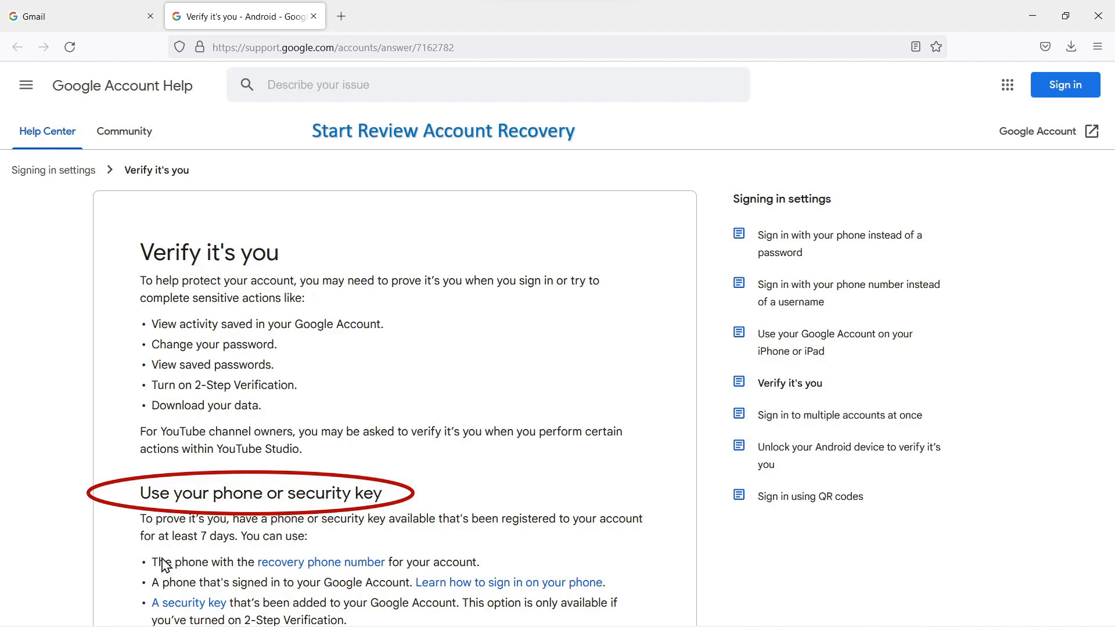
mouse_move(170, 606)
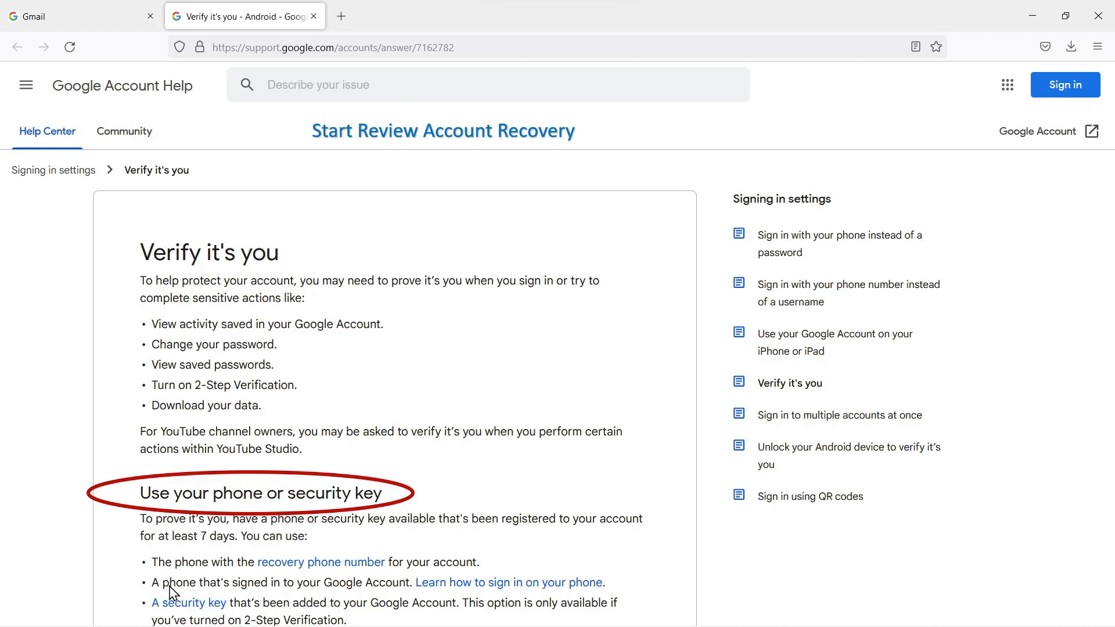
scroll("down", 3)
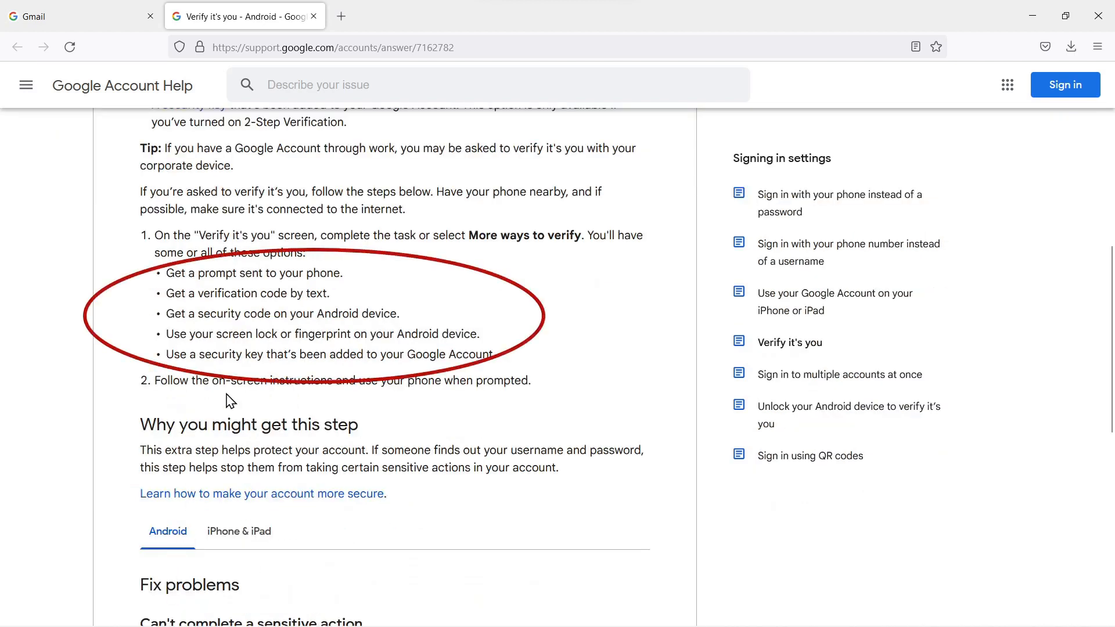
mouse_move(181, 286)
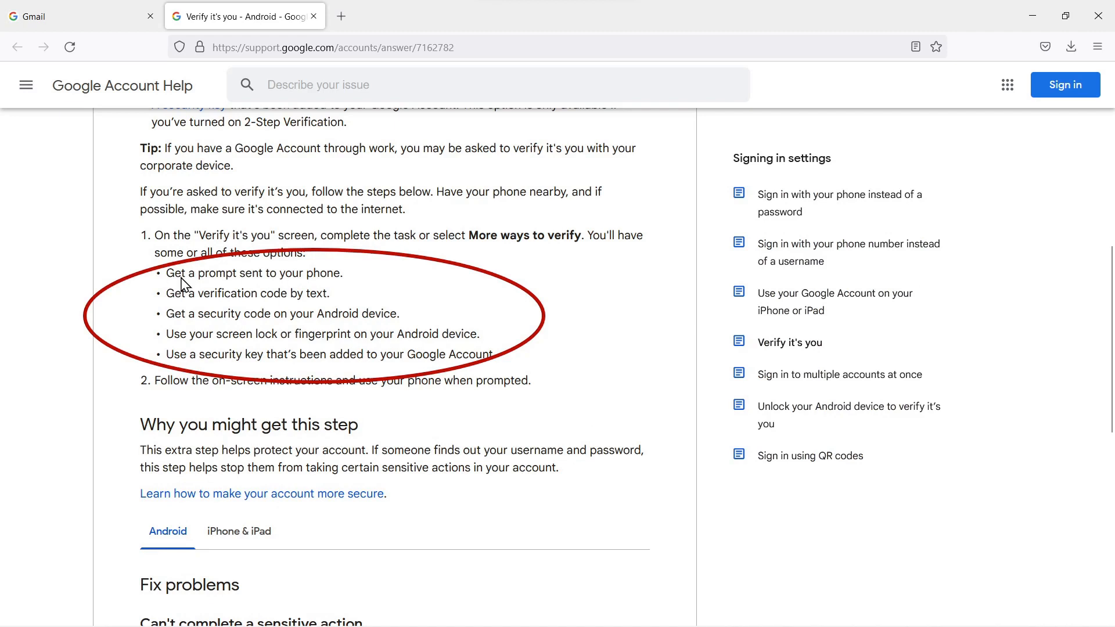
mouse_move(181, 311)
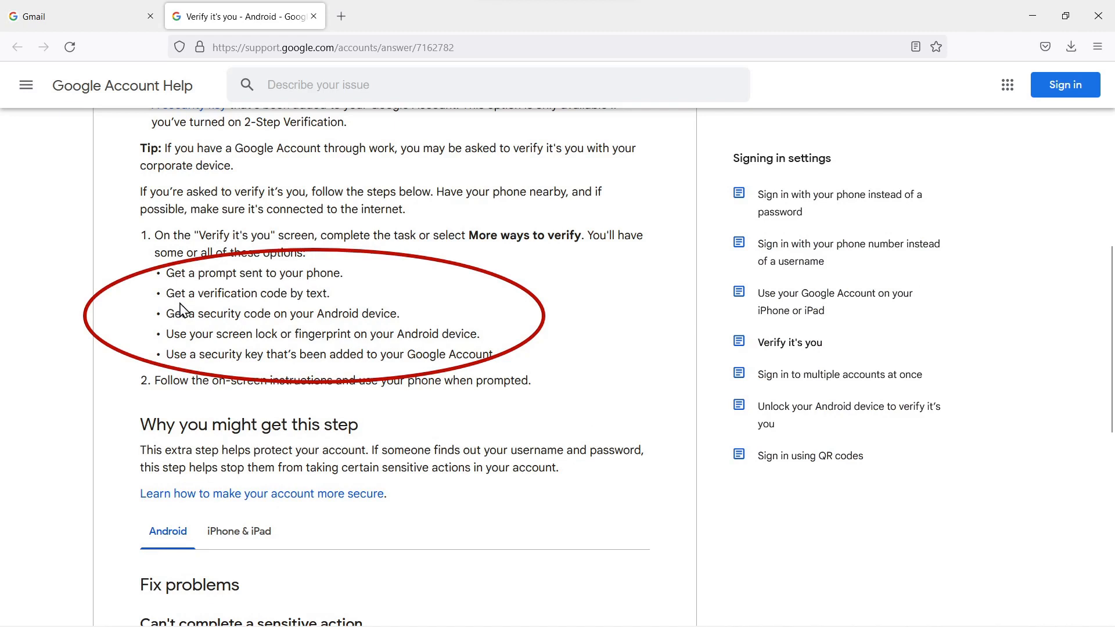
mouse_move(283, 318)
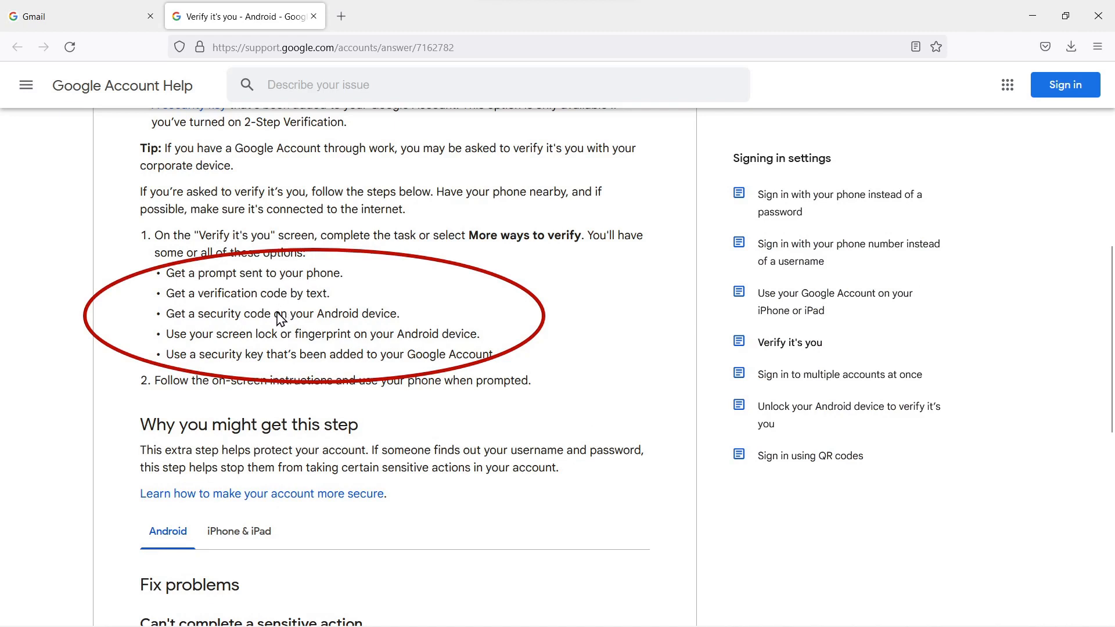
mouse_move(356, 329)
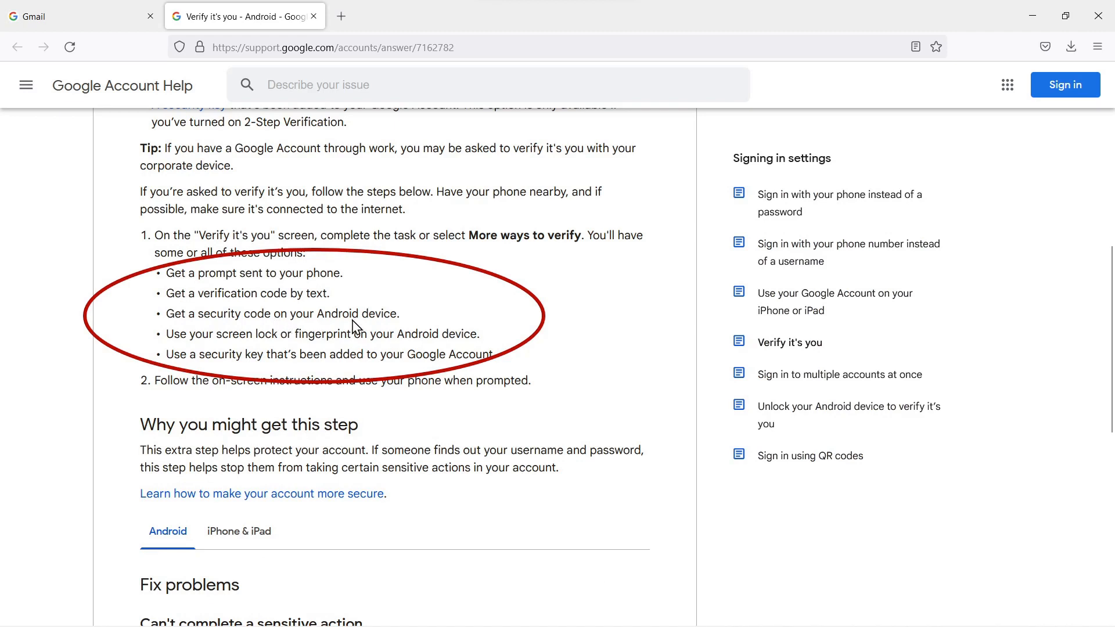
mouse_move(301, 360)
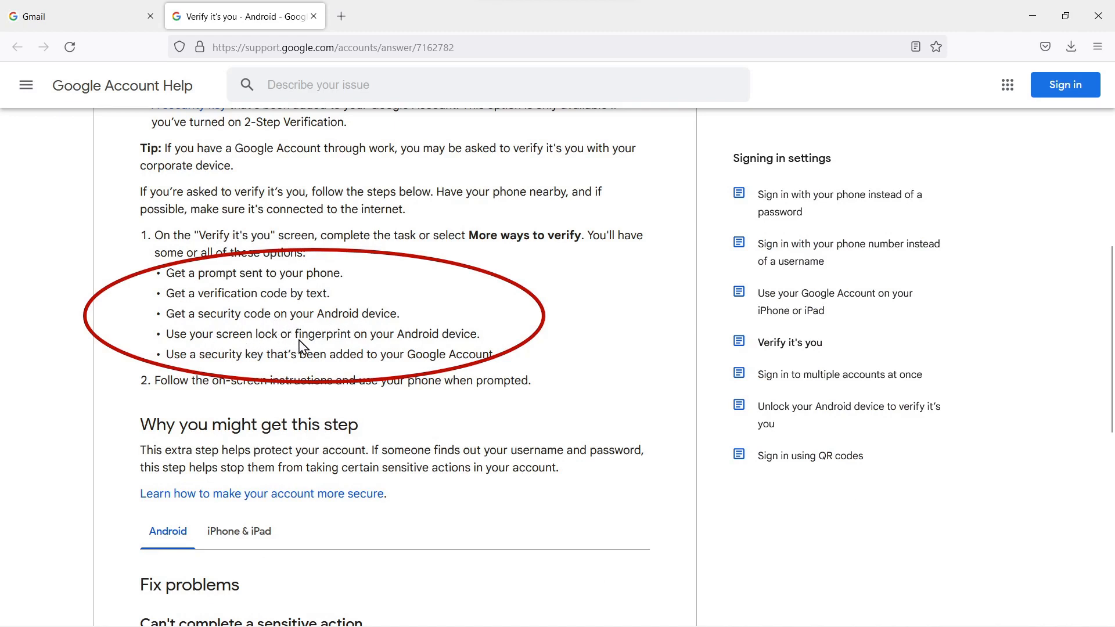
mouse_move(216, 370)
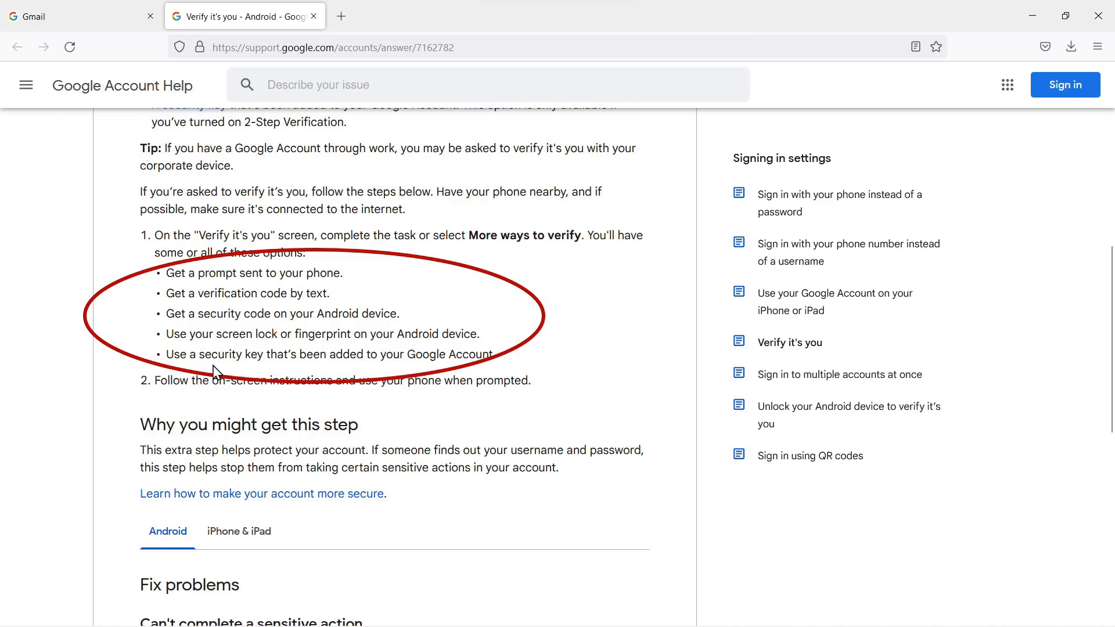
mouse_move(306, 363)
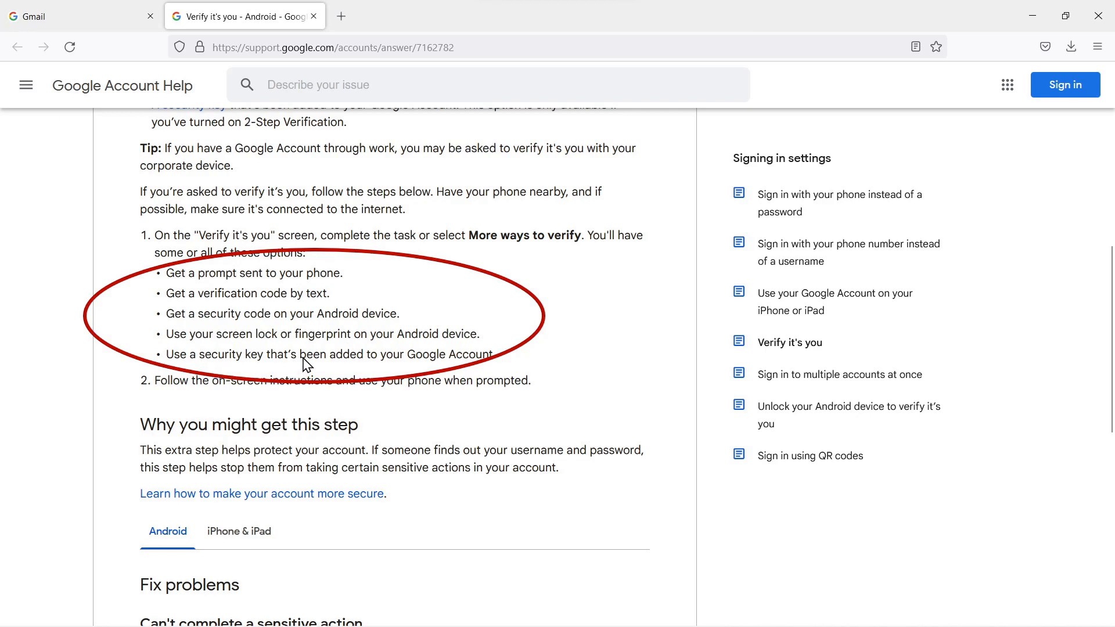
mouse_move(259, 371)
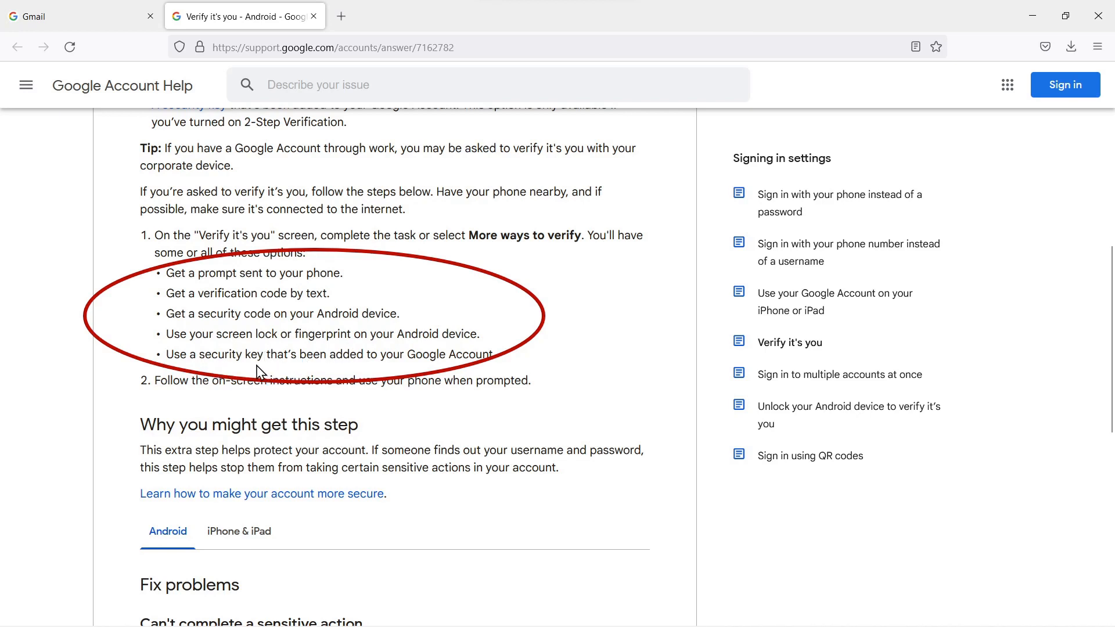
scroll("down", 3)
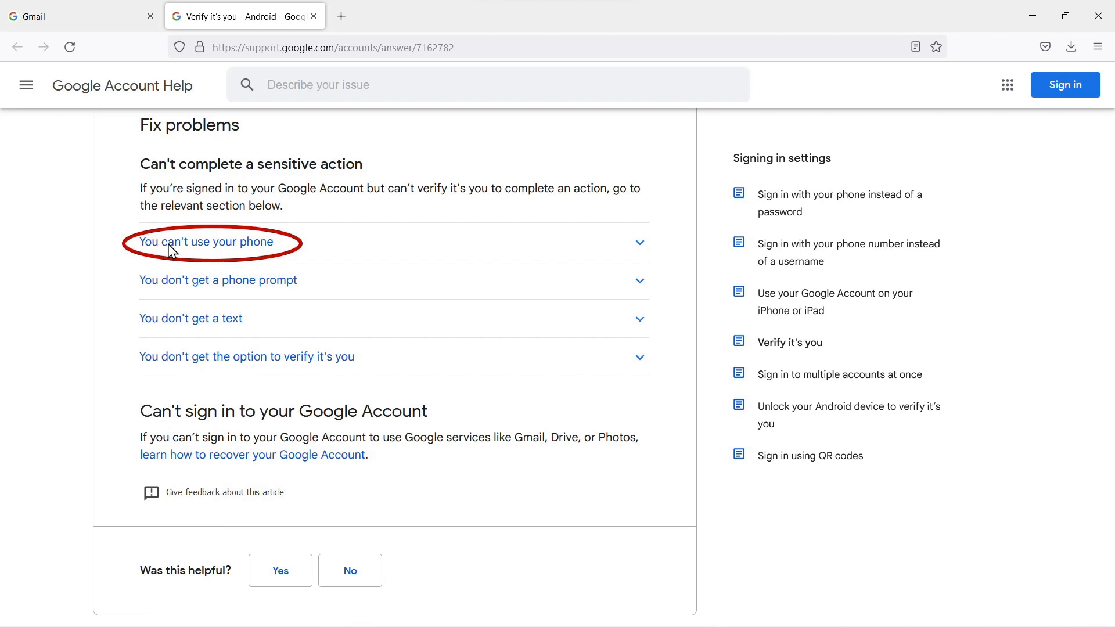
mouse_move(209, 251)
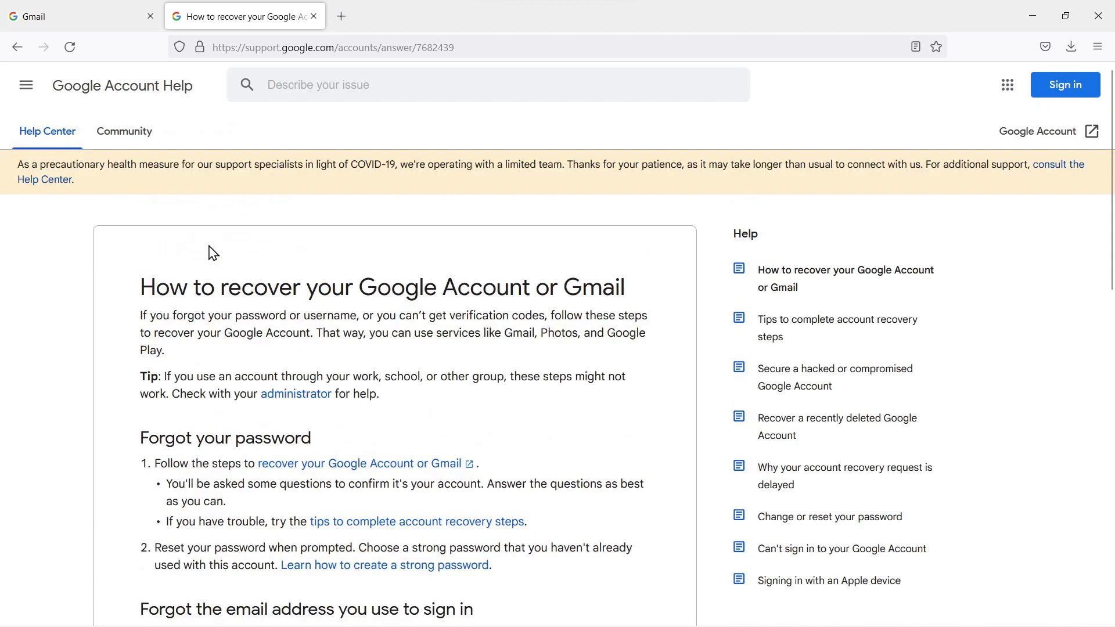
mouse_move(357, 277)
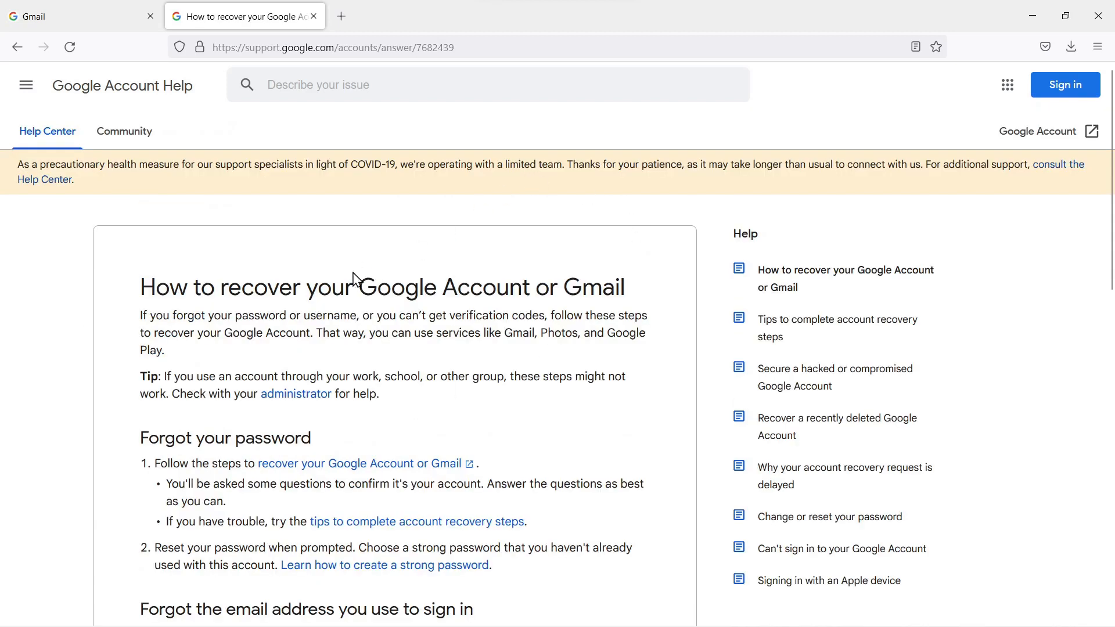
mouse_move(577, 306)
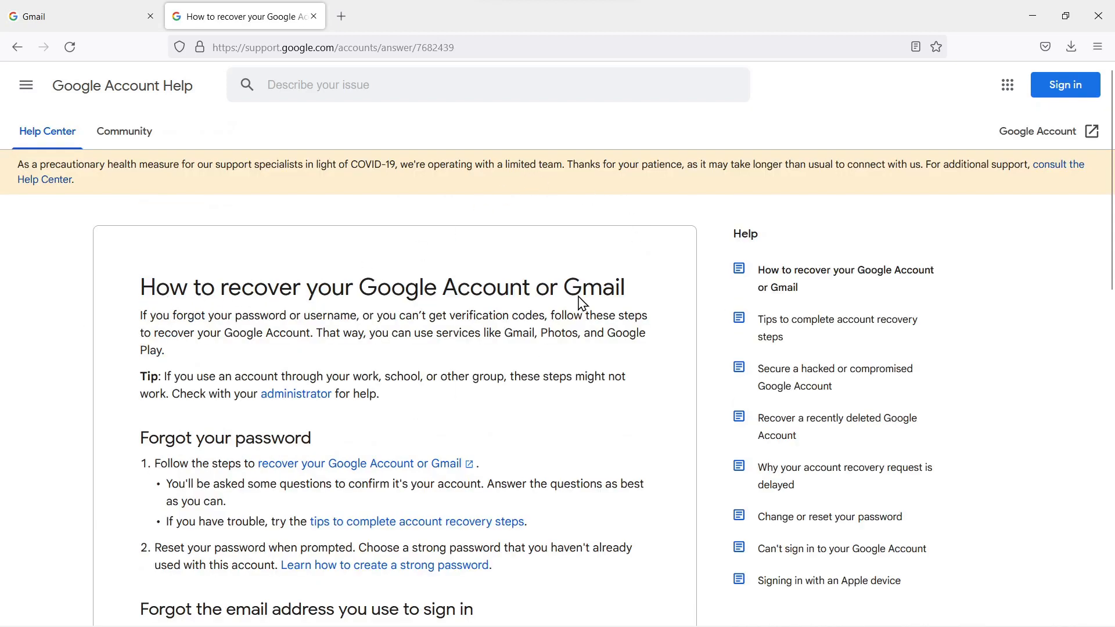
mouse_move(583, 305)
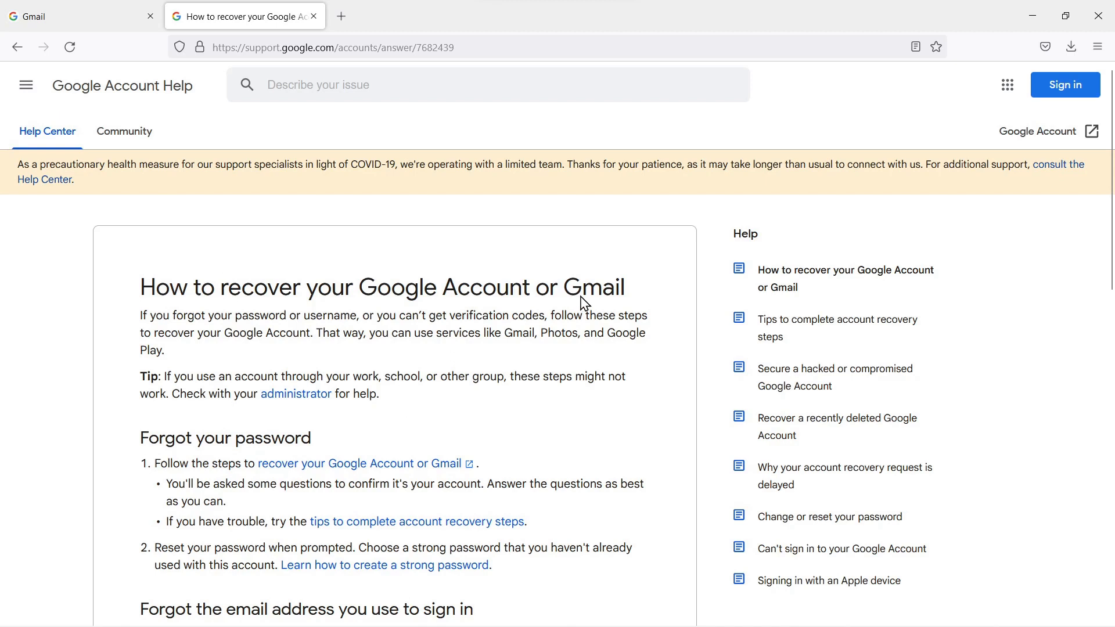
mouse_move(349, 425)
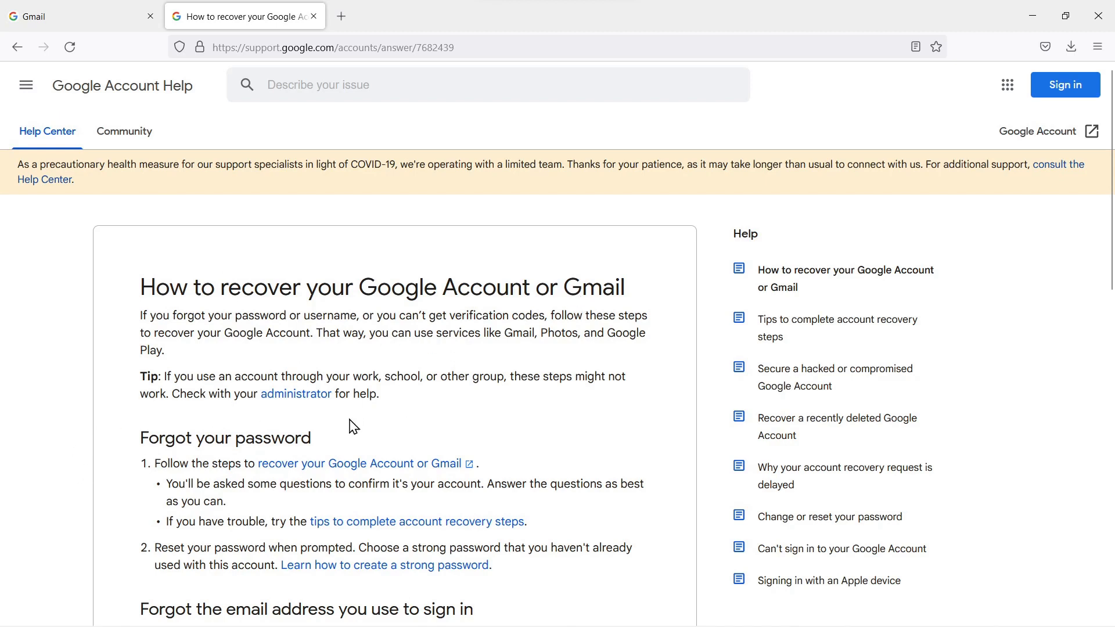
mouse_move(214, 620)
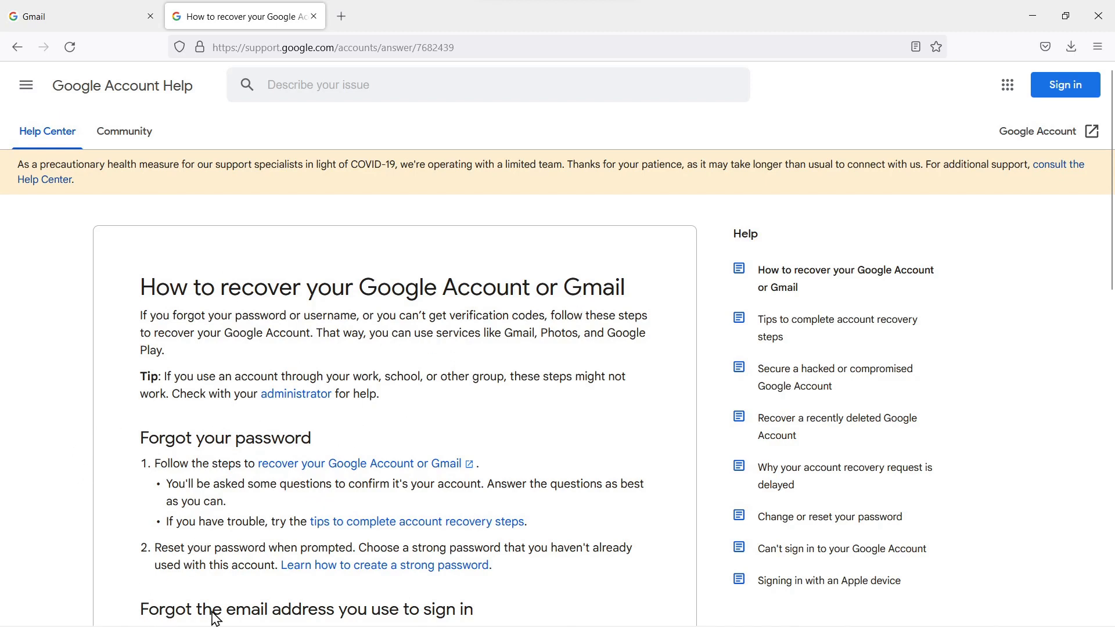
mouse_move(162, 623)
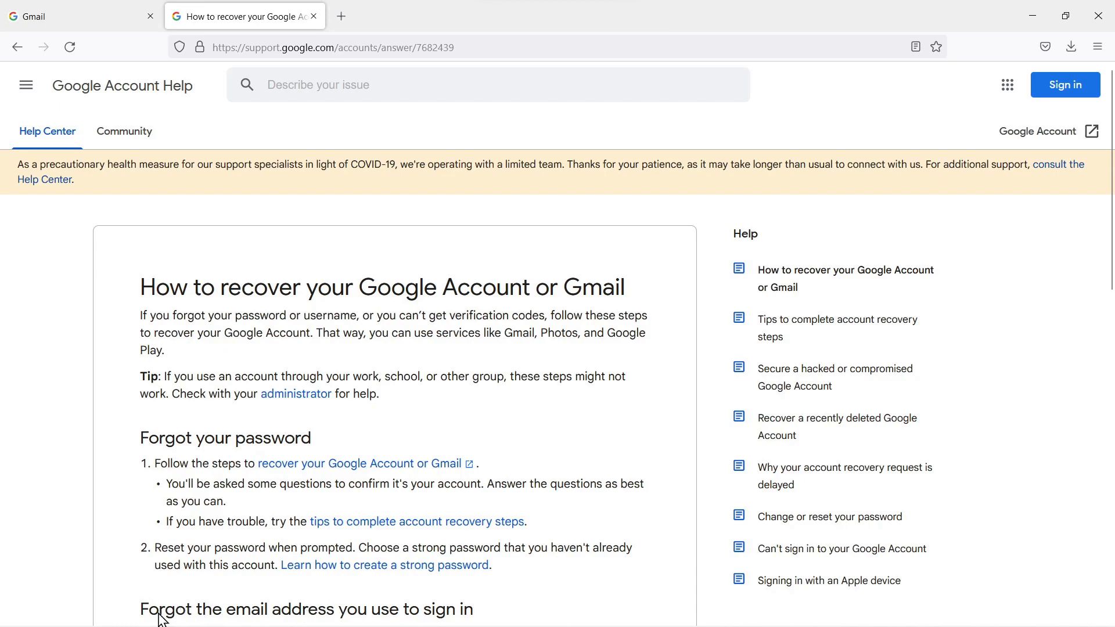
Step: Scroll to 'Can't sign in for another reason' and follow the 'get help signing in' link
scroll("down", 3)
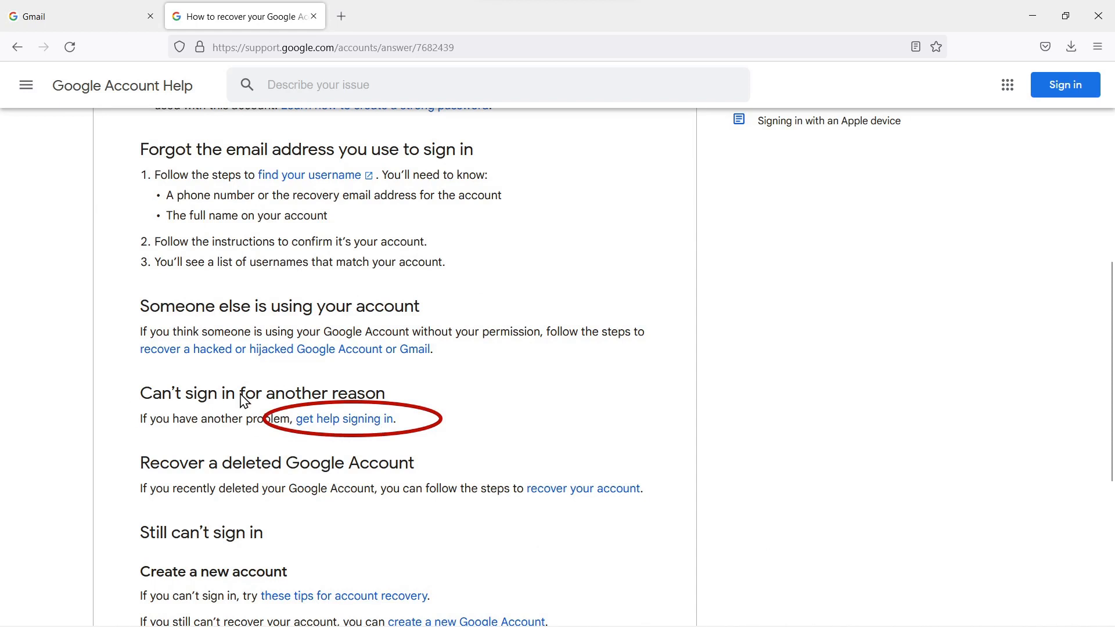
mouse_move(348, 433)
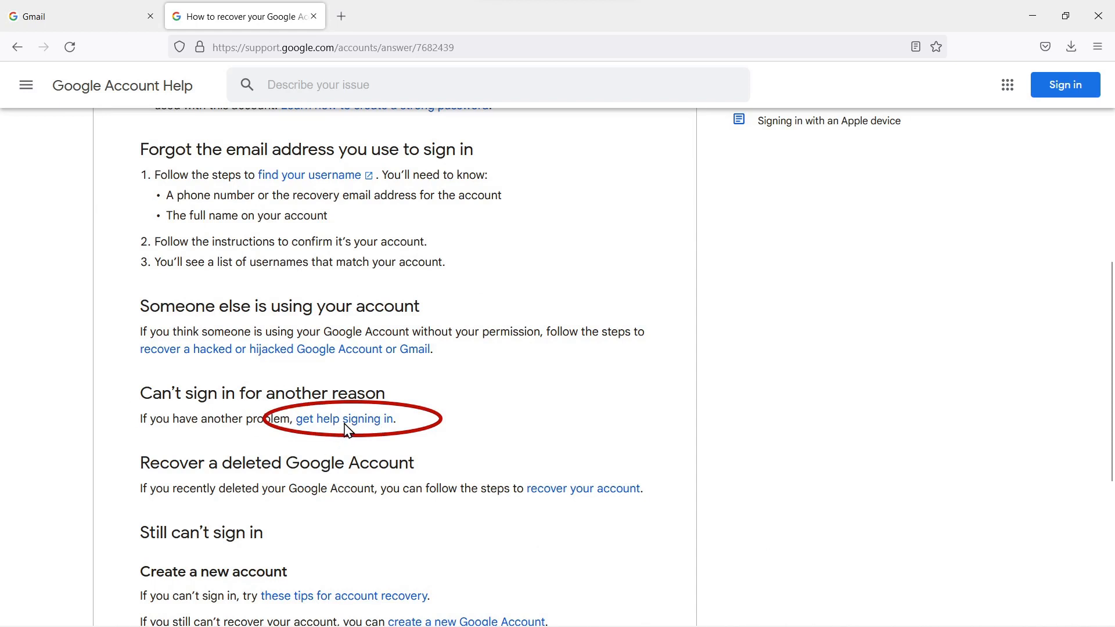
left_click(346, 418)
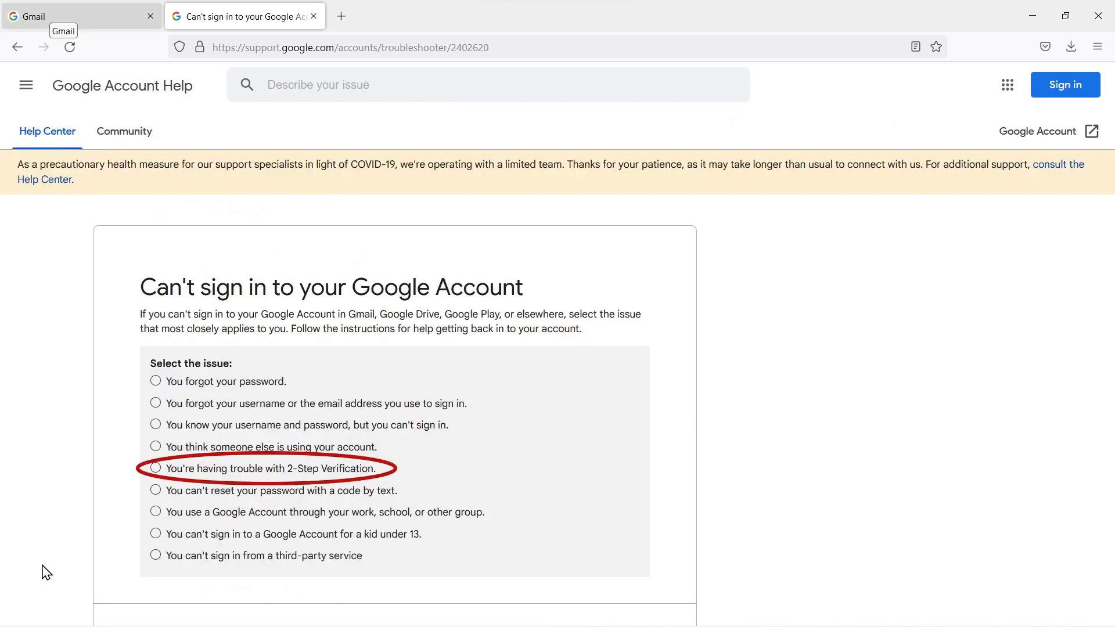
mouse_move(49, 595)
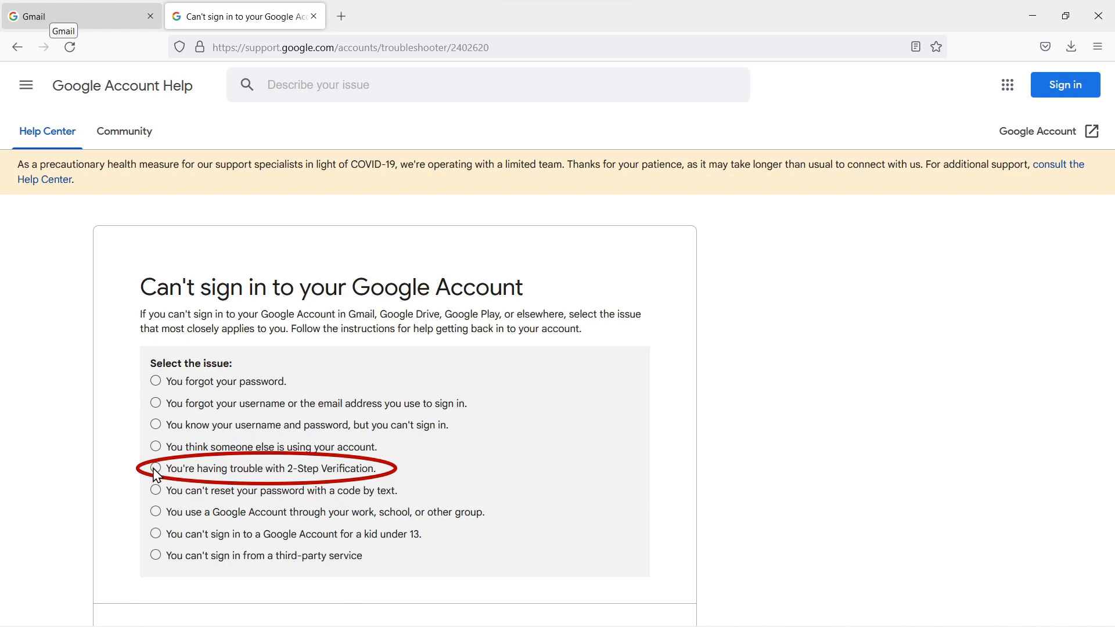
Step: Choose 'trouble with 2-Step Verification' and 'Your phone is lost or you can't use it'
left_click(155, 469)
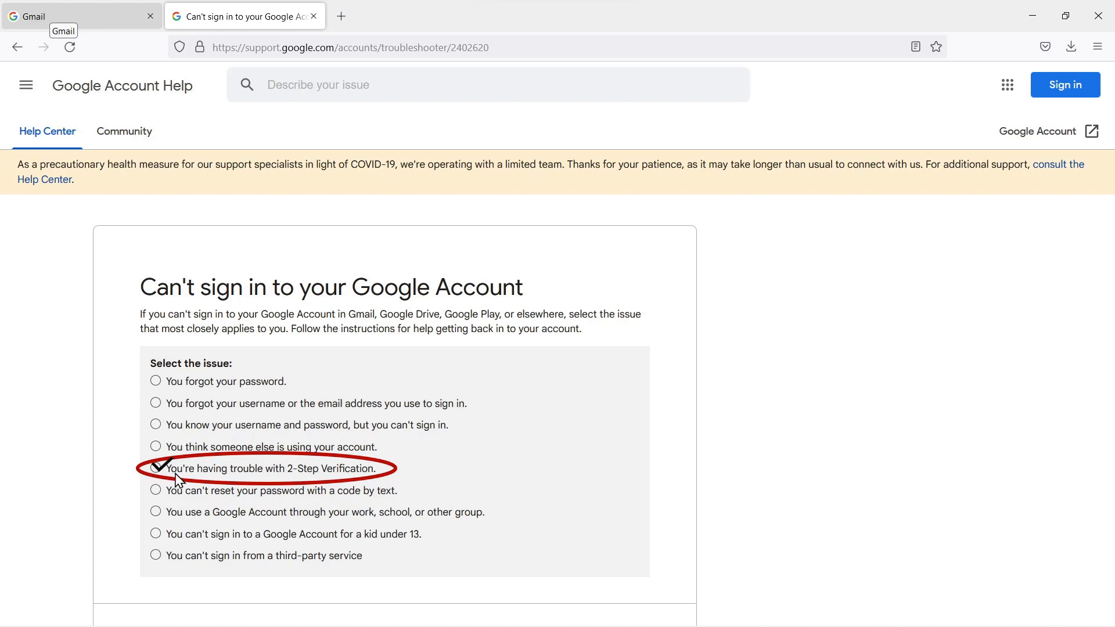
left_click(155, 468)
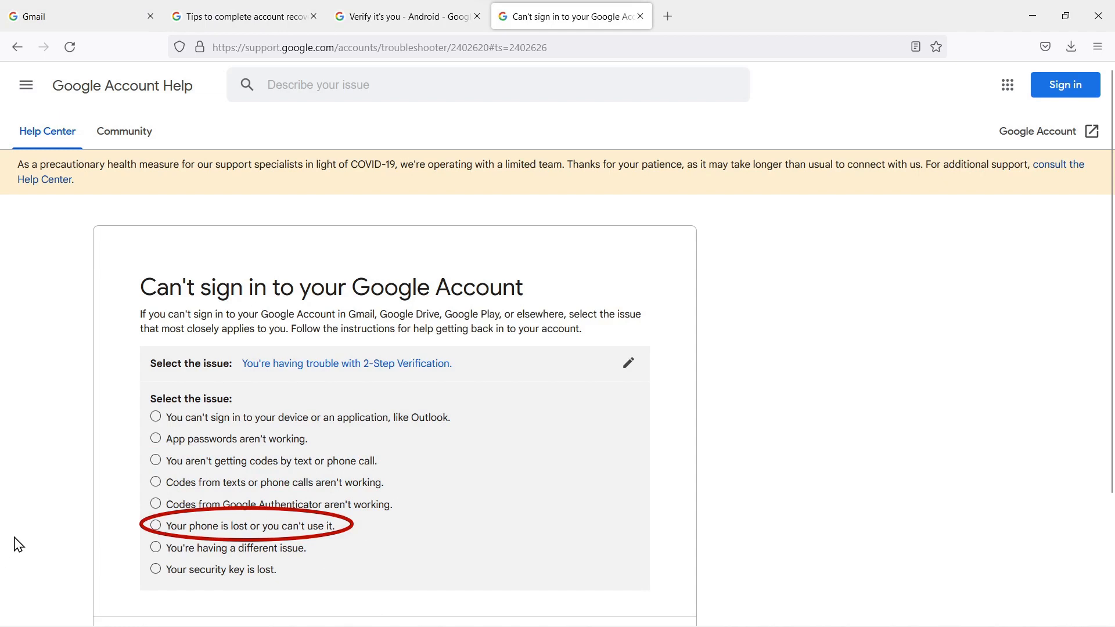
left_click(155, 527)
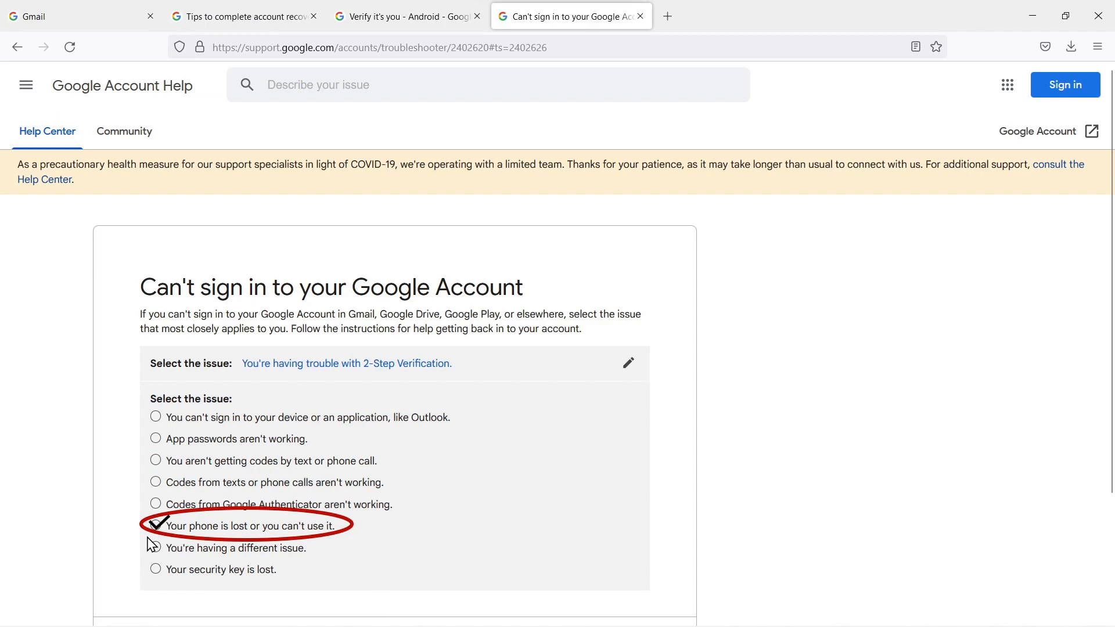
mouse_move(306, 527)
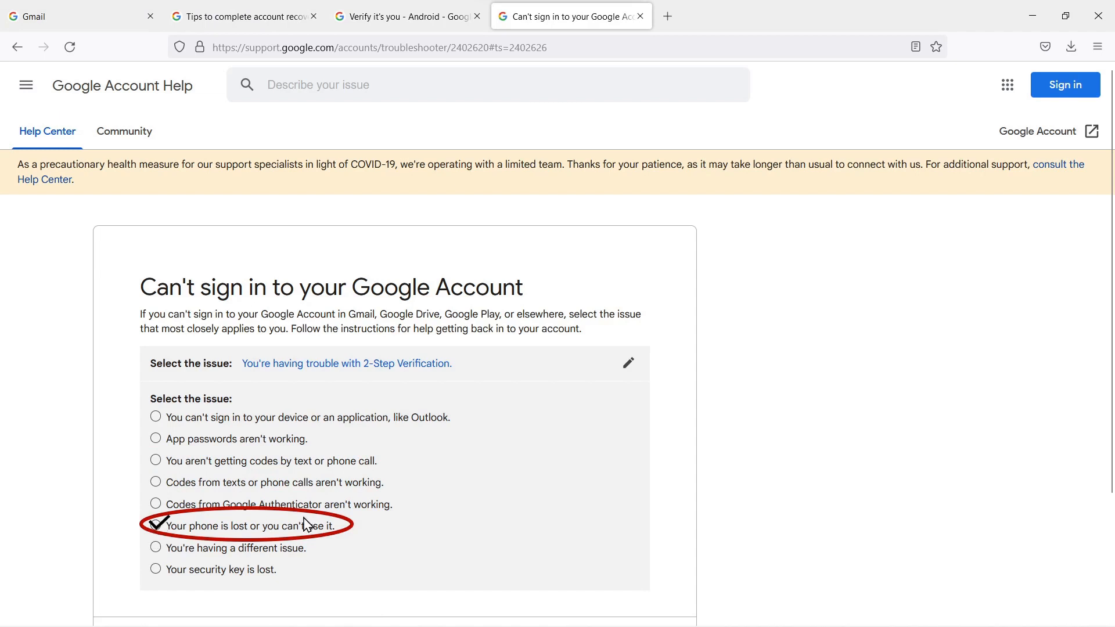
left_click(156, 527)
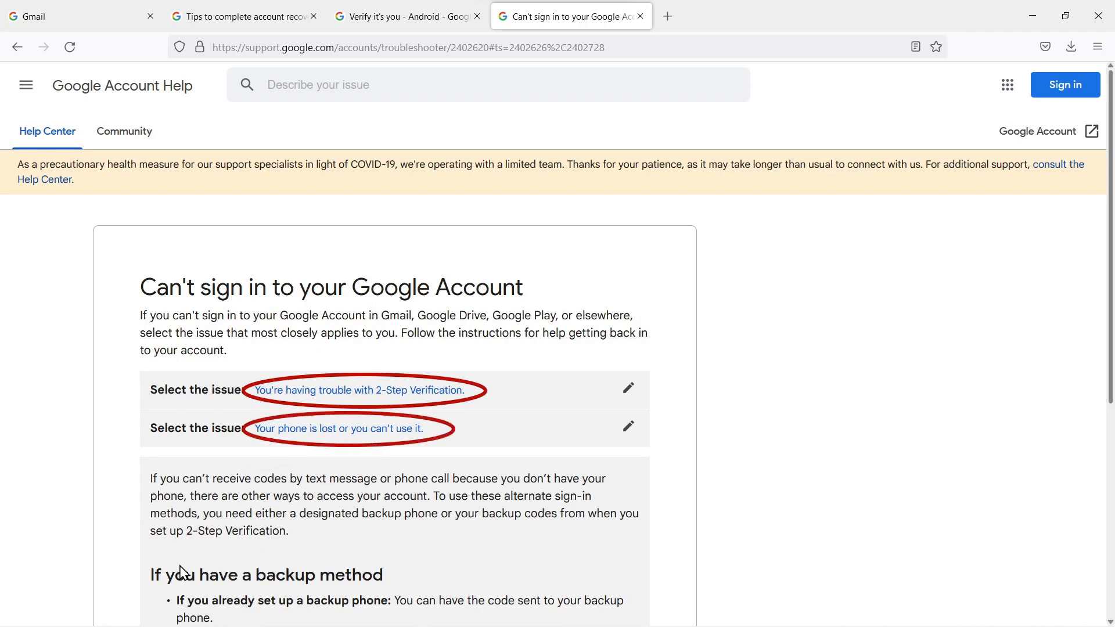
mouse_move(273, 403)
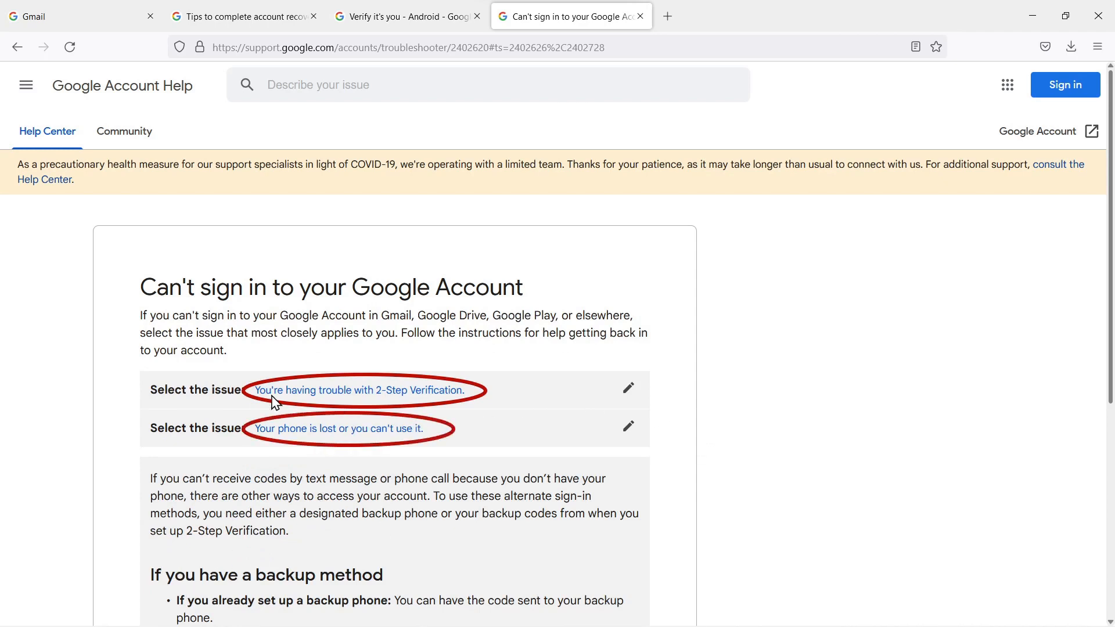
mouse_move(378, 407)
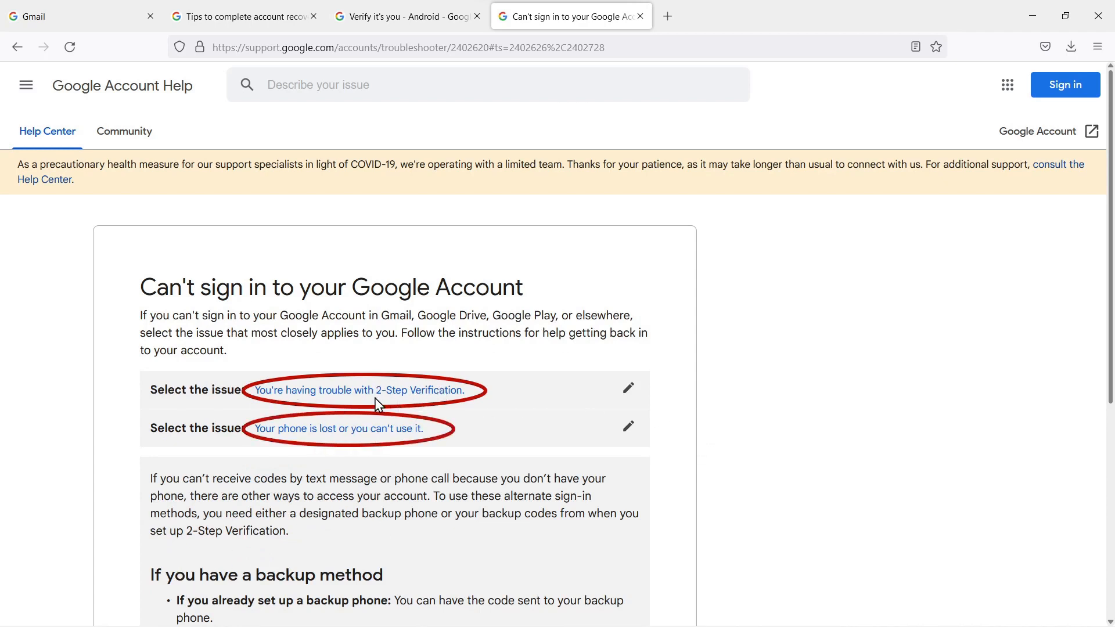
mouse_move(523, 435)
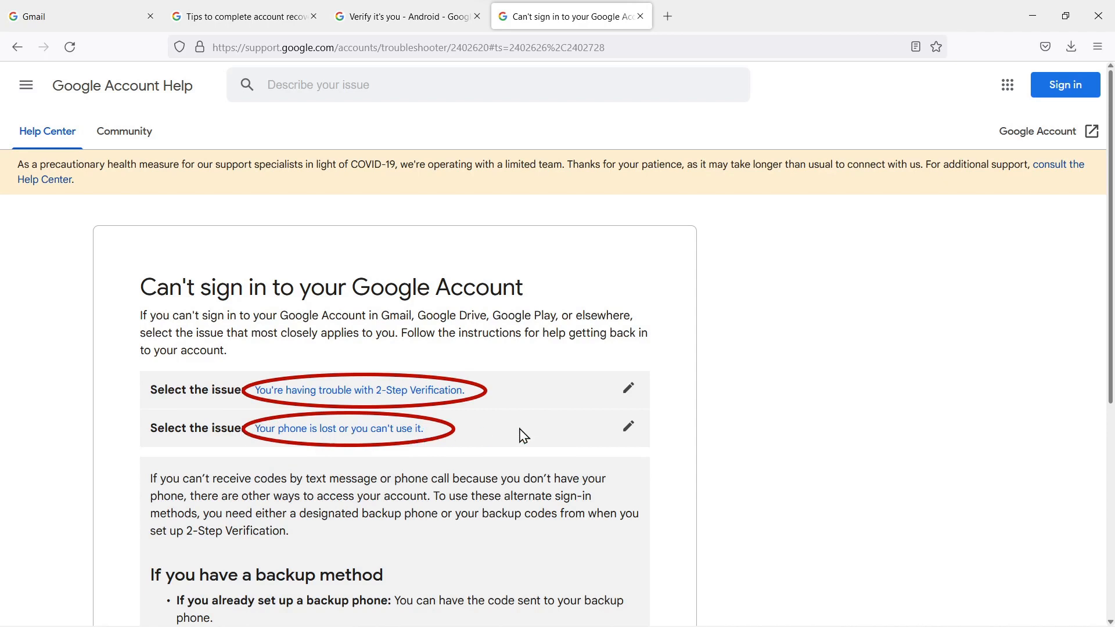
mouse_move(345, 453)
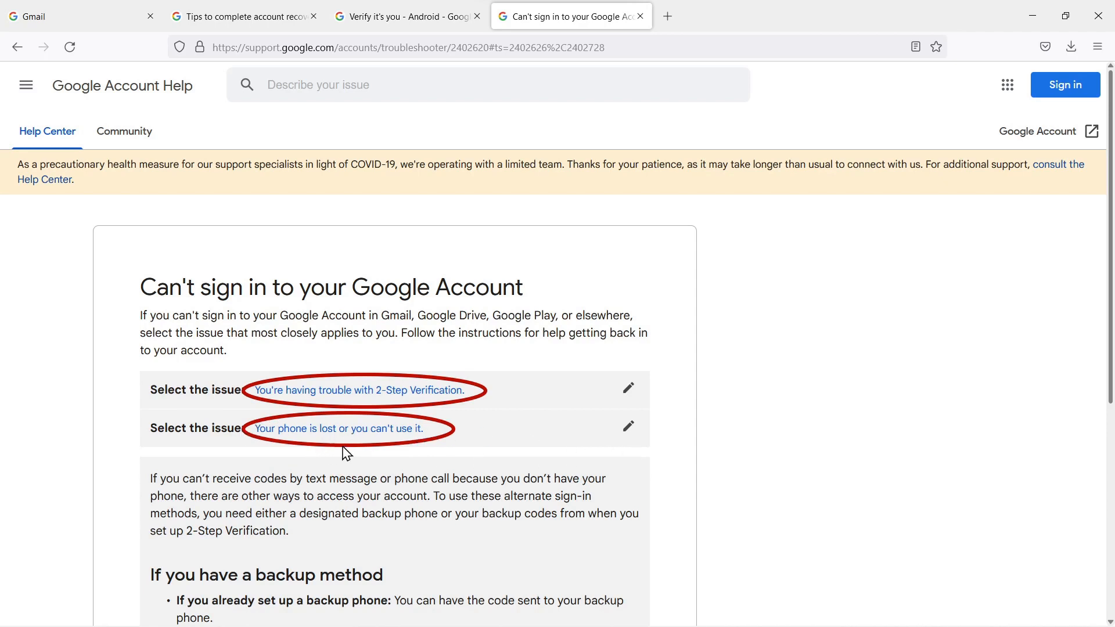
Step: Scroll the troubleshooter down to the 'If you don't have a backup method' section
scroll("down", 3)
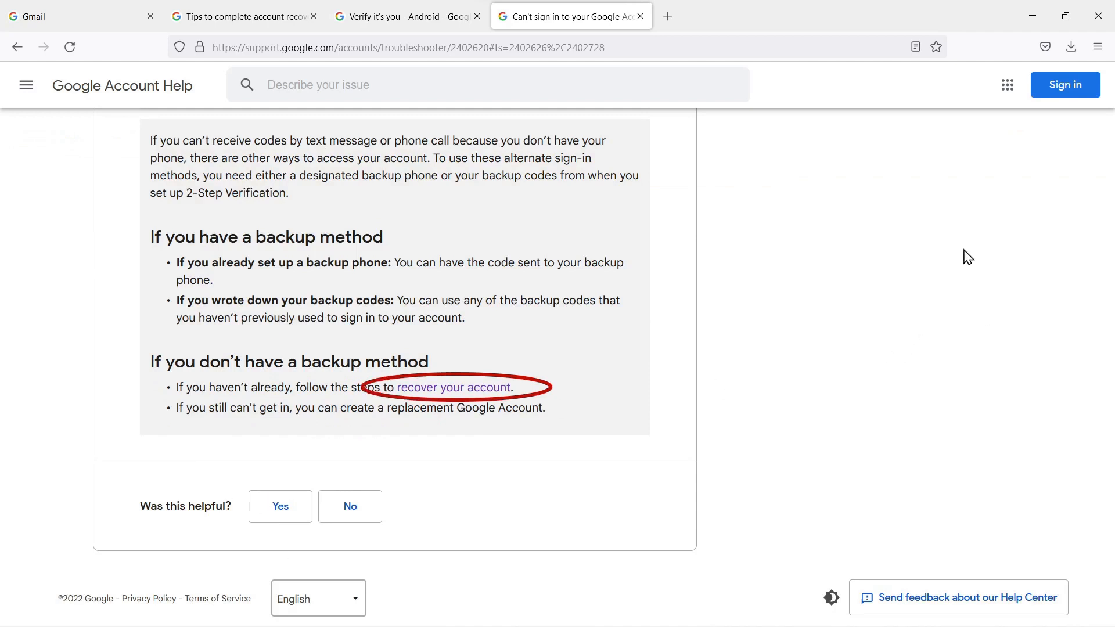
mouse_move(331, 381)
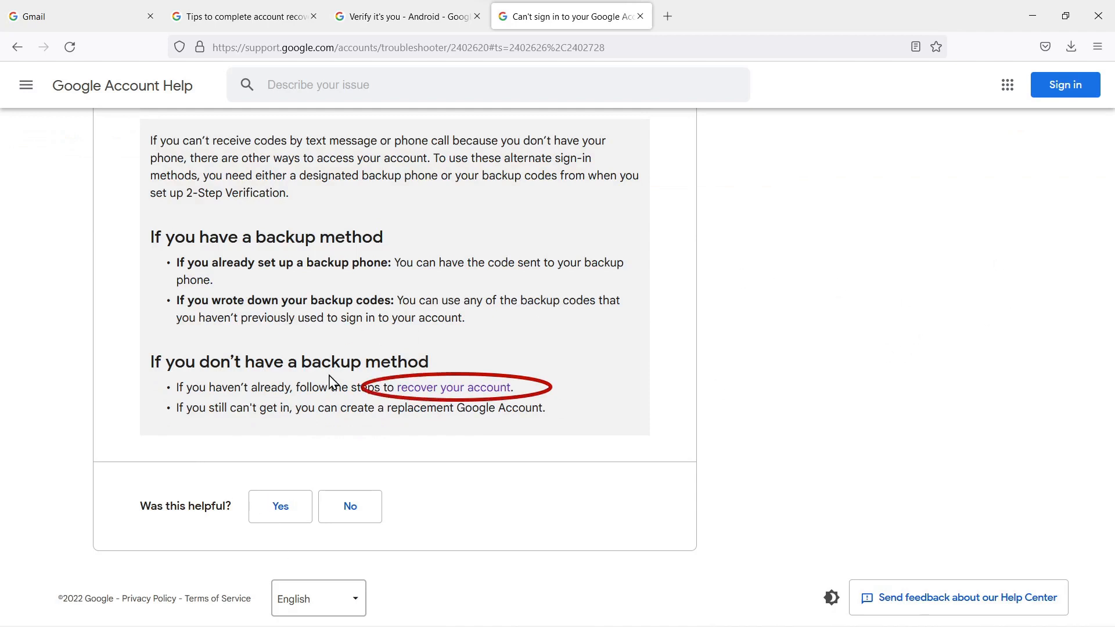
mouse_move(327, 392)
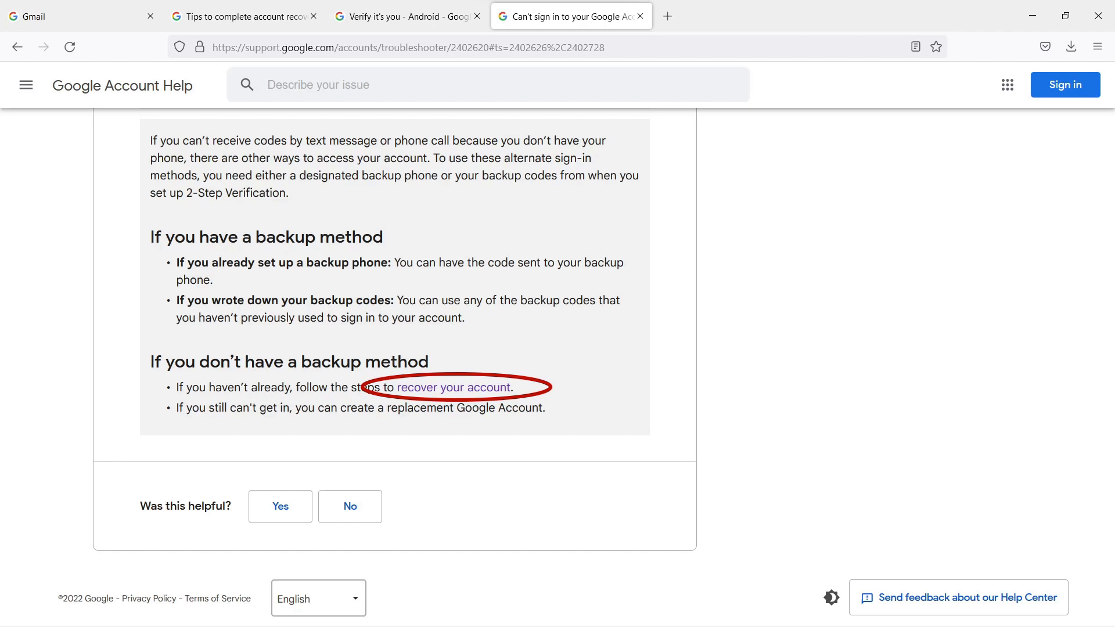
mouse_move(716, 318)
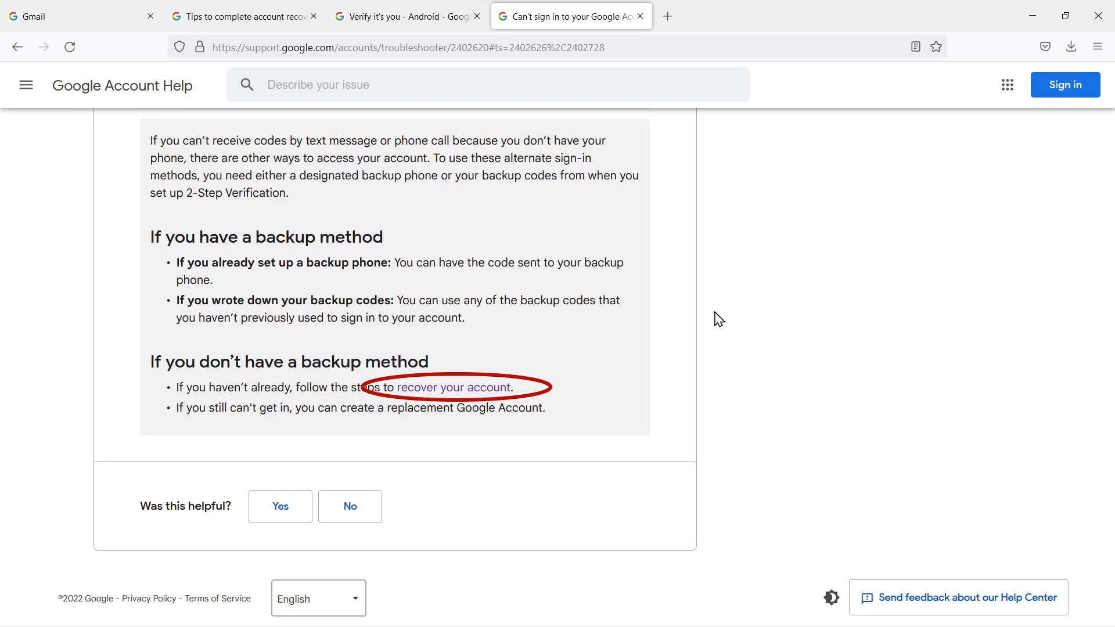
mouse_move(431, 402)
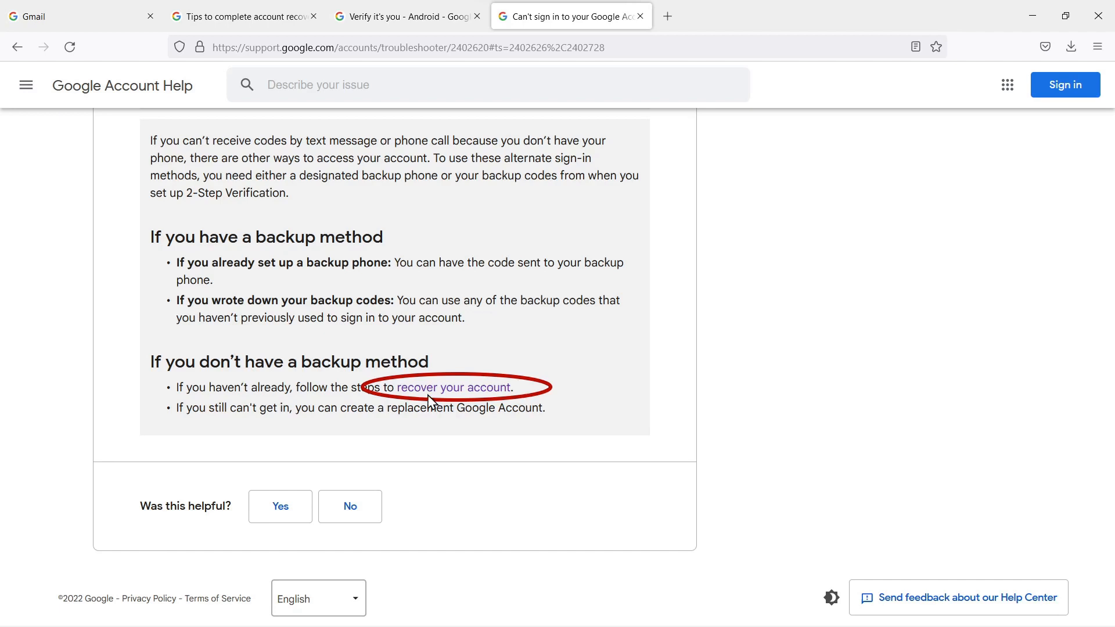
mouse_move(561, 377)
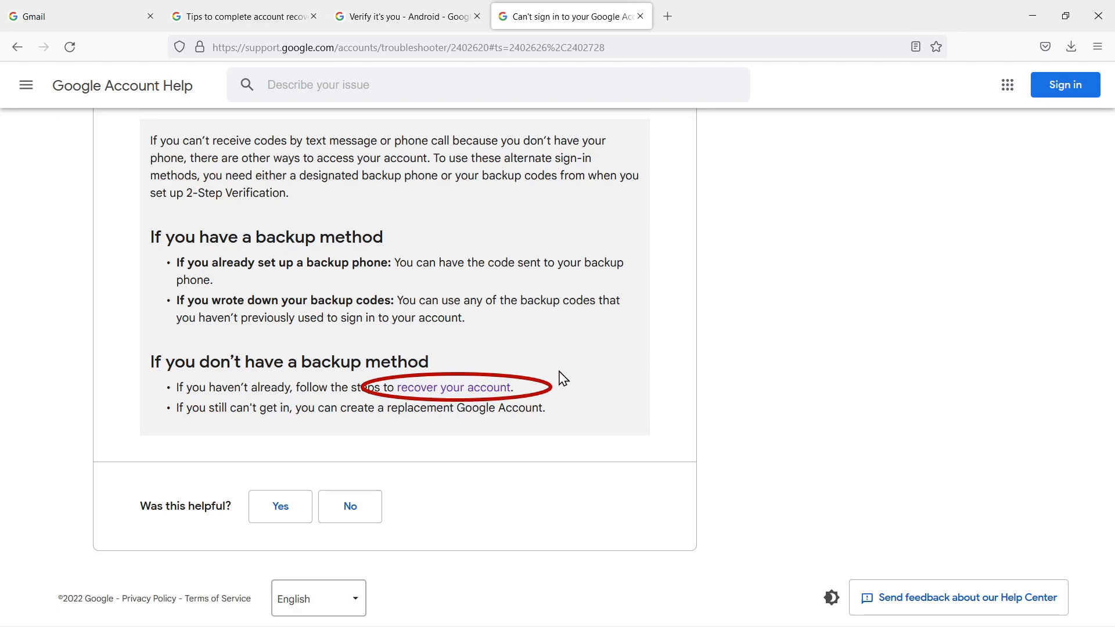
mouse_move(434, 395)
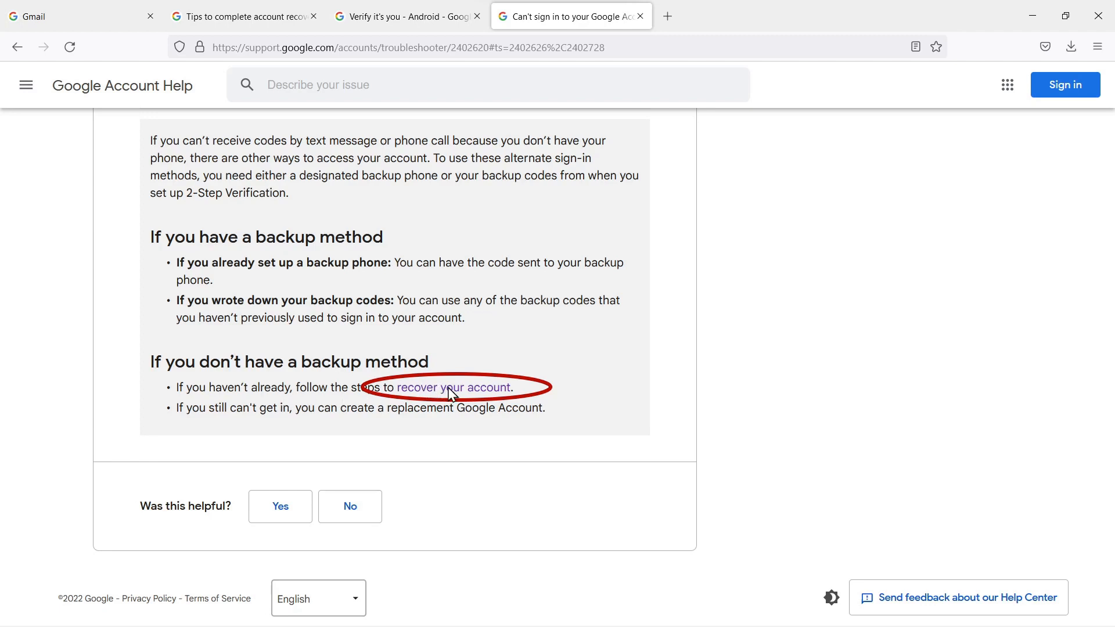
mouse_move(454, 400)
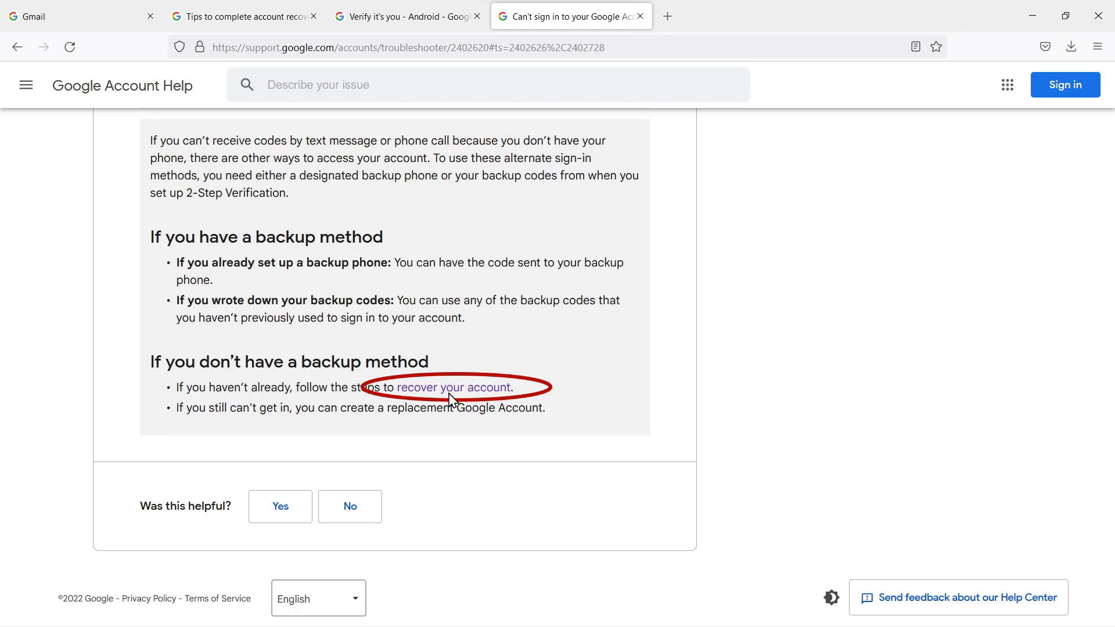
left_click(455, 387)
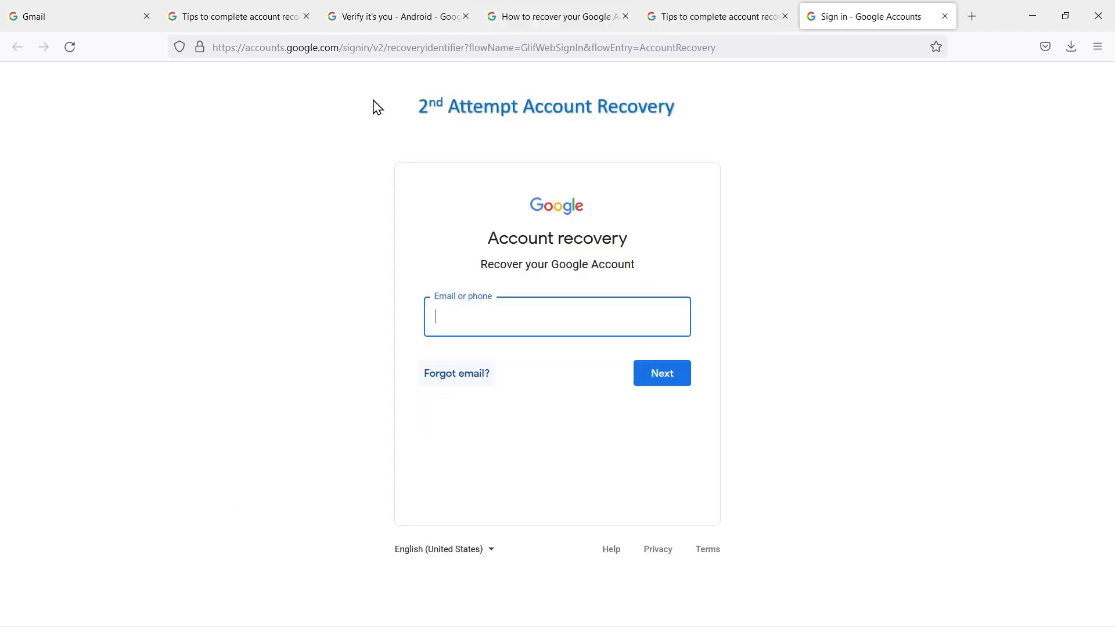
mouse_move(635, 151)
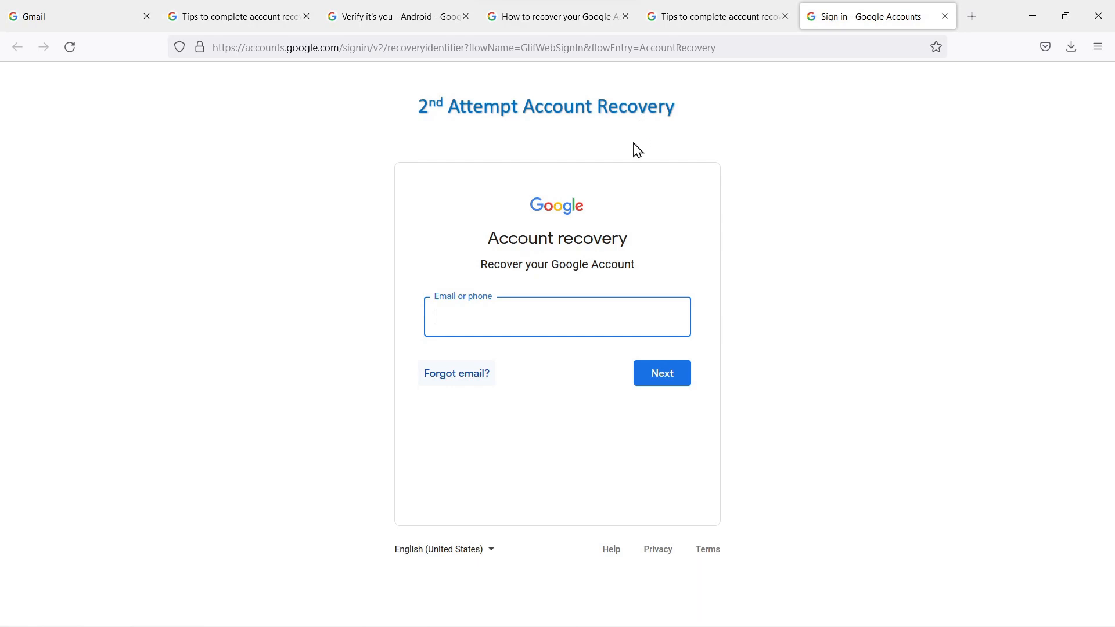
mouse_move(444, 334)
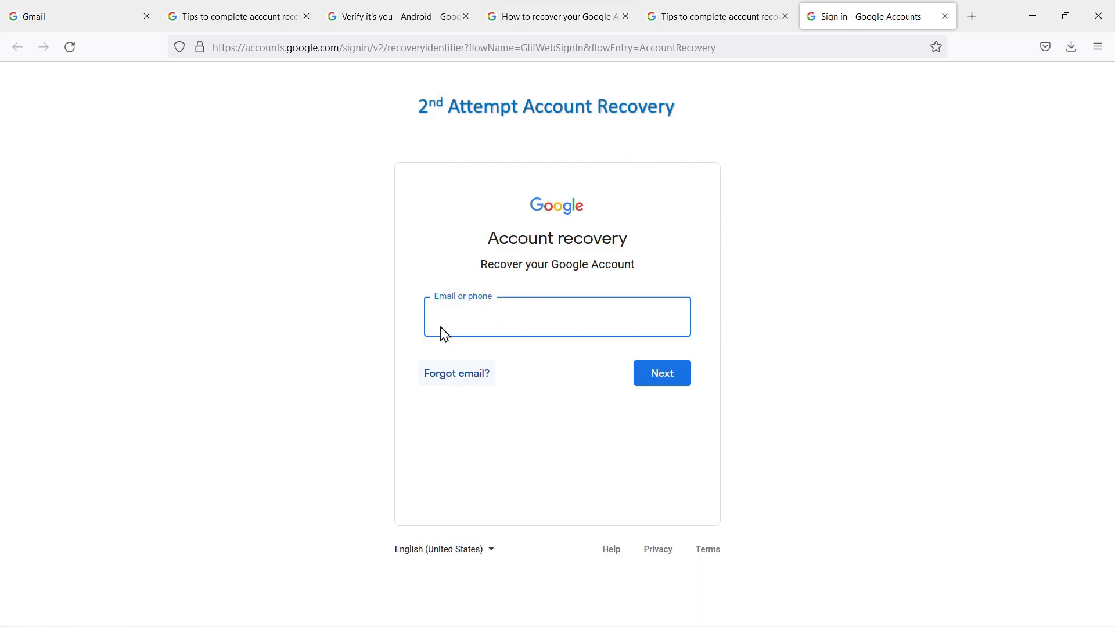
type("Youremail@gmail.com")
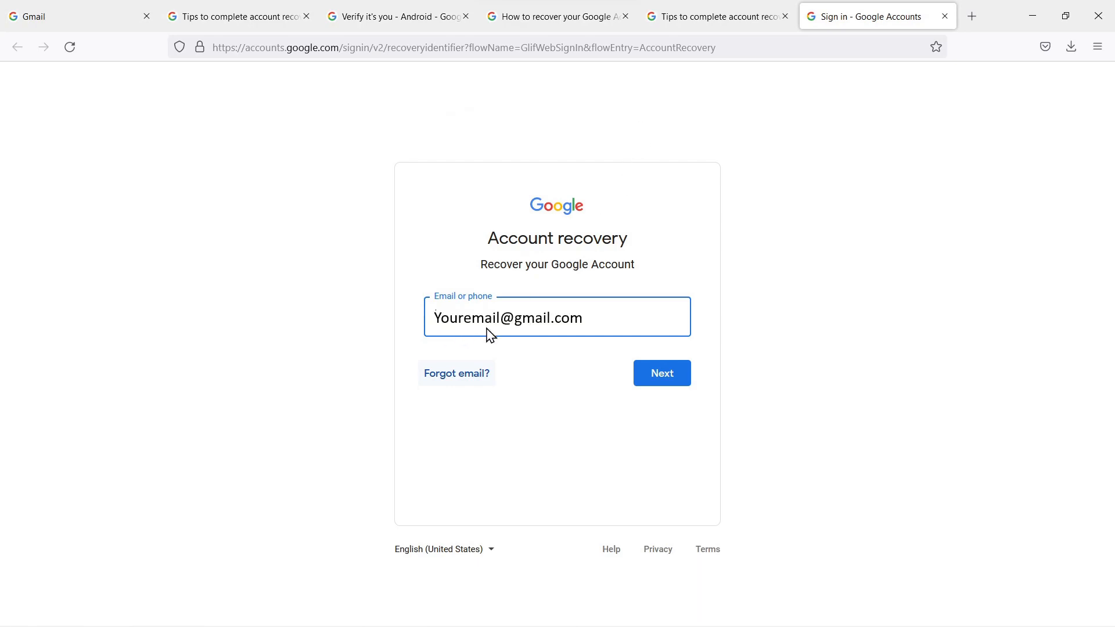
left_click(661, 373)
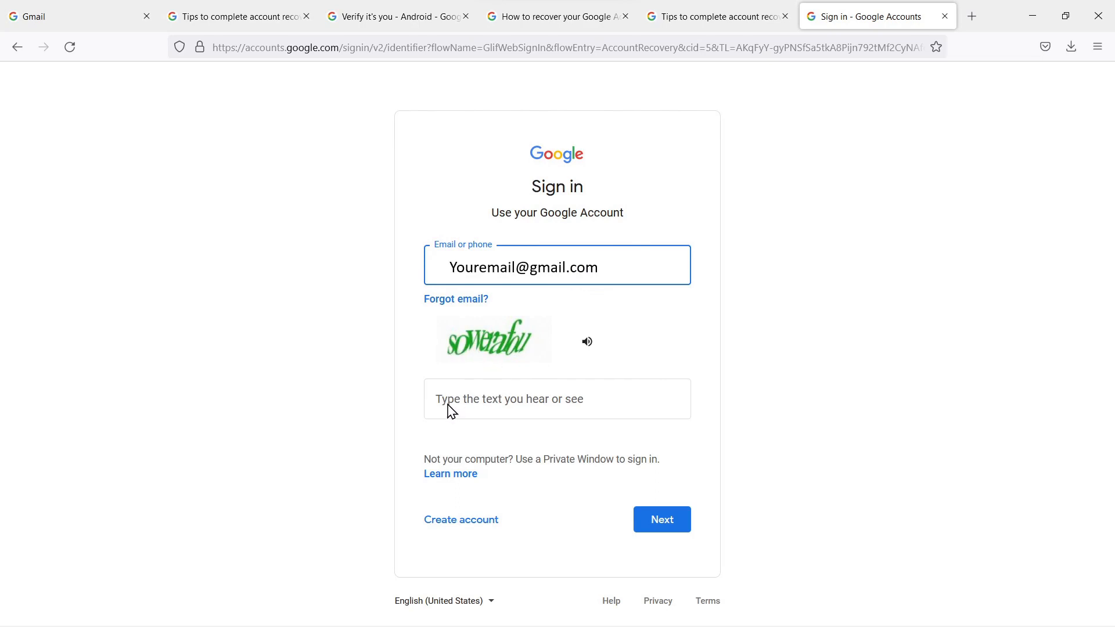
mouse_move(463, 401)
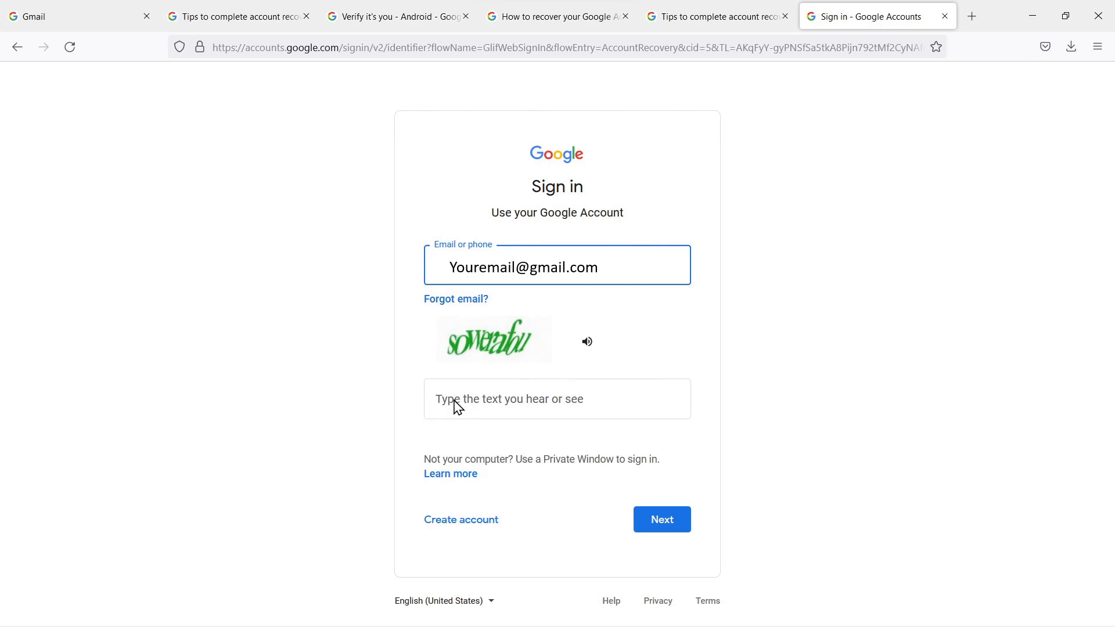
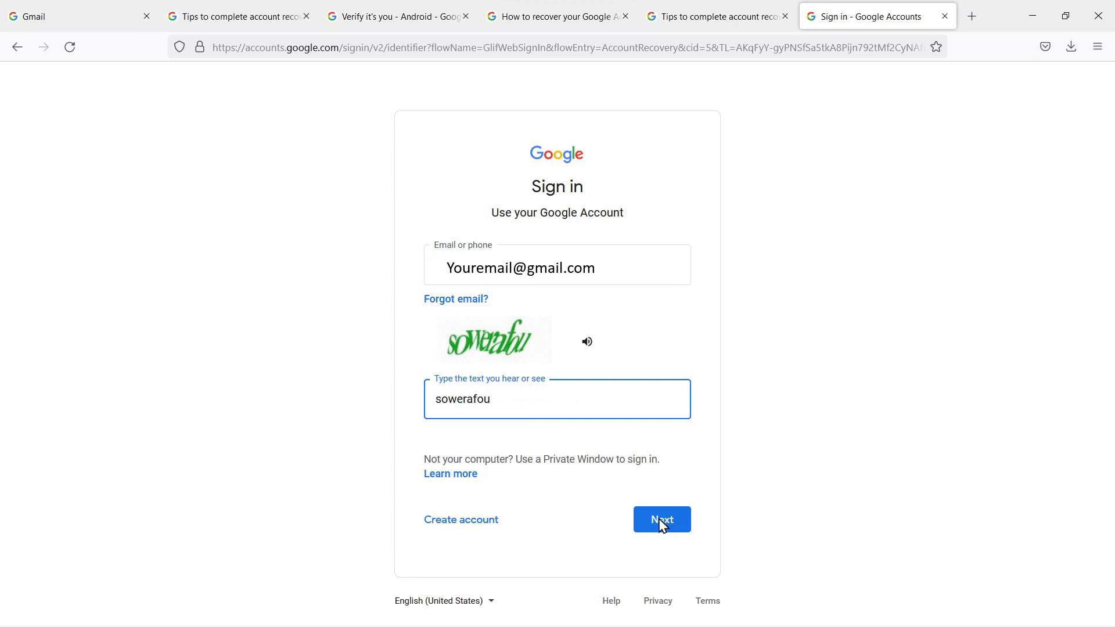
left_click(663, 519)
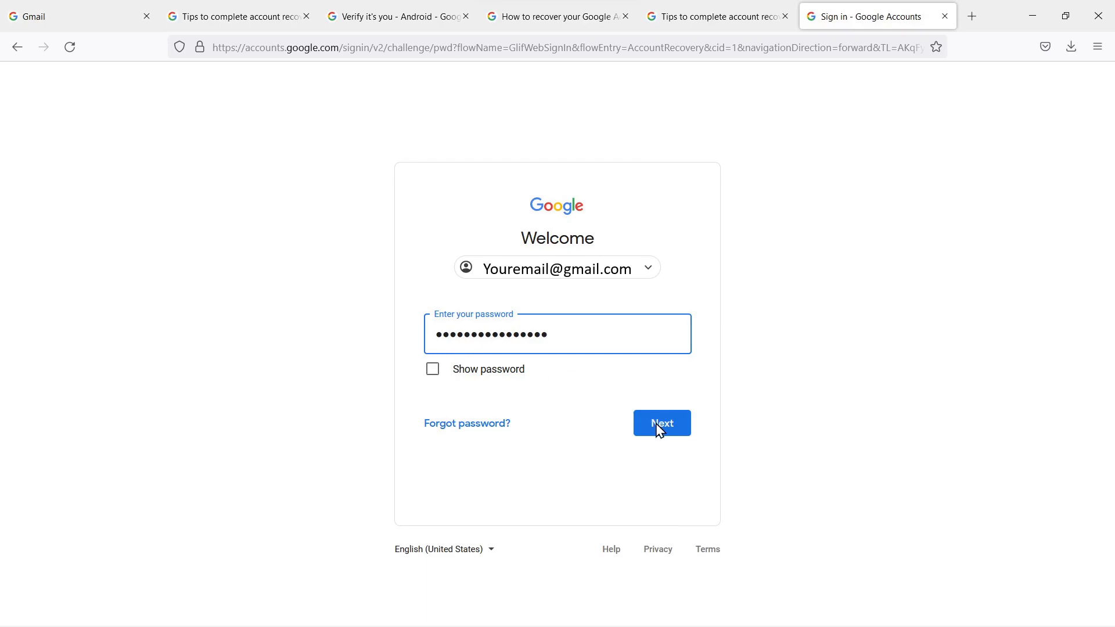
Step: Submit the password, then bypass the QR code and text-code options via Try another way
left_click(662, 424)
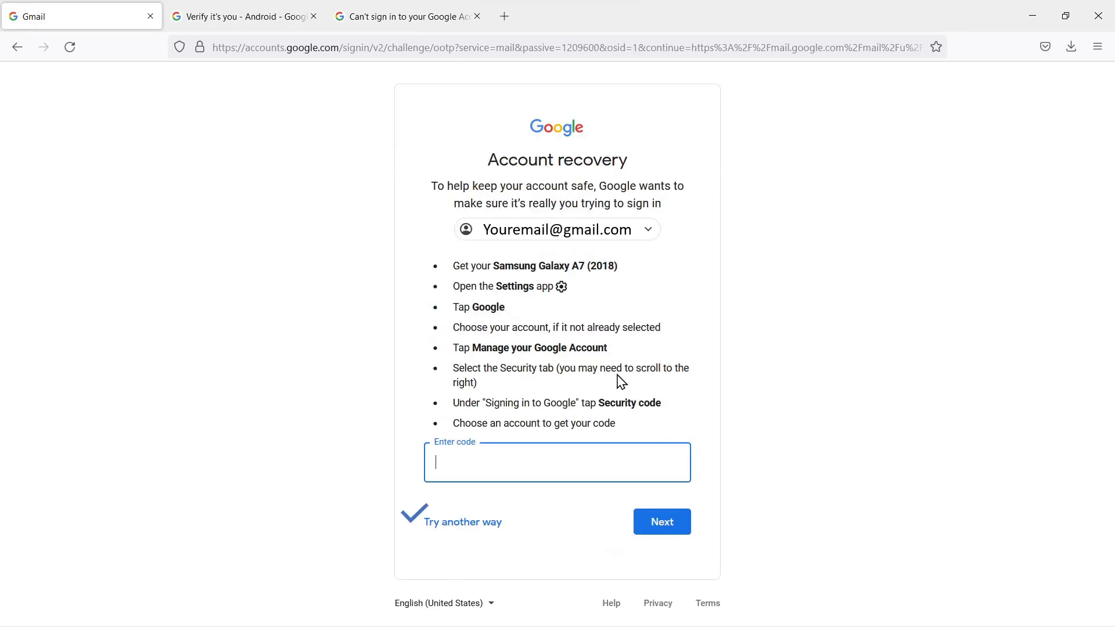
mouse_move(553, 330)
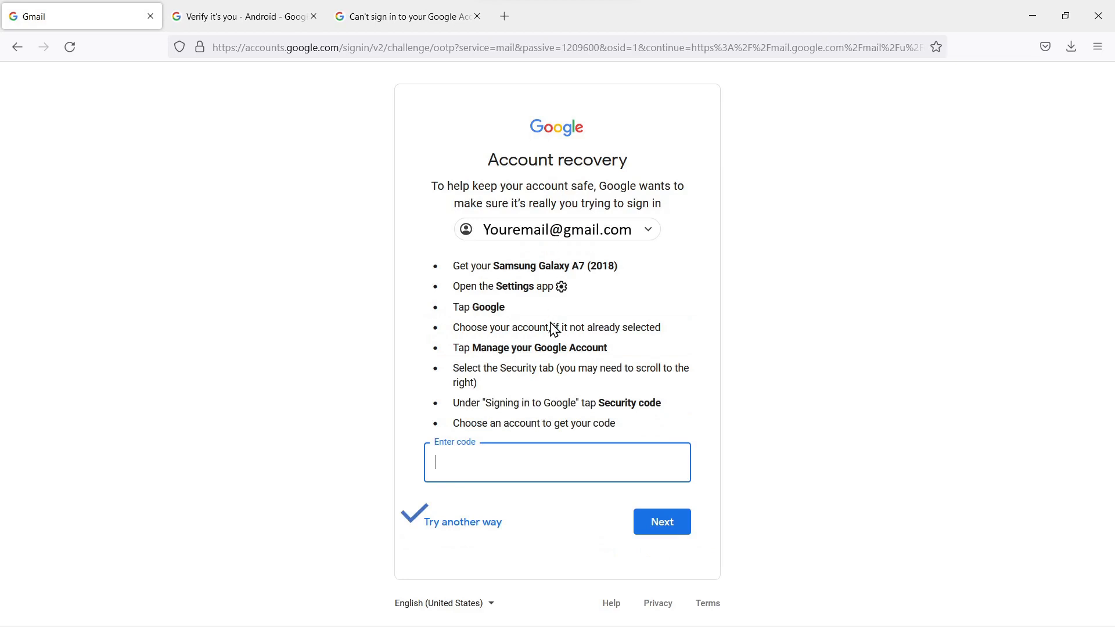
mouse_move(576, 286)
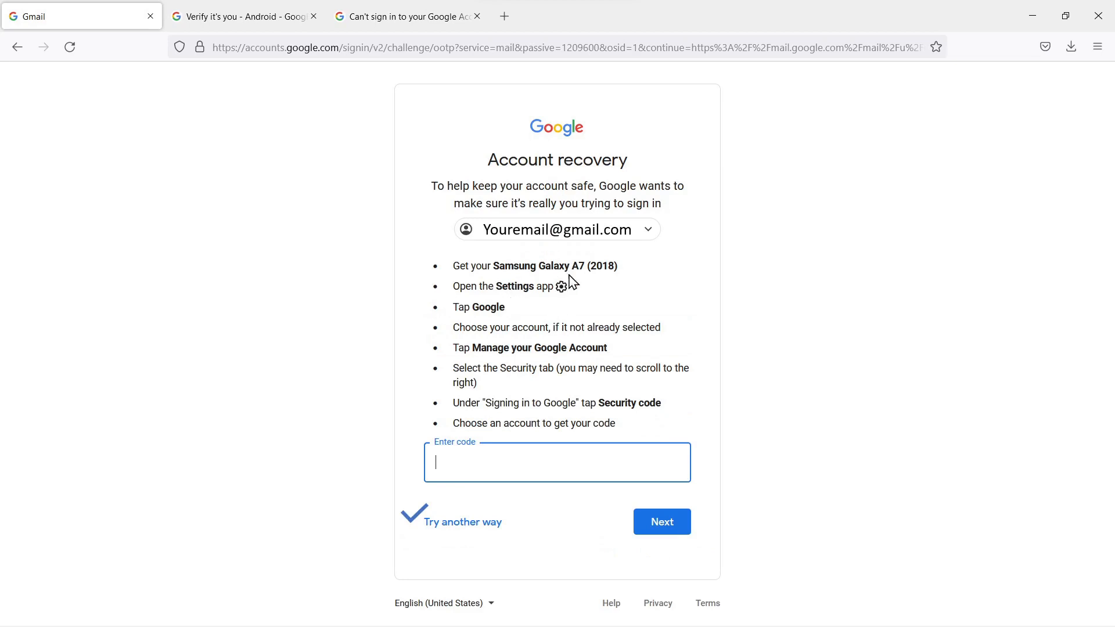
mouse_move(478, 465)
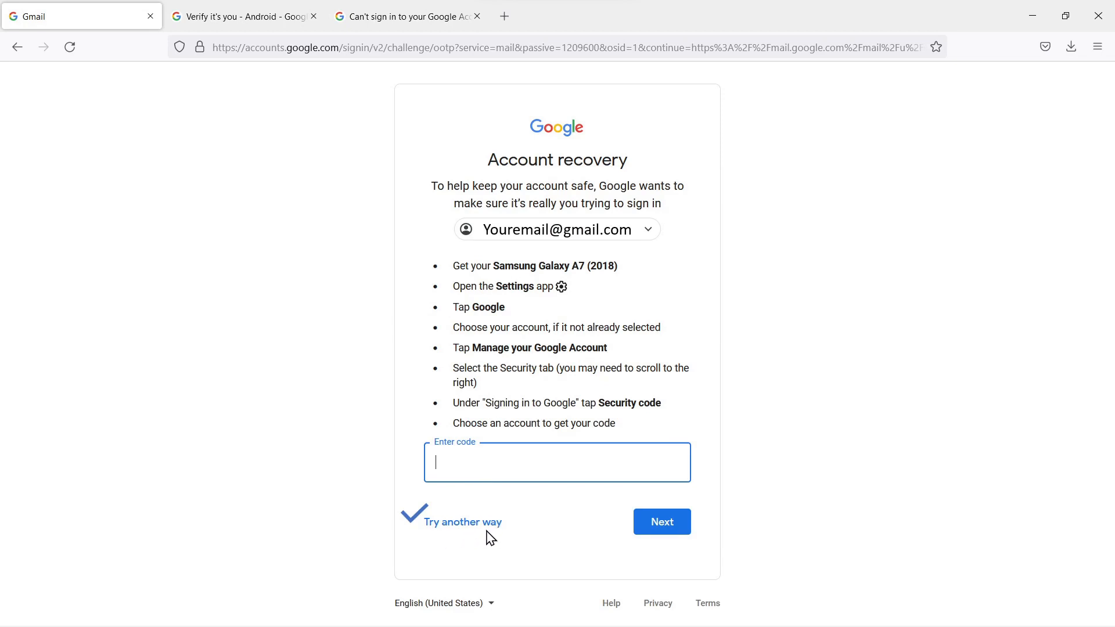
mouse_move(487, 538)
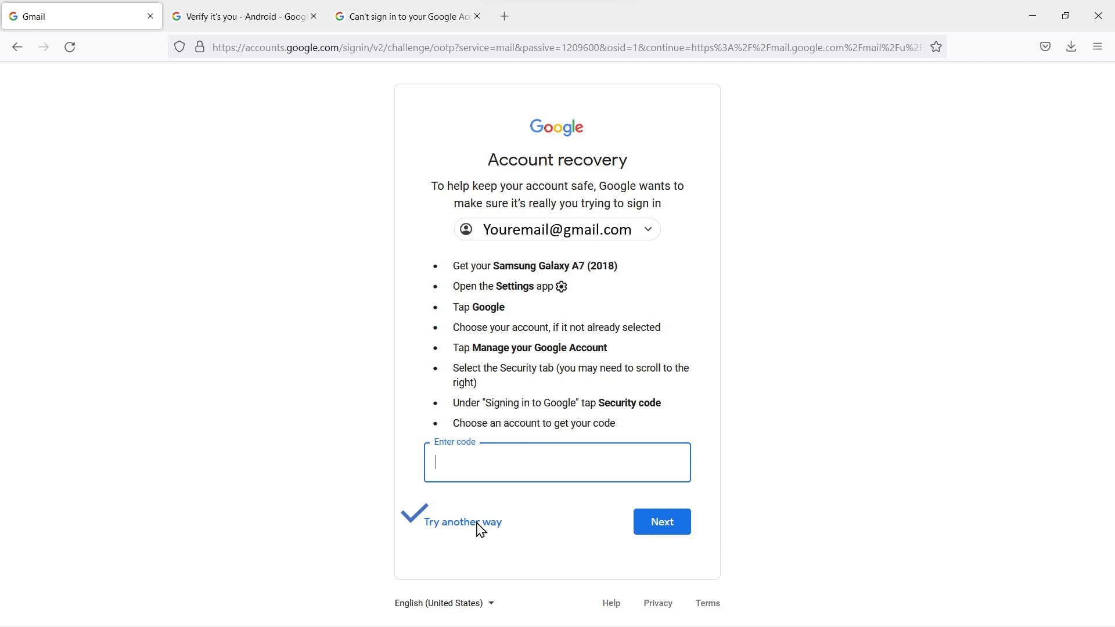
left_click(463, 522)
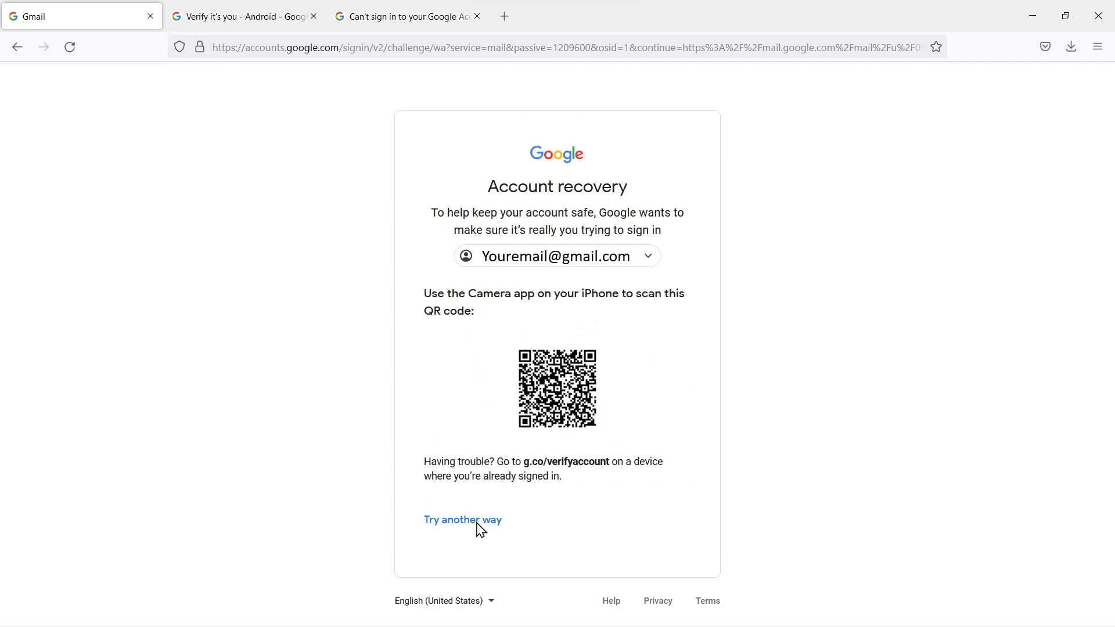
left_click(463, 520)
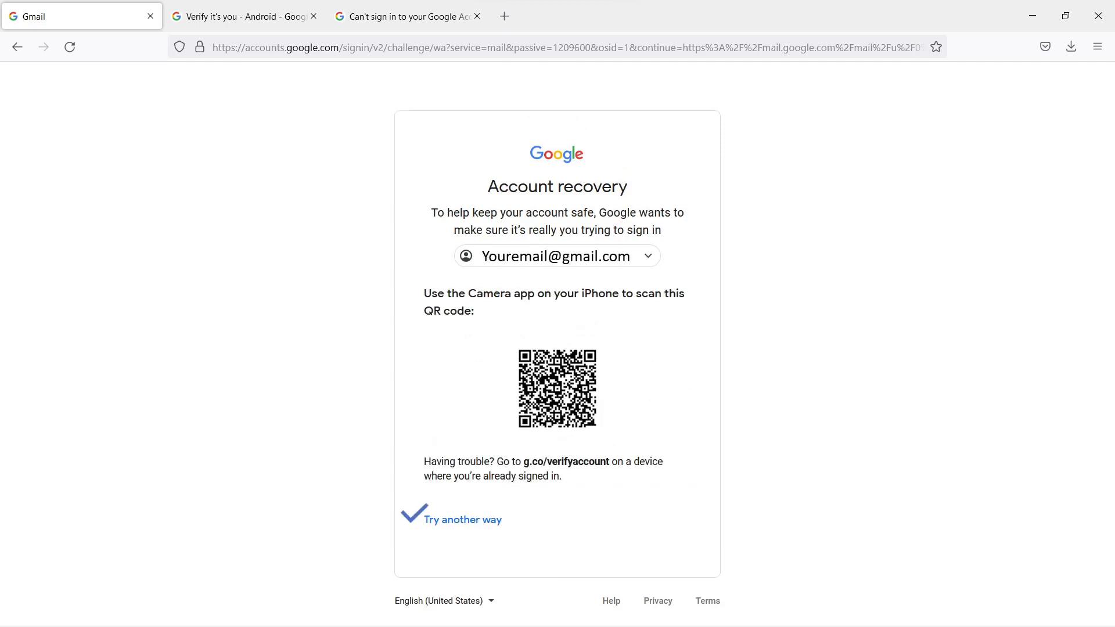
mouse_move(645, 302)
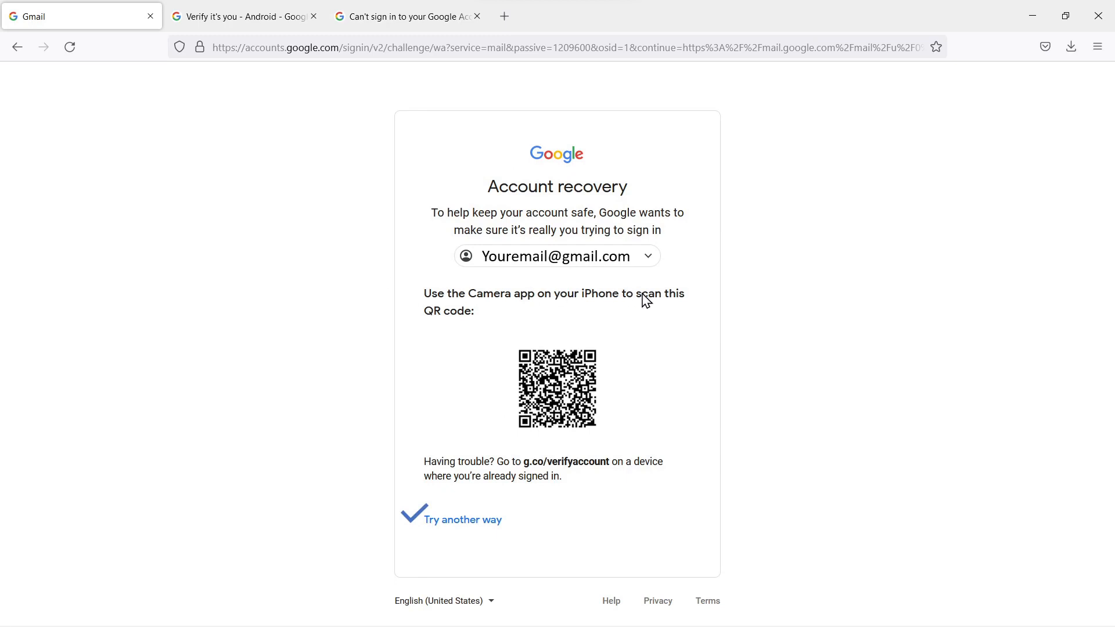
mouse_move(481, 491)
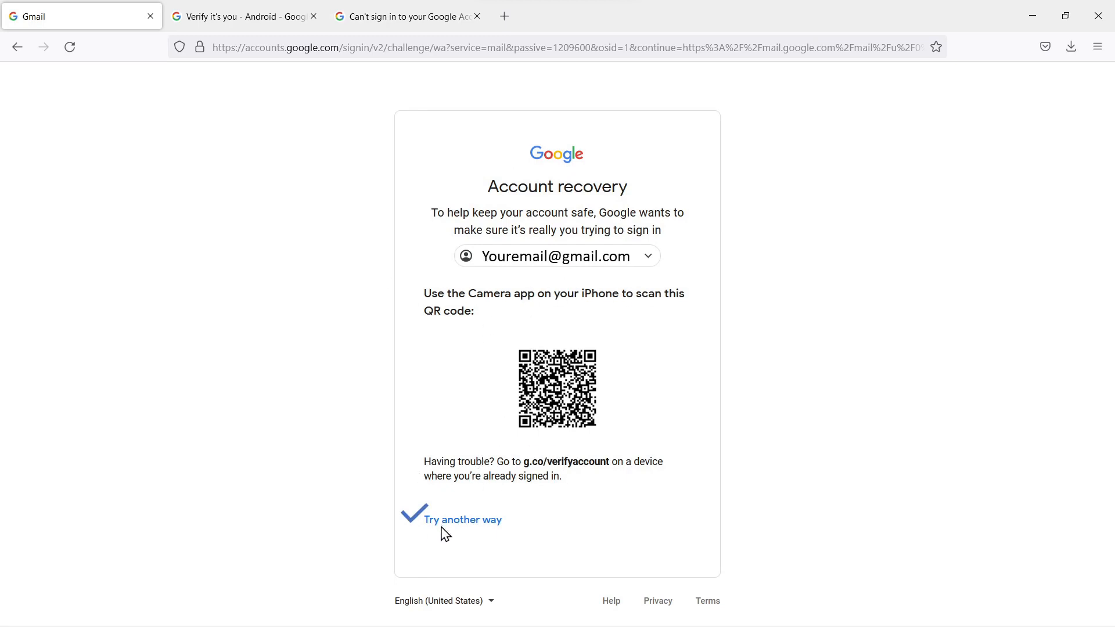
mouse_move(470, 533)
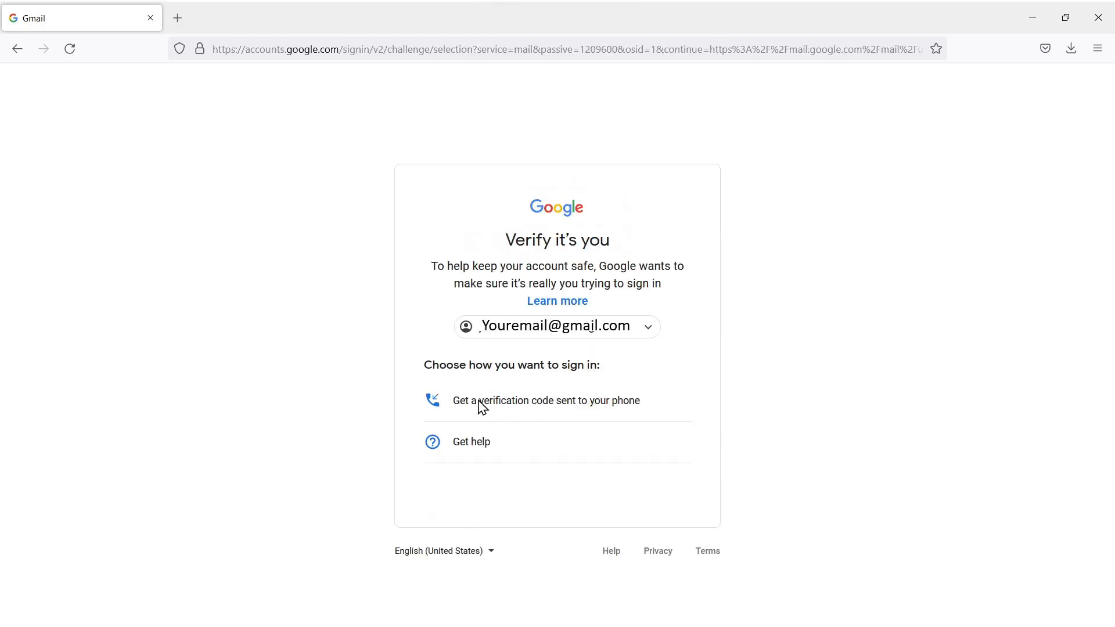
mouse_move(611, 412)
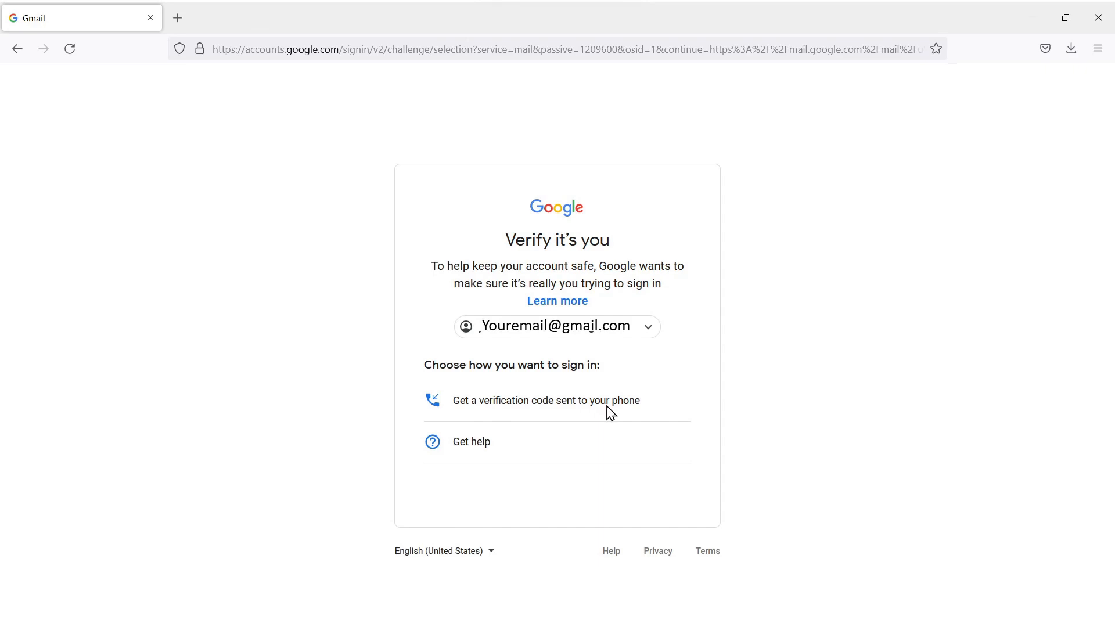
mouse_move(499, 410)
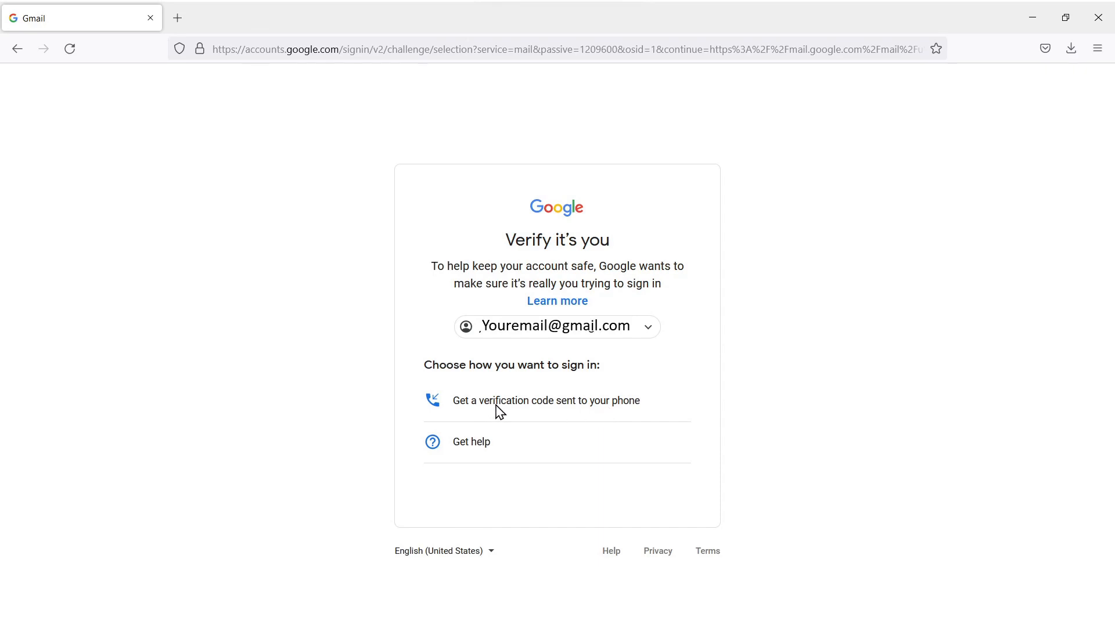
left_click(546, 401)
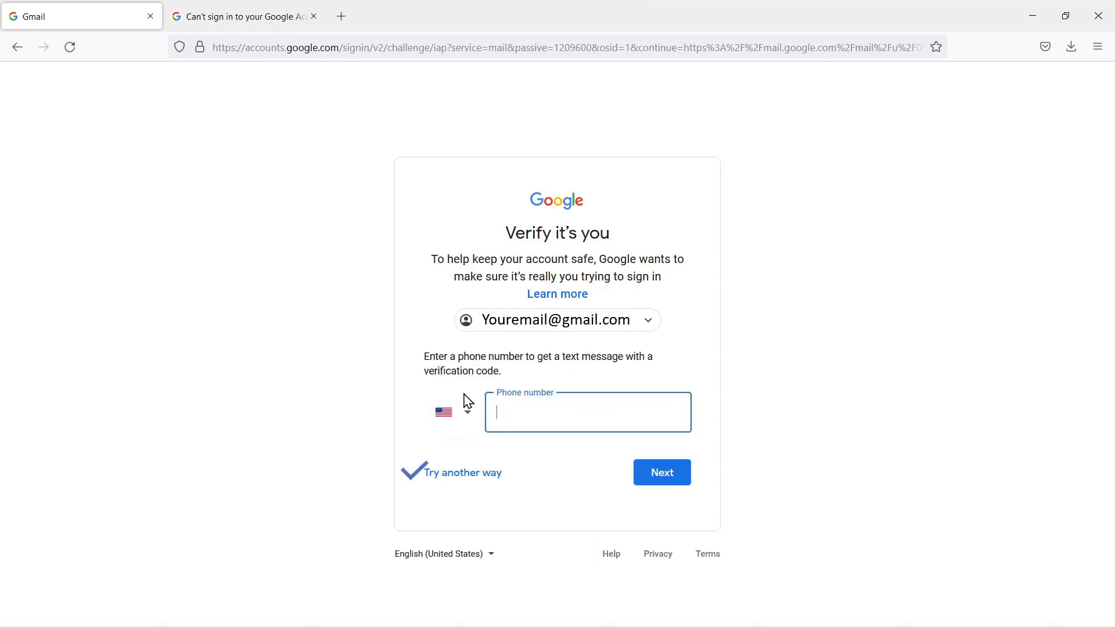
mouse_move(457, 480)
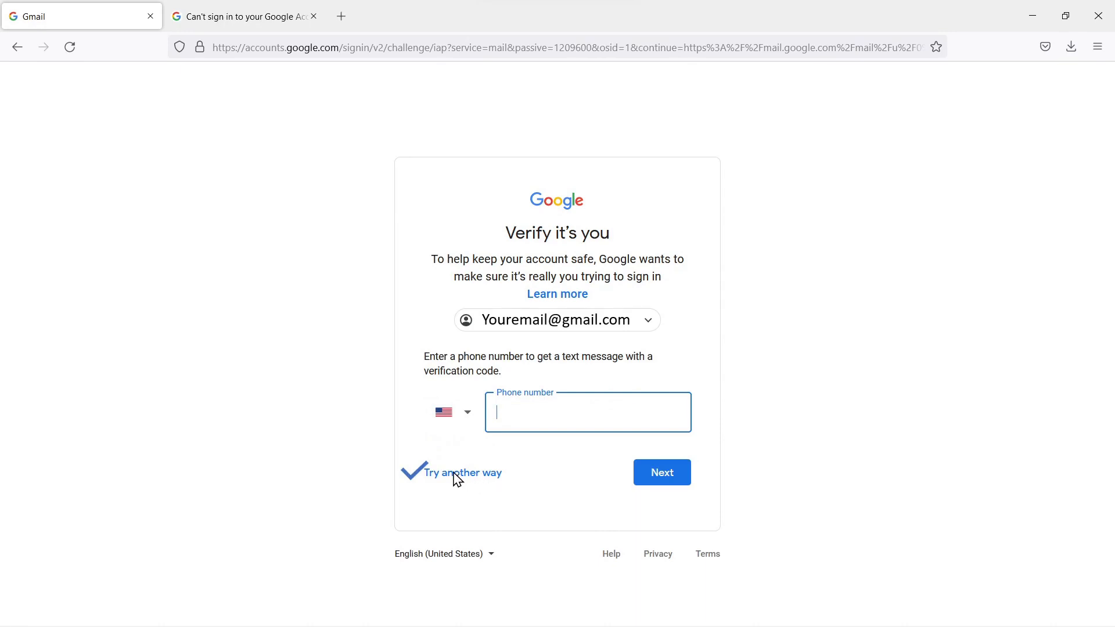
left_click(463, 473)
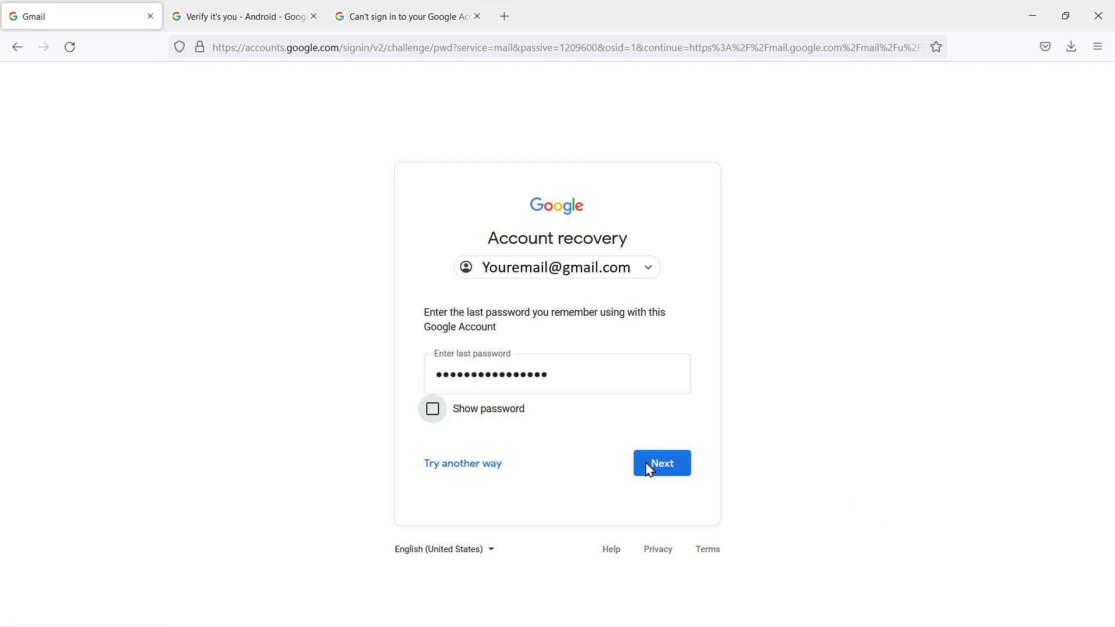
Step: Submit the last remembered password, then skip the QR code check via Try another way
left_click(662, 463)
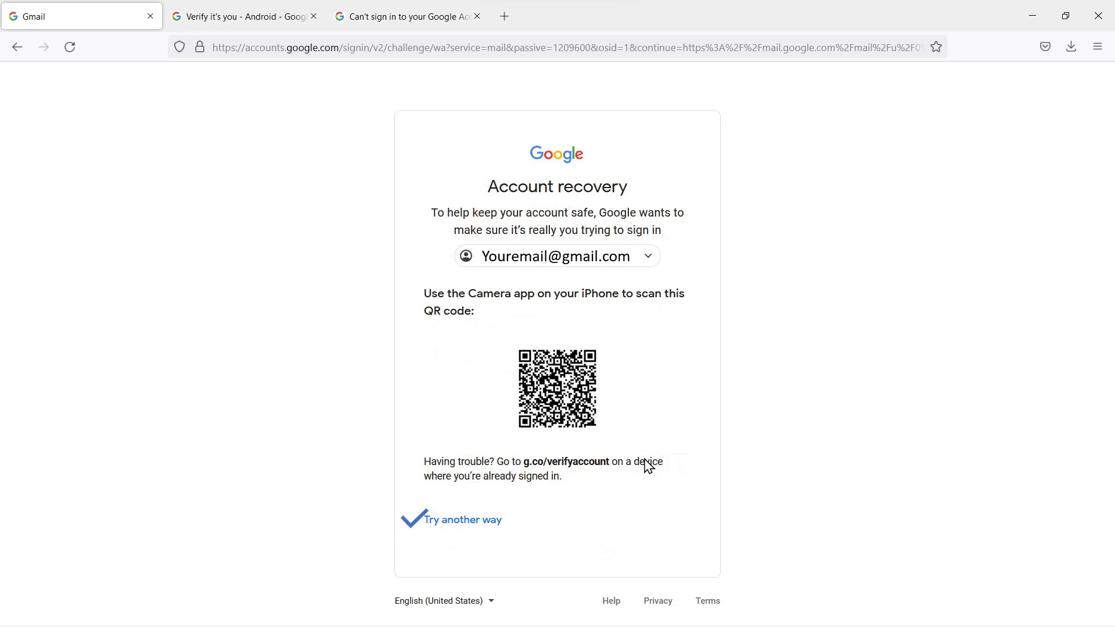
mouse_move(701, 469)
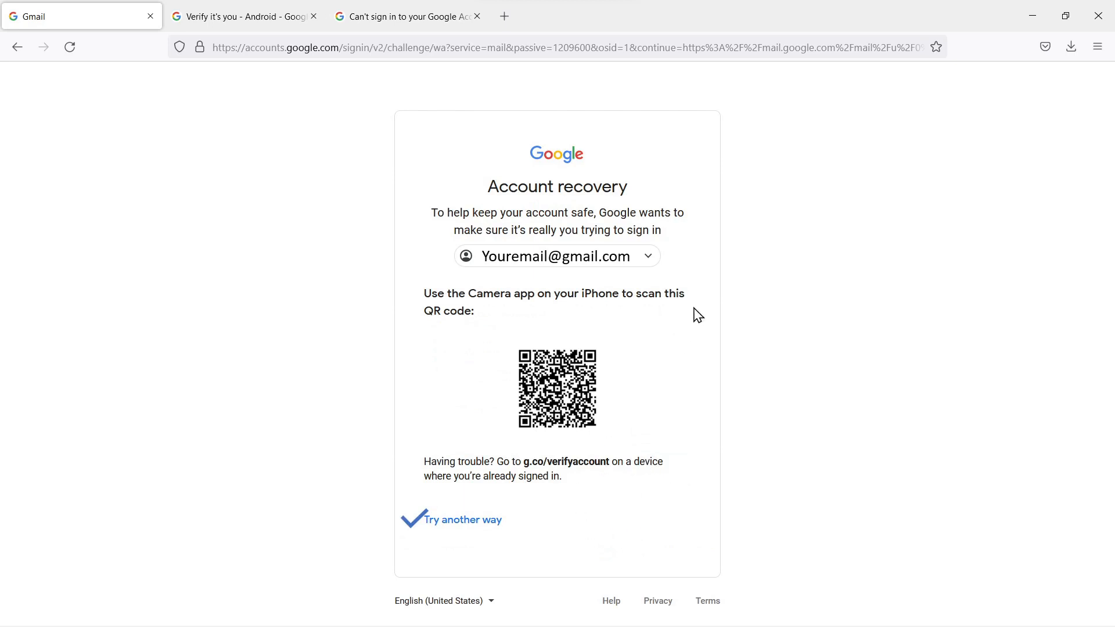
mouse_move(458, 514)
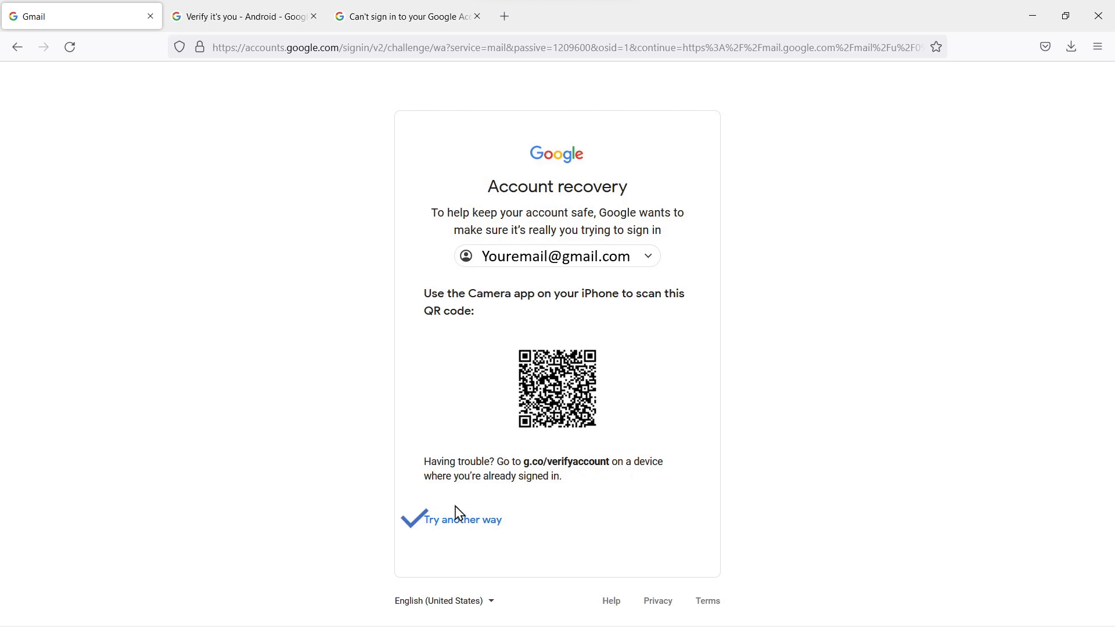
left_click(463, 519)
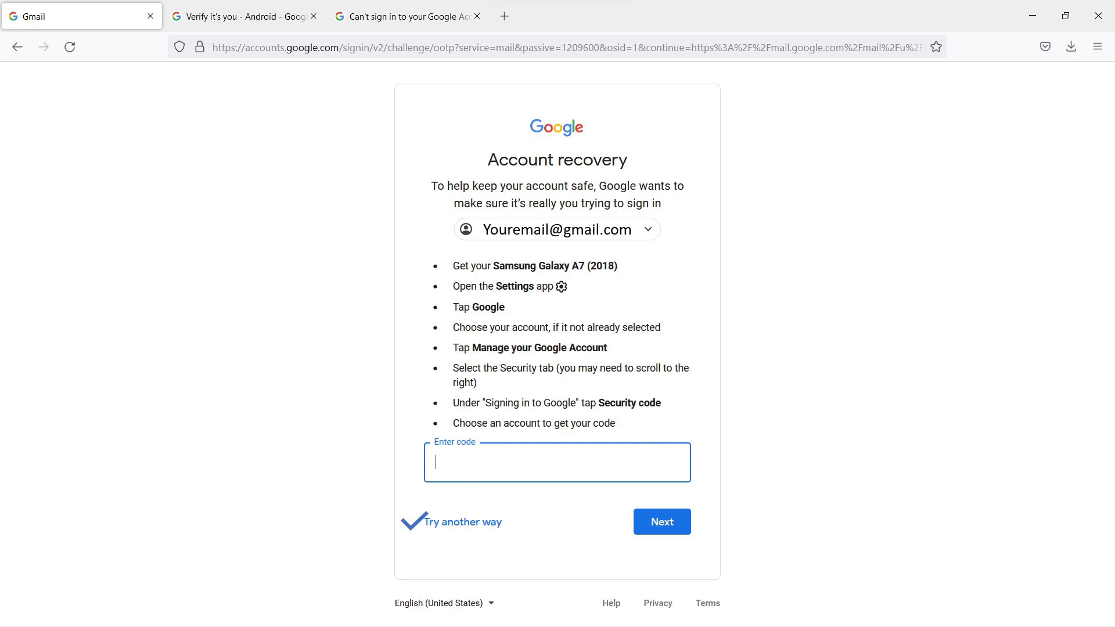
mouse_move(487, 527)
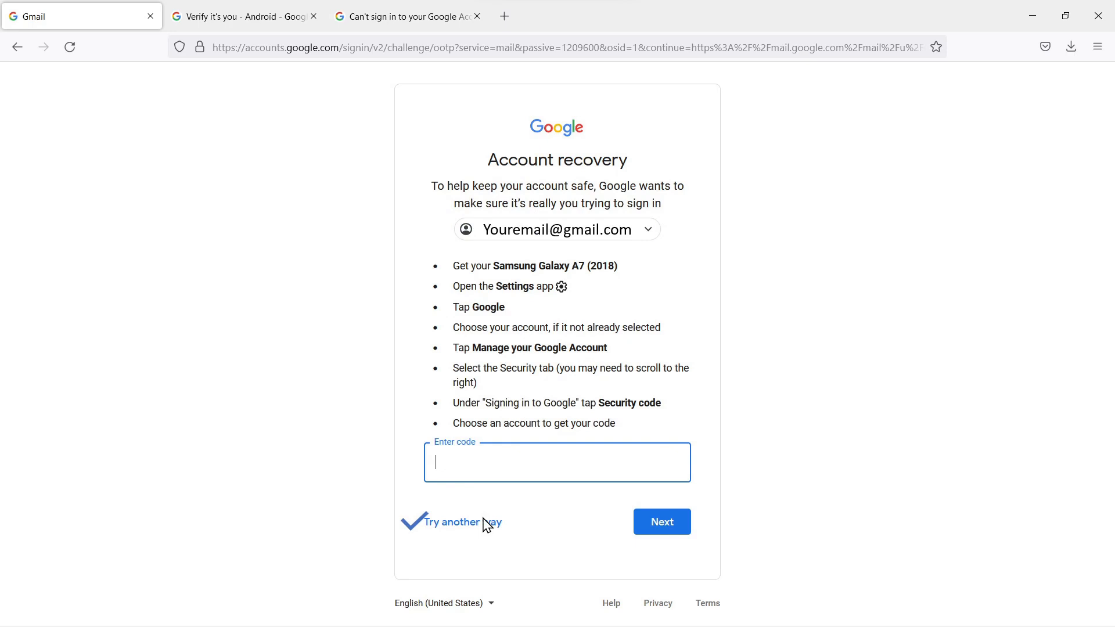
mouse_move(518, 355)
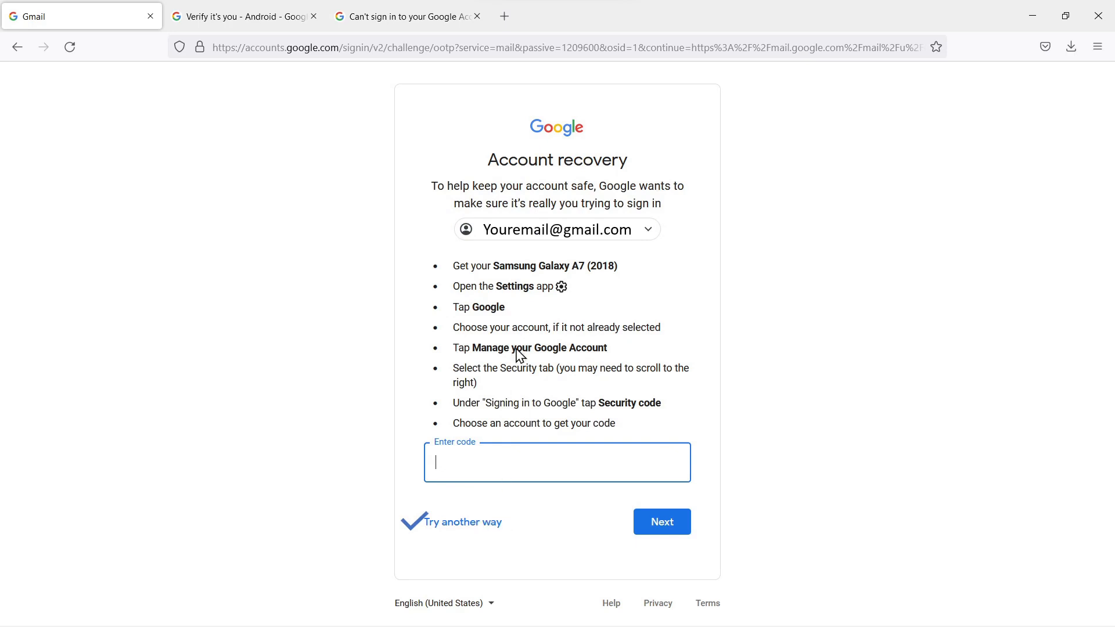
mouse_move(578, 280)
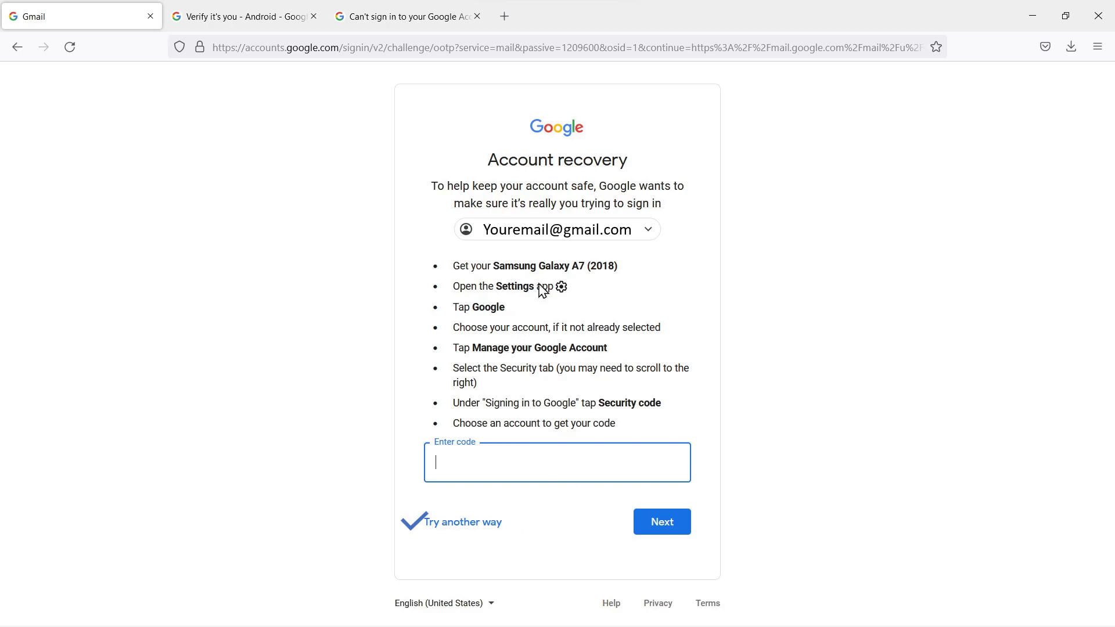
mouse_move(477, 533)
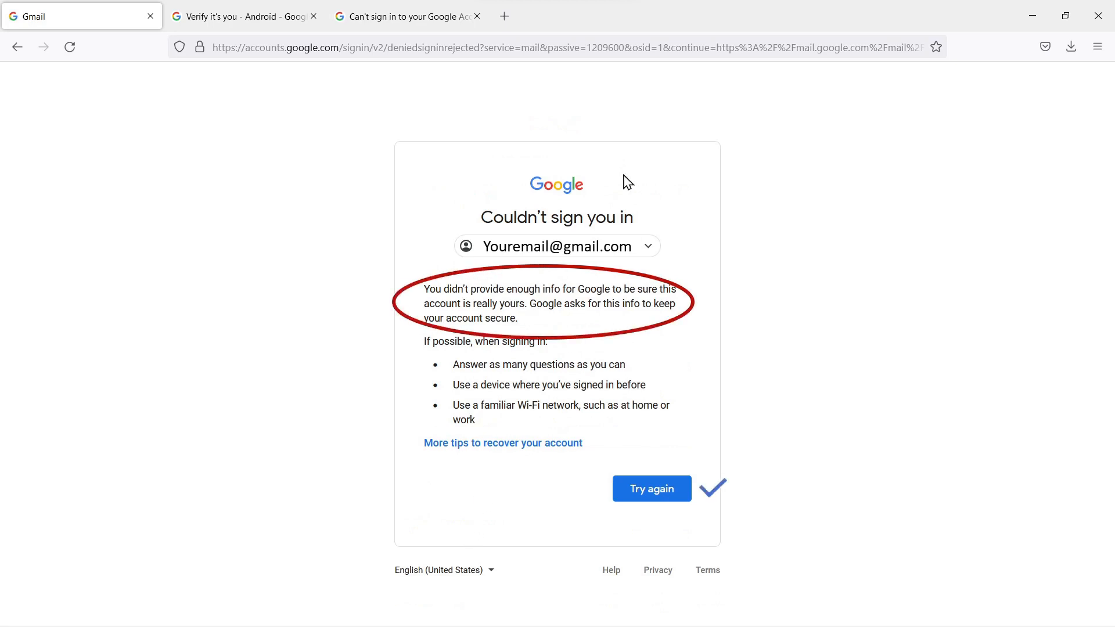
mouse_move(589, 346)
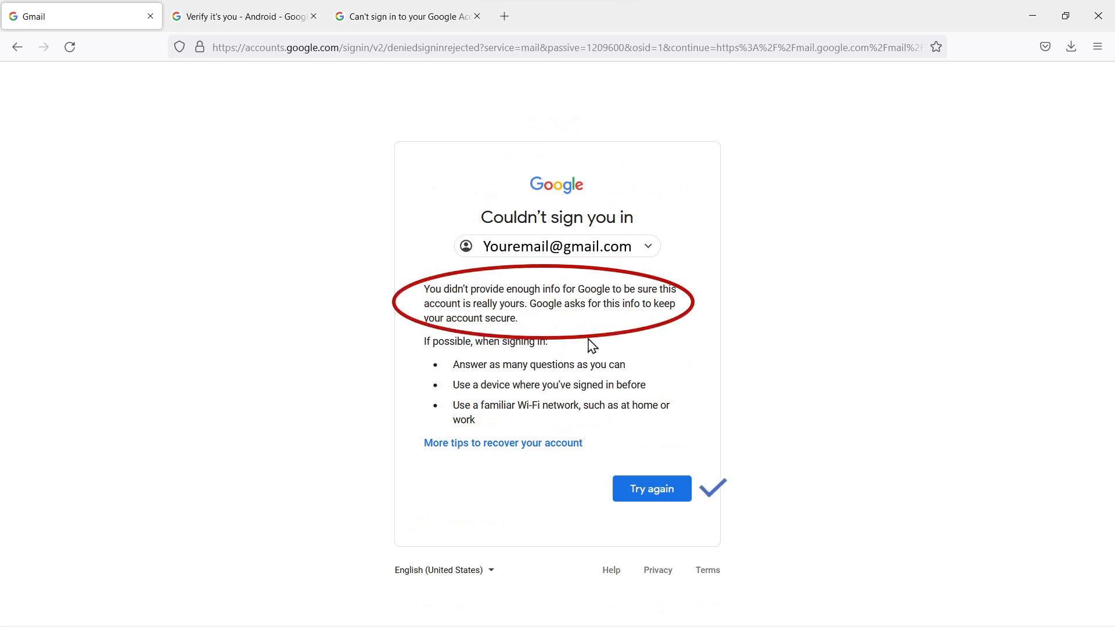
mouse_move(537, 315)
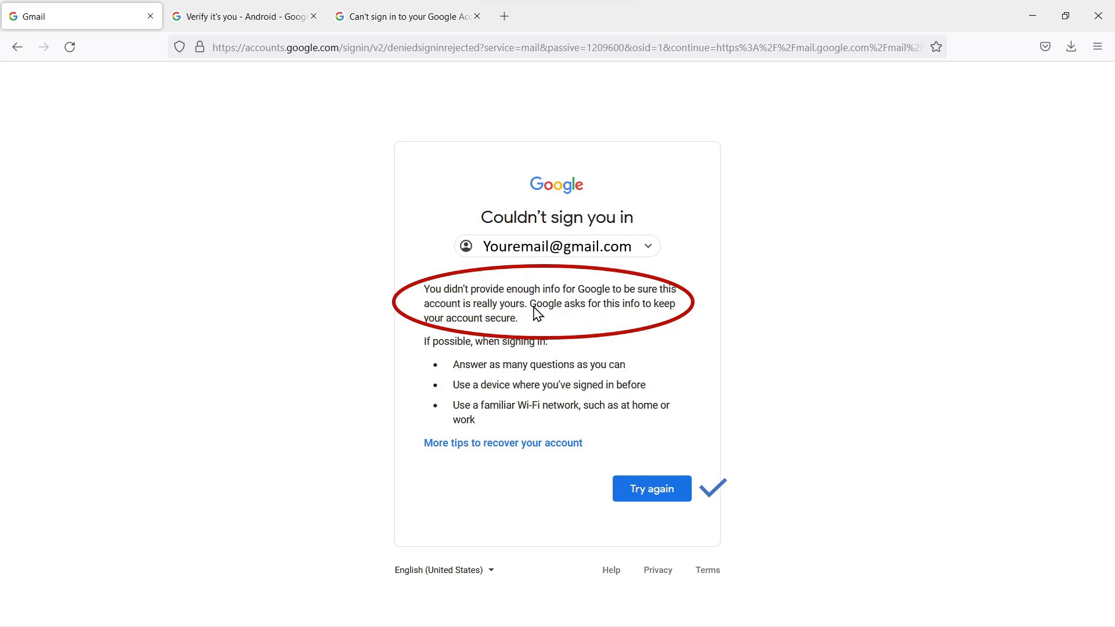
mouse_move(656, 318)
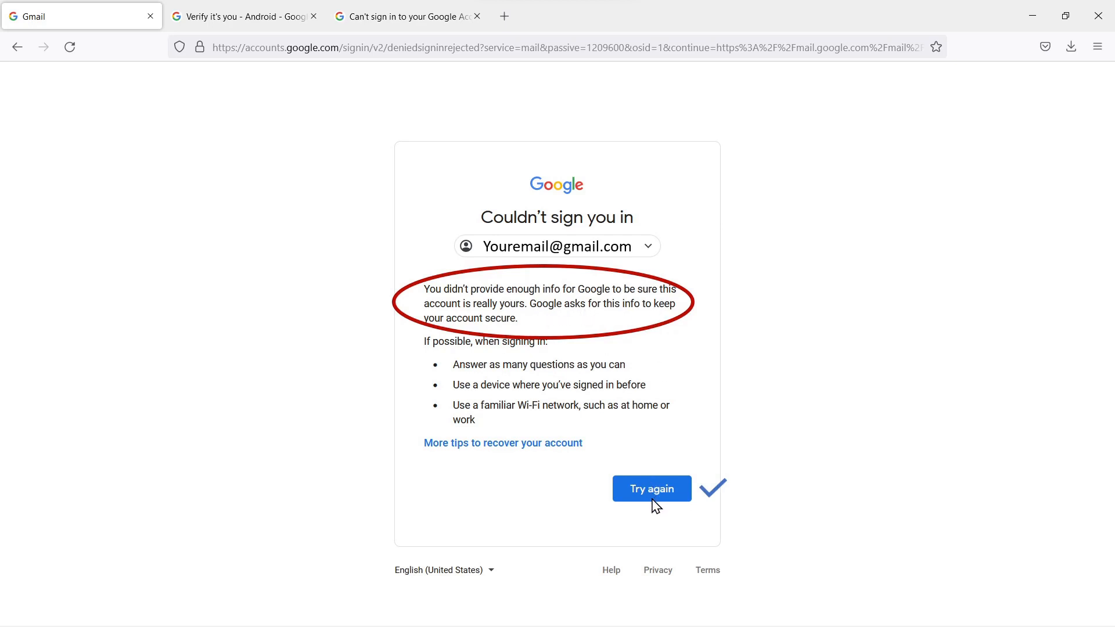
left_click(652, 488)
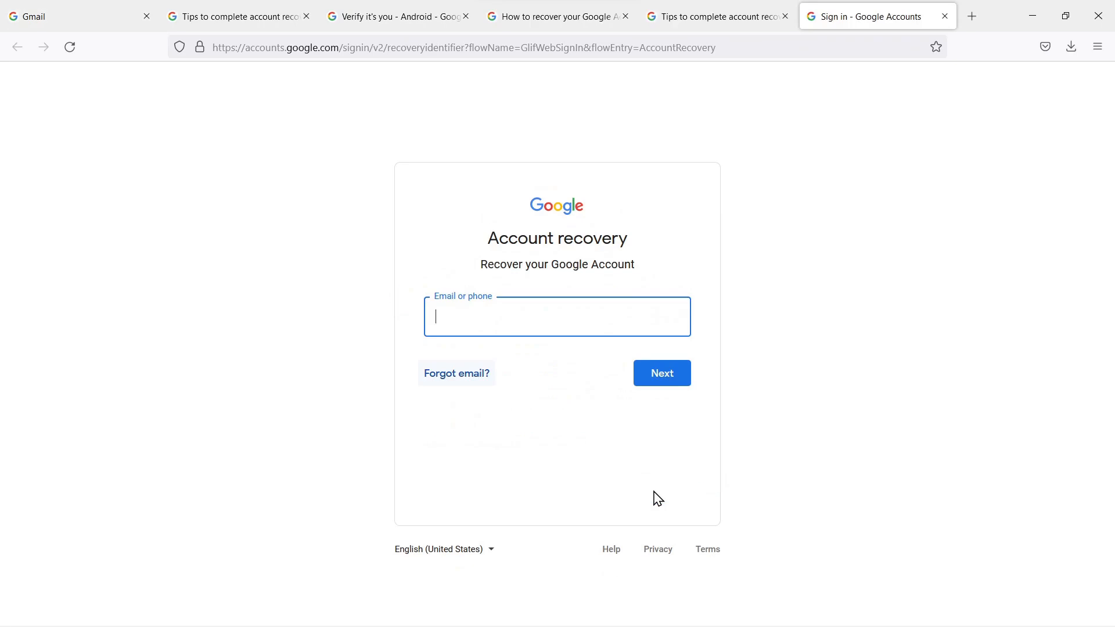
mouse_move(443, 324)
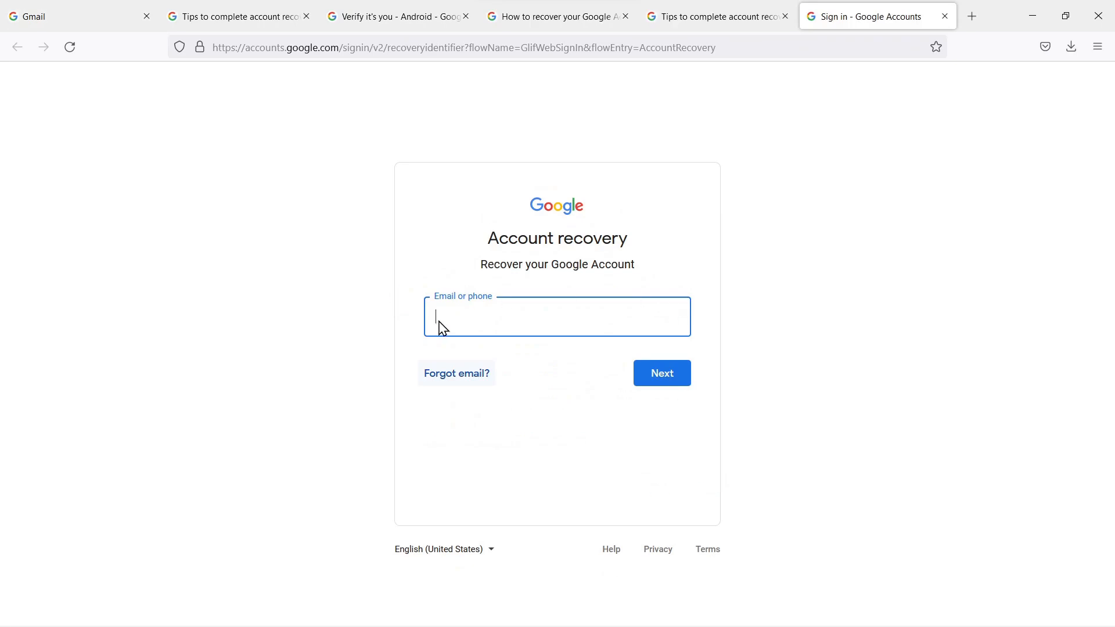
type("Youremail@gmail.com")
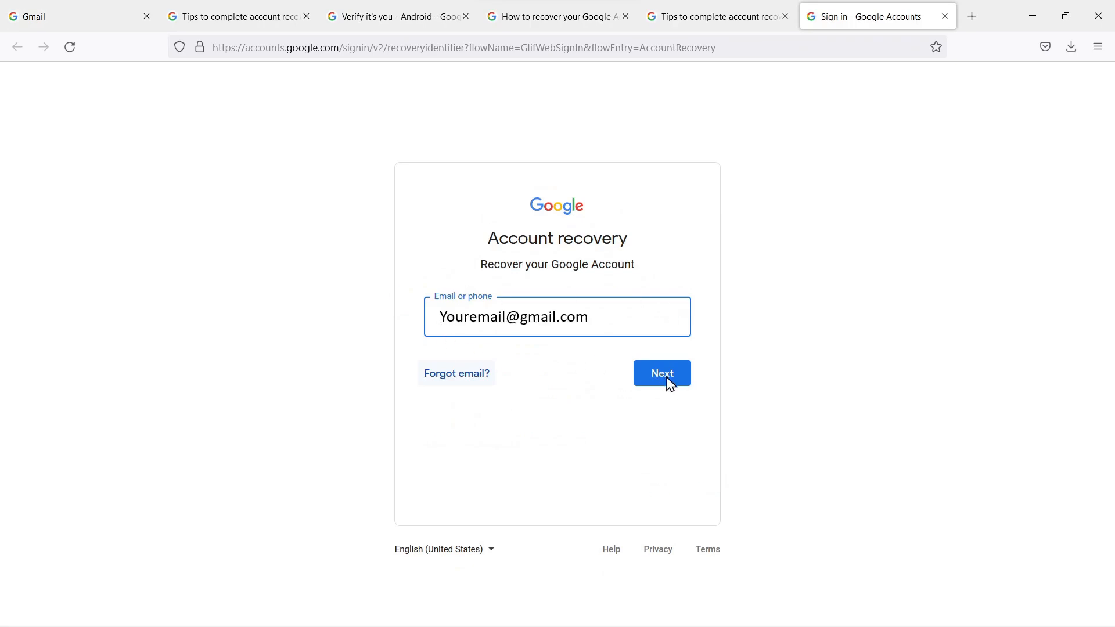
left_click(662, 373)
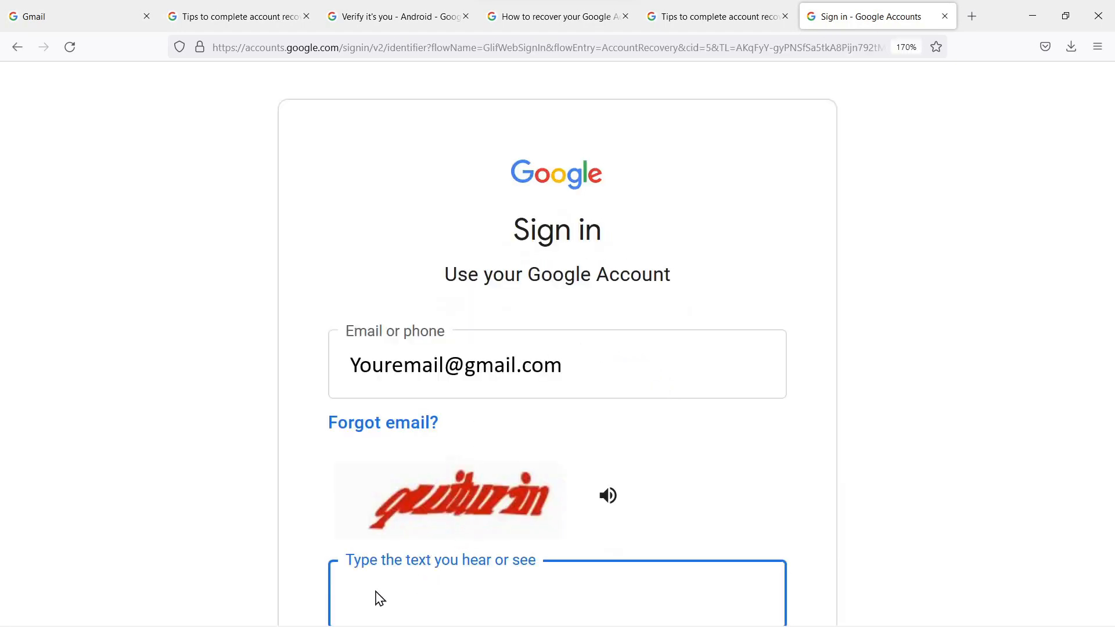
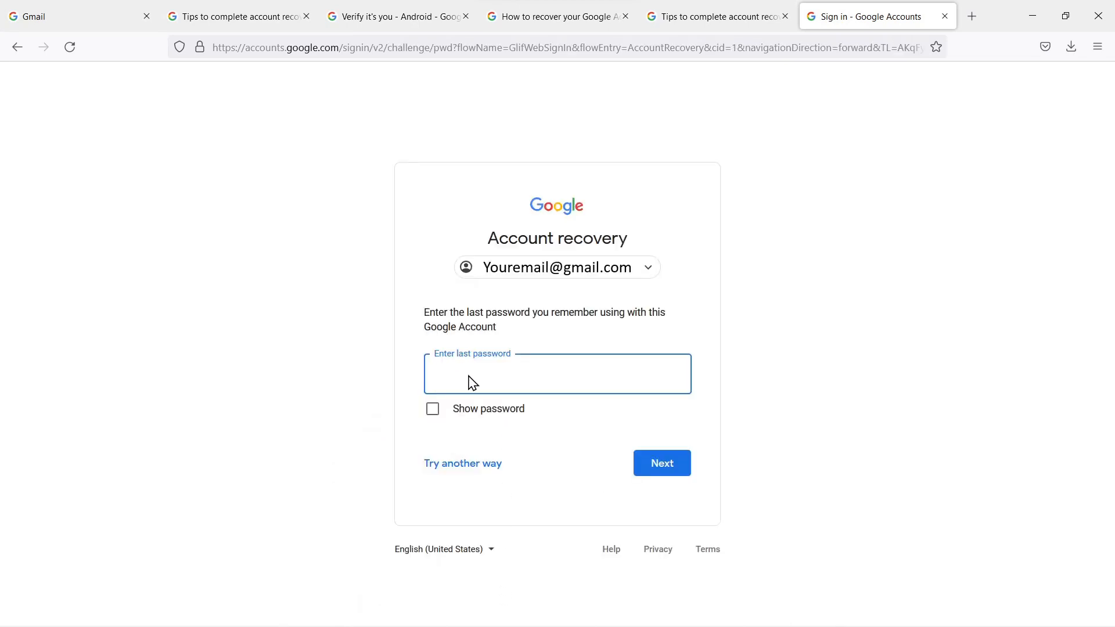
mouse_move(468, 382)
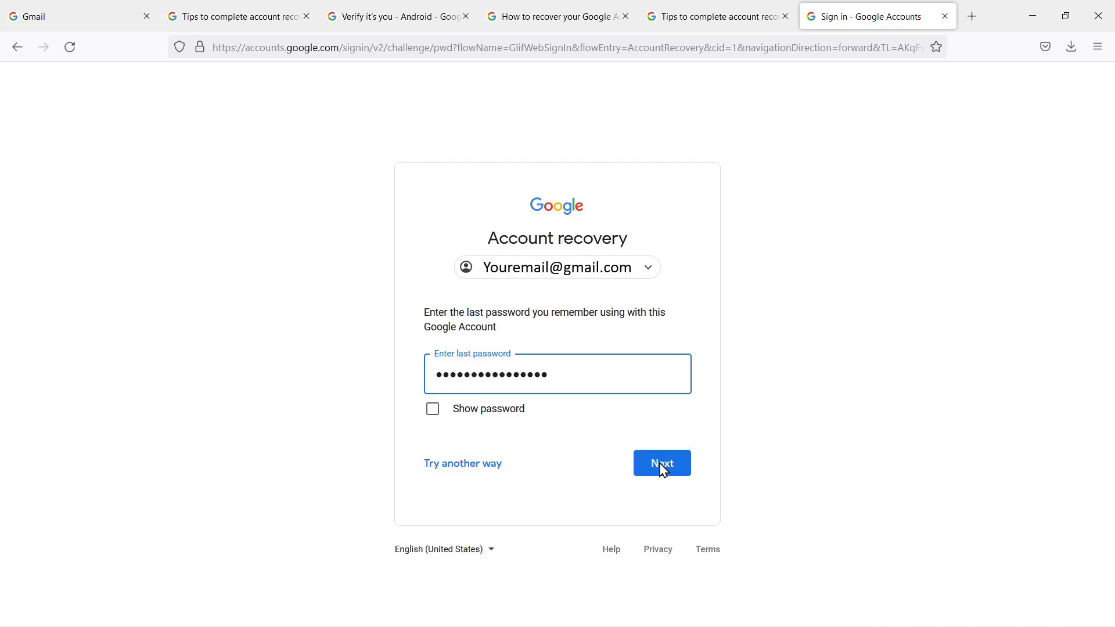
left_click(663, 463)
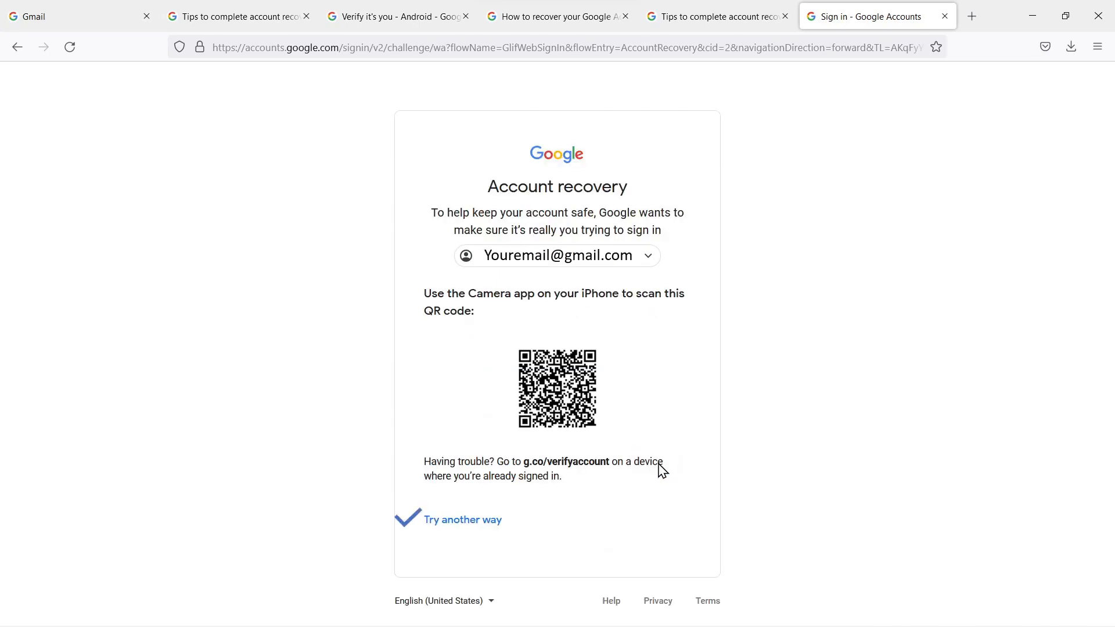
mouse_move(564, 443)
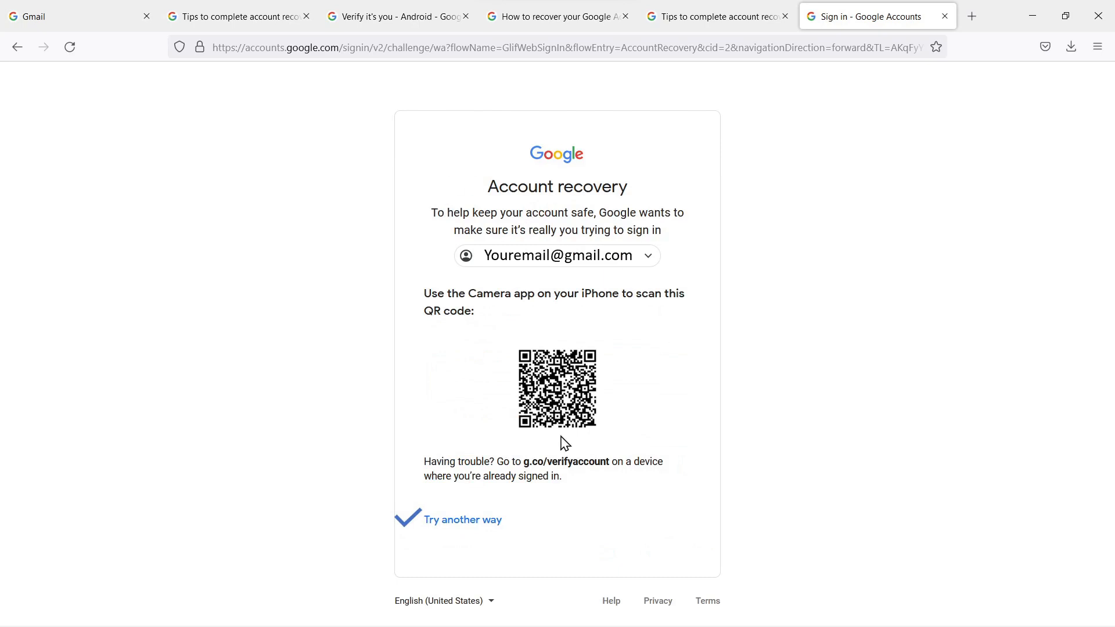
mouse_move(456, 530)
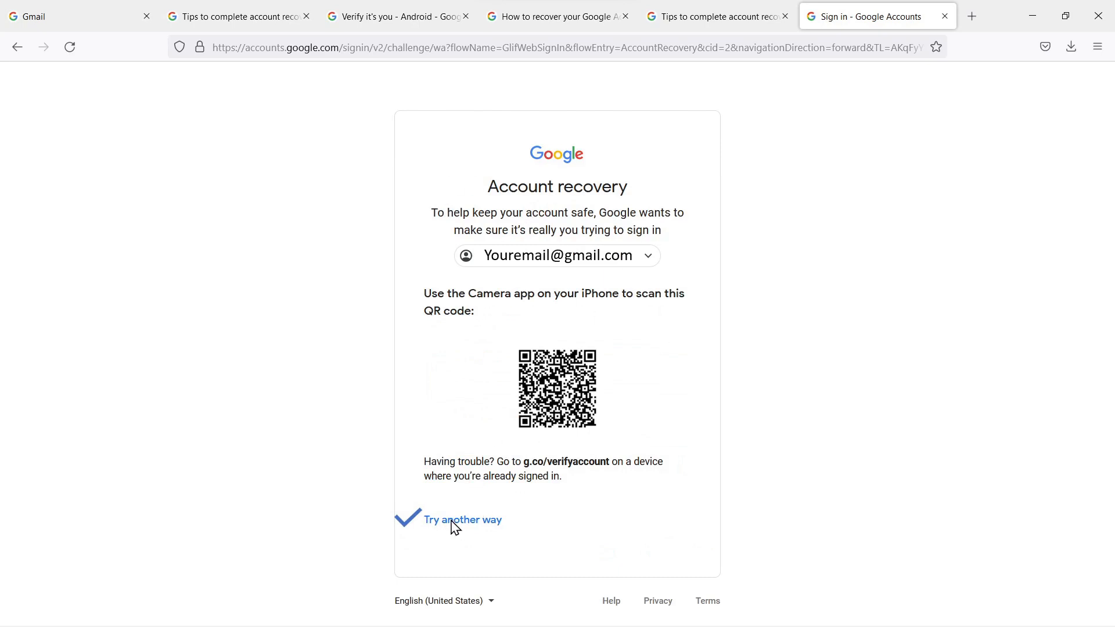
left_click(463, 520)
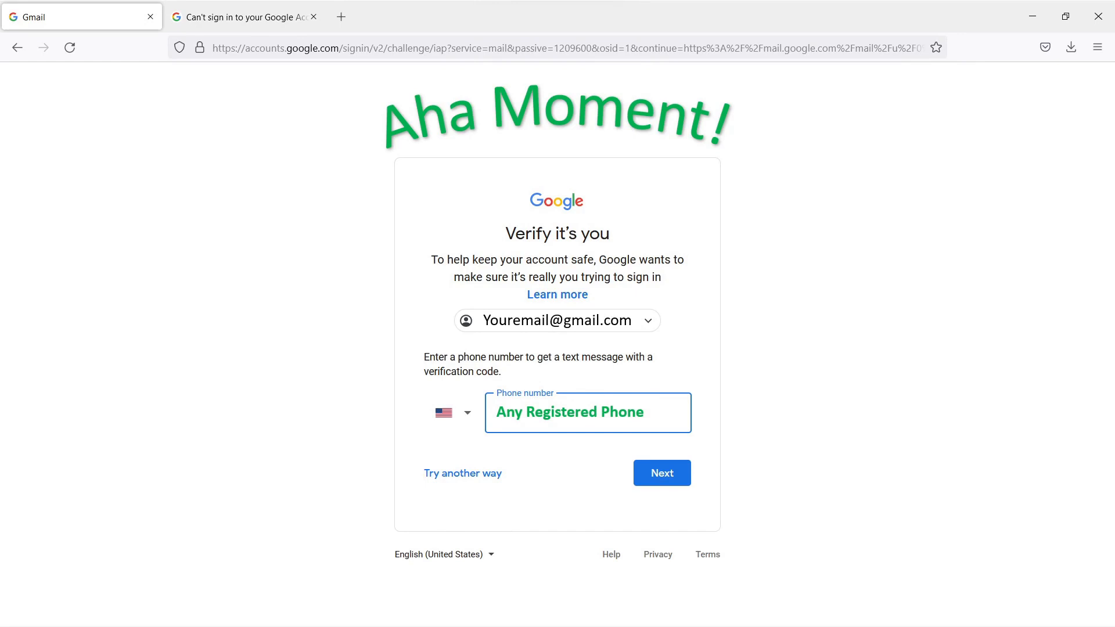
mouse_move(527, 383)
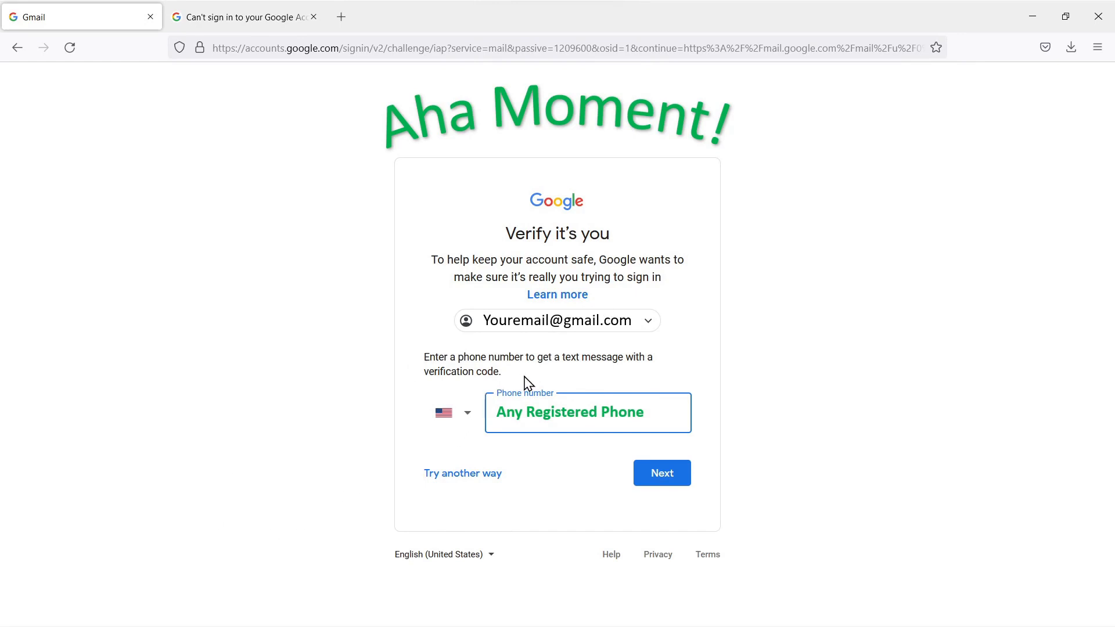
mouse_move(533, 375)
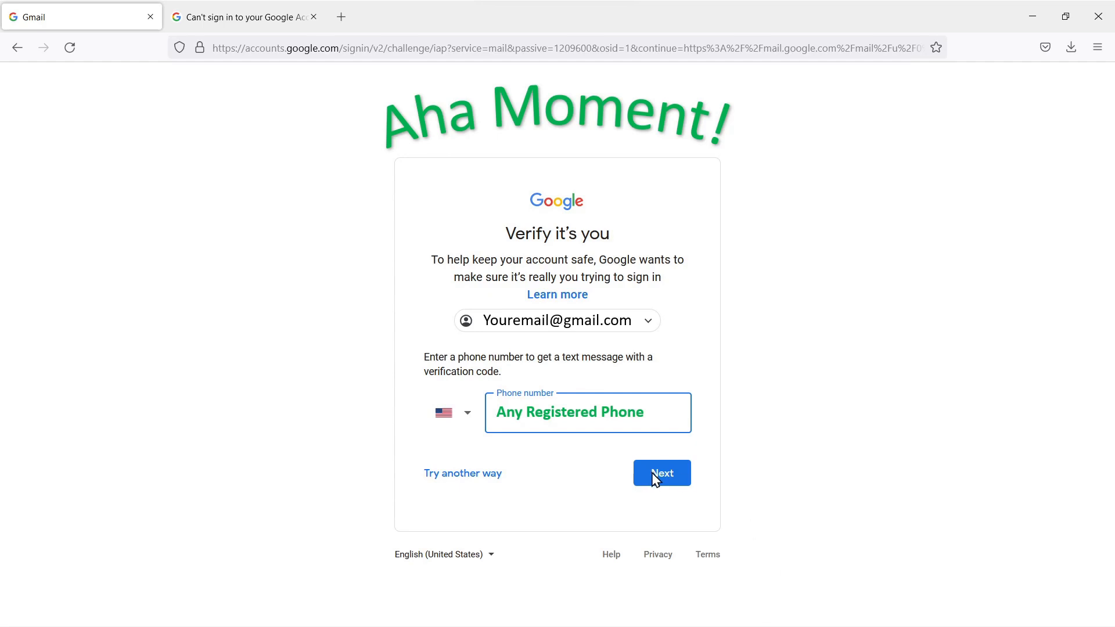
left_click(662, 472)
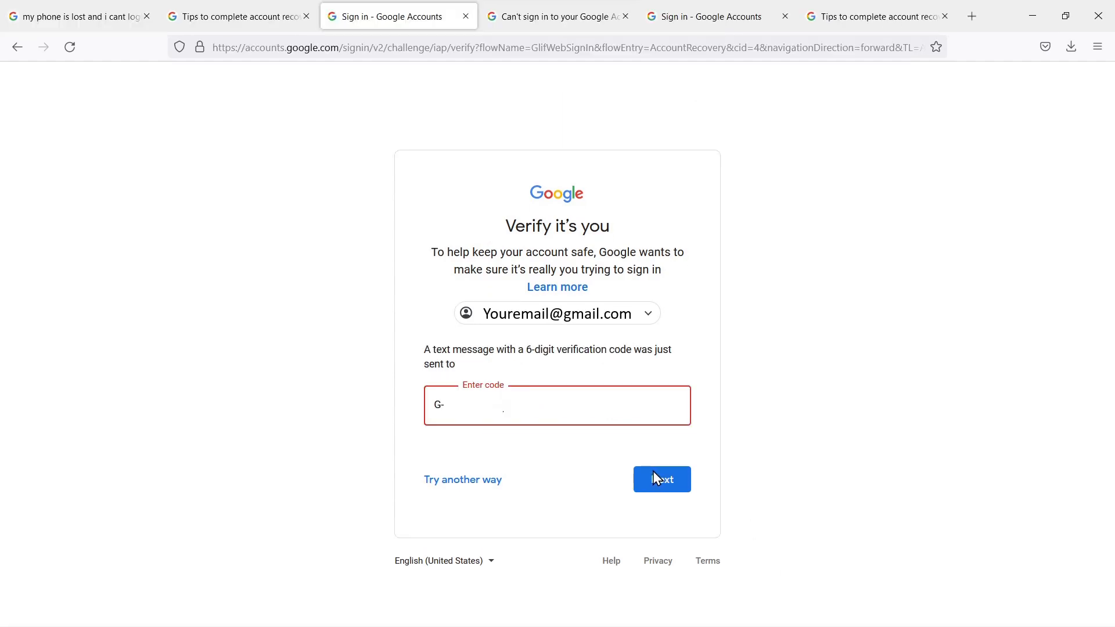
mouse_move(546, 412)
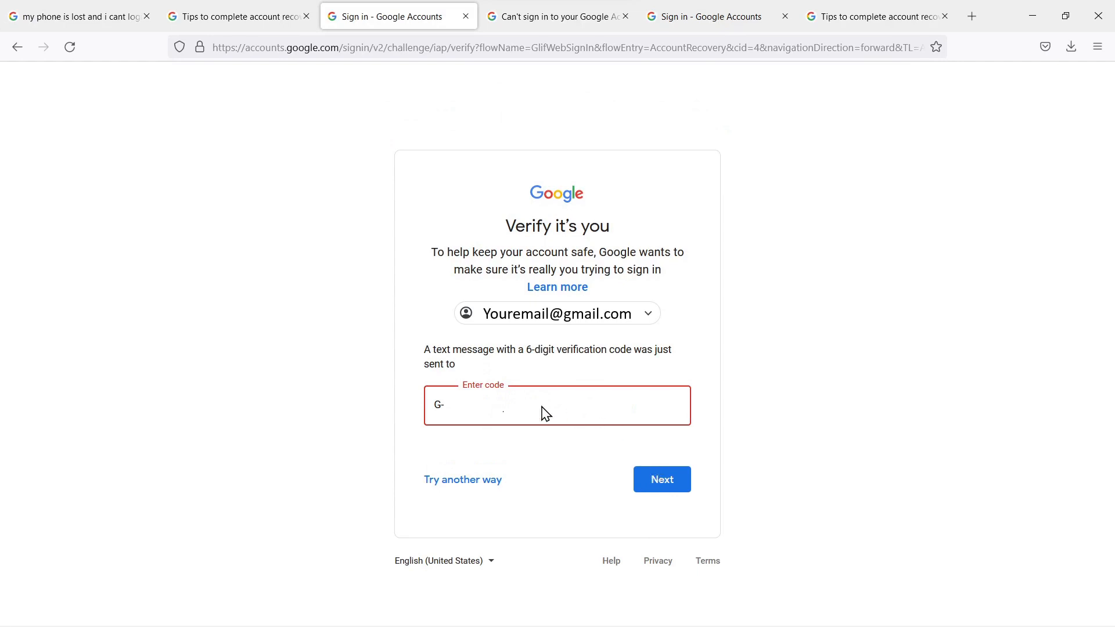
mouse_move(529, 416)
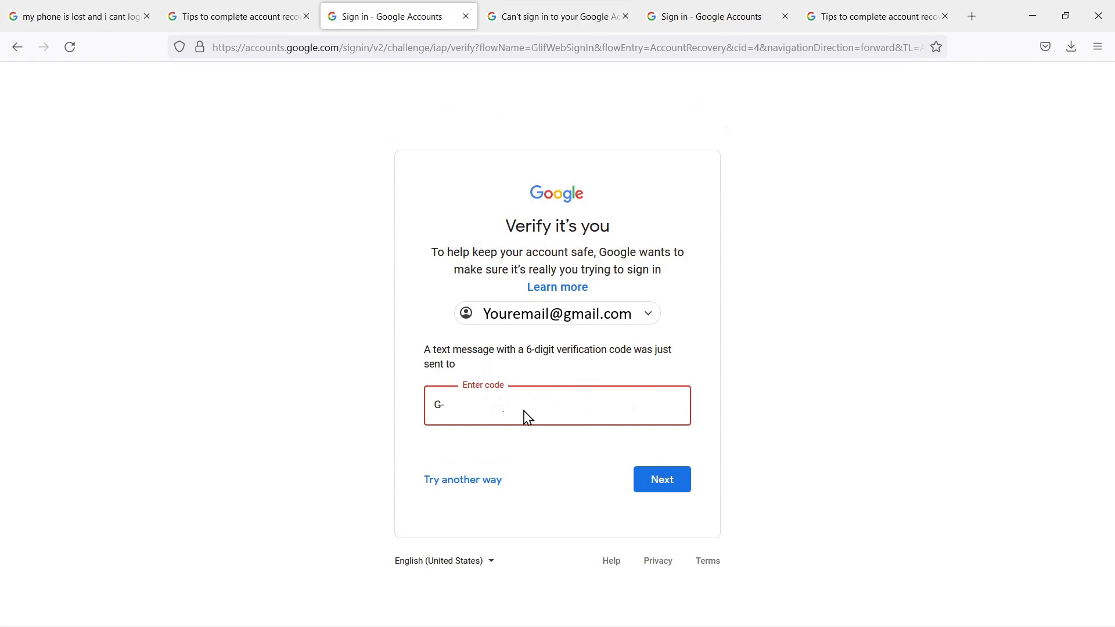
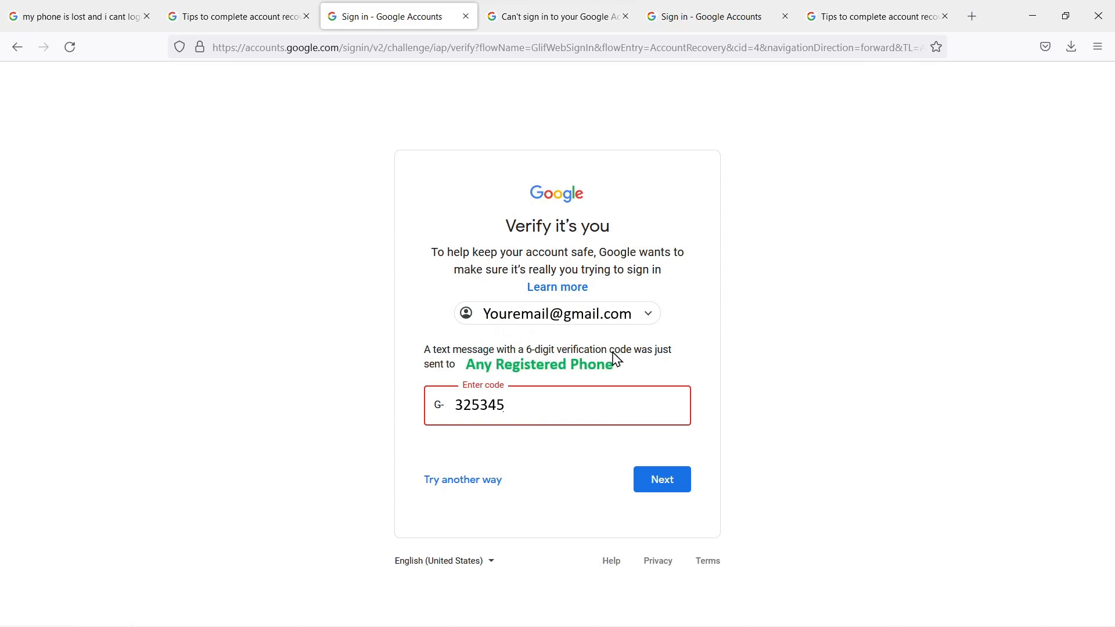
mouse_move(595, 403)
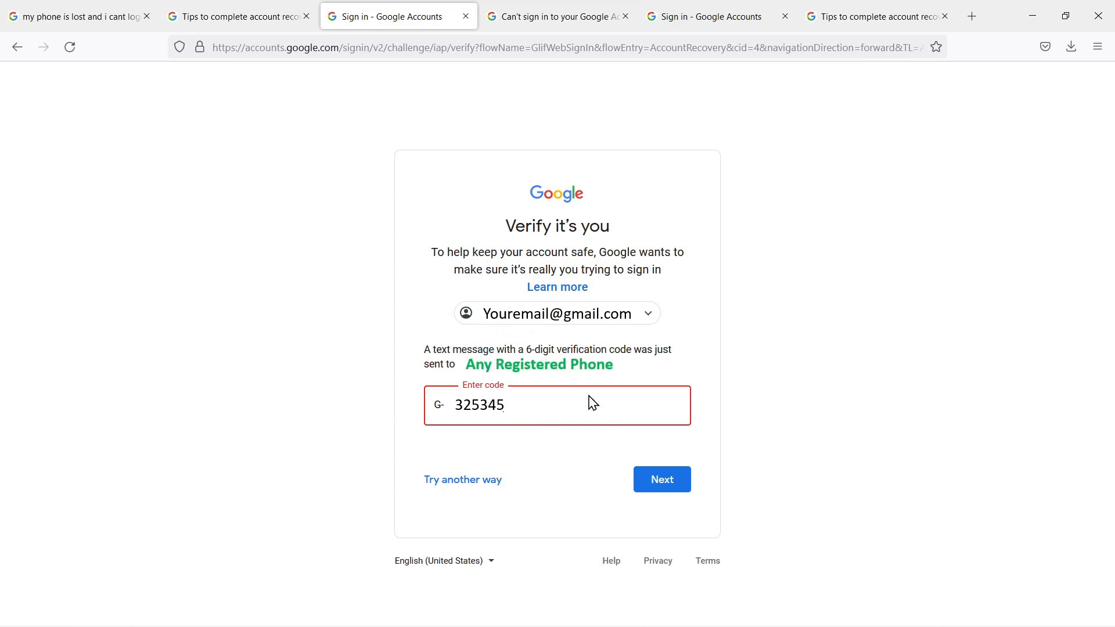
left_click(662, 479)
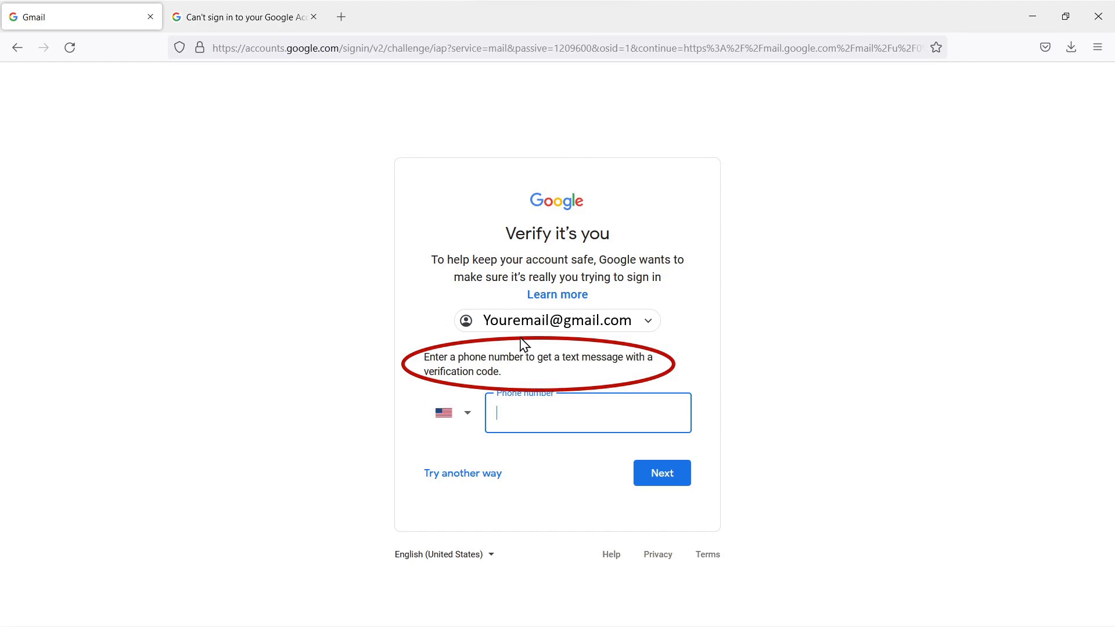
mouse_move(522, 339)
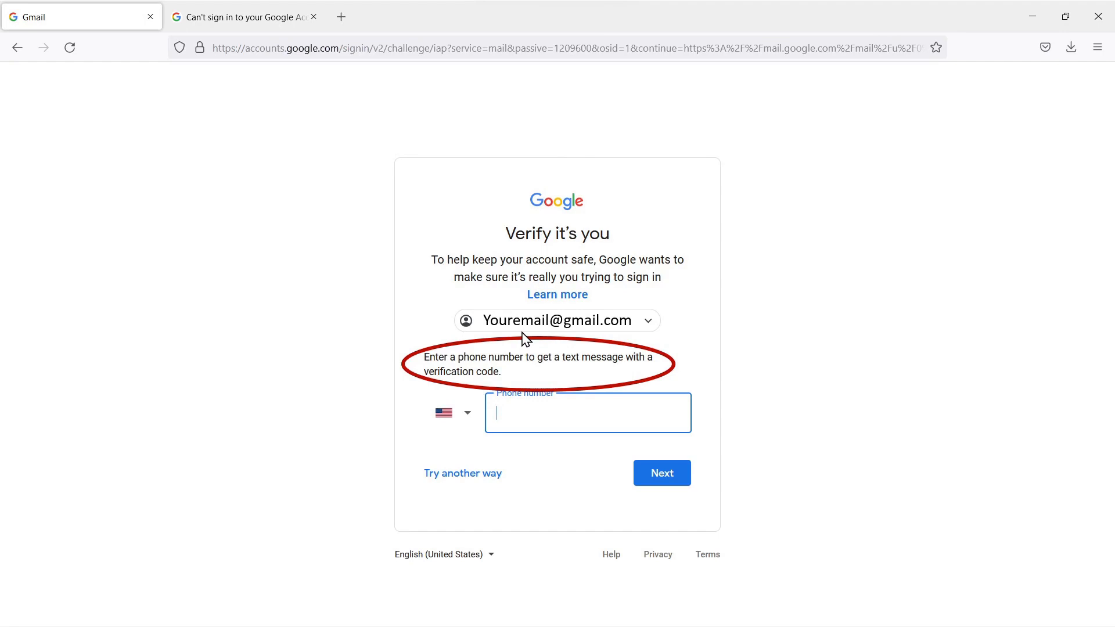
mouse_move(519, 350)
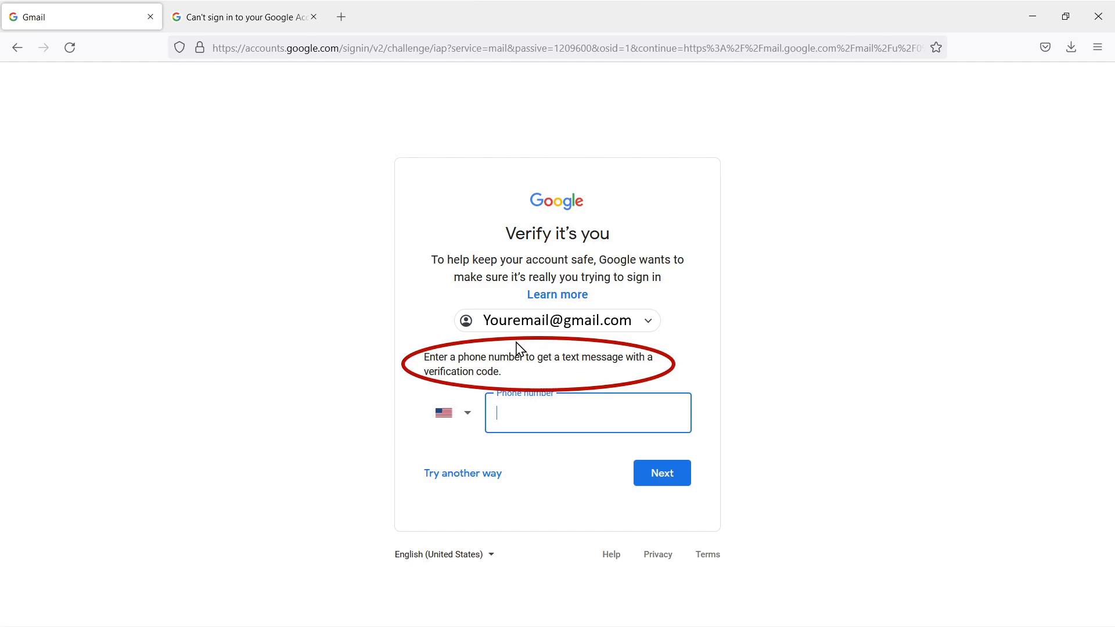
mouse_move(555, 375)
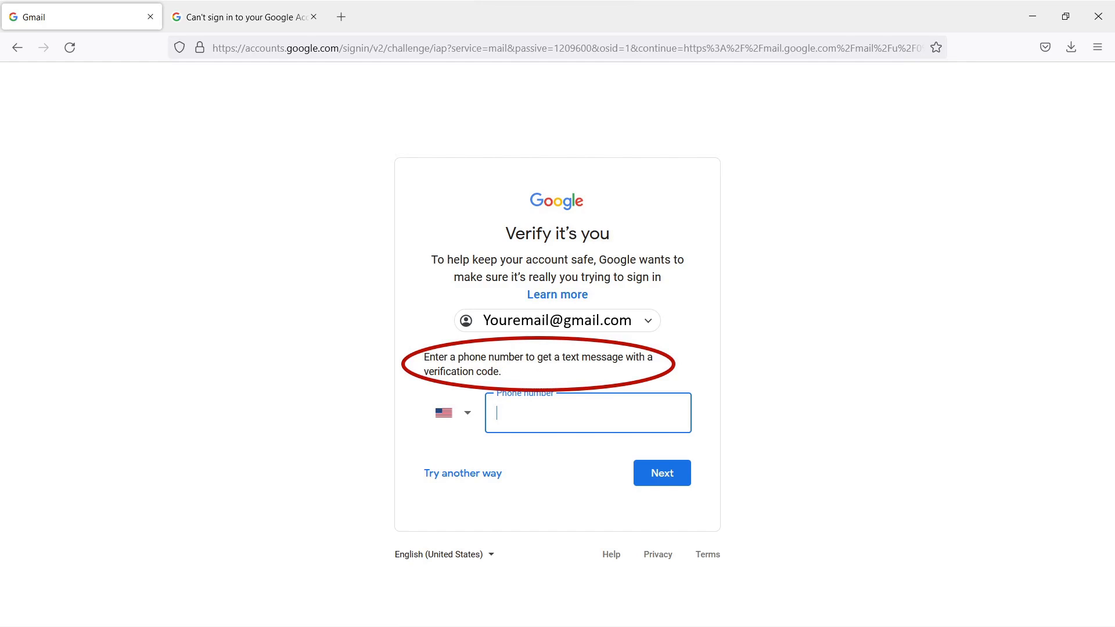
Step: Enter 'Any Registered Phone' in the Phone number field
type("Any Registered Phone")
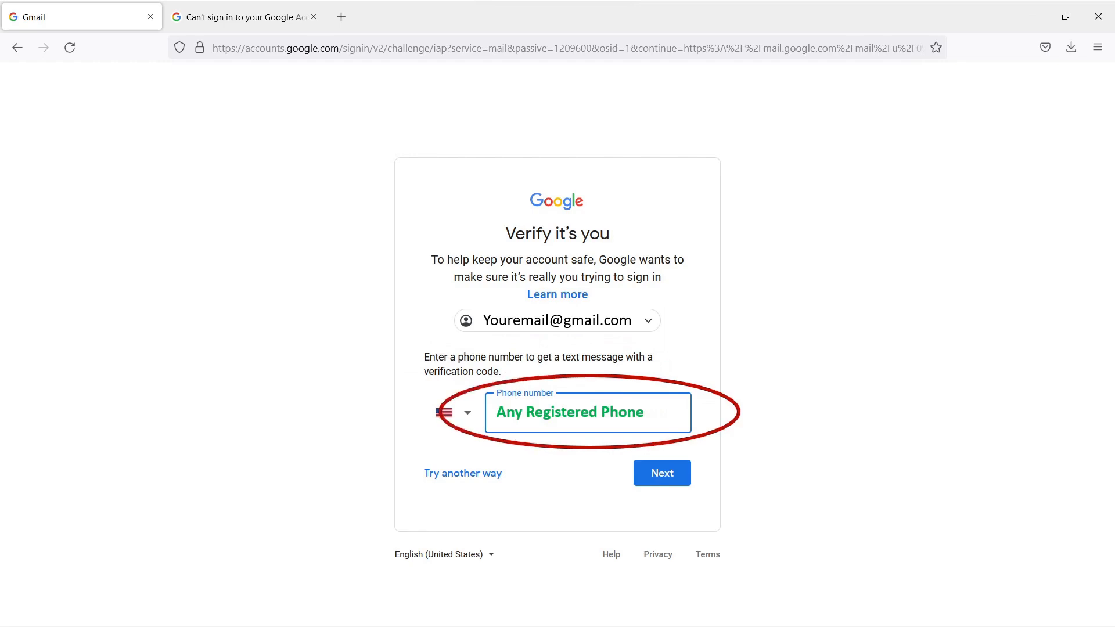